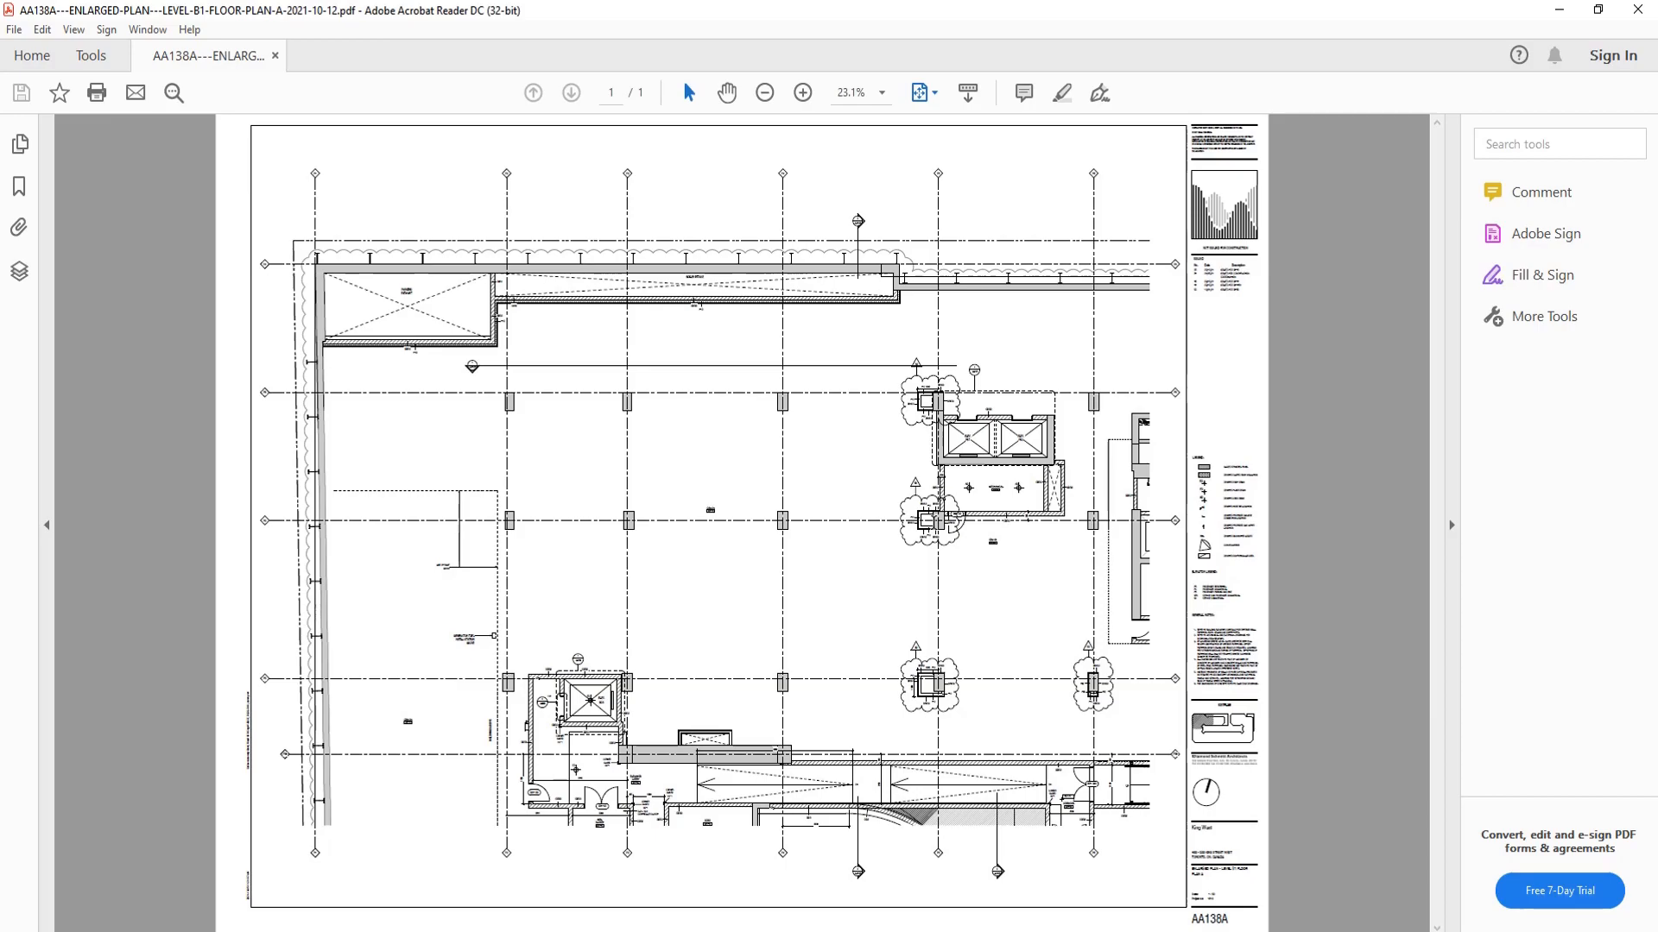
mouse_move(769, 347)
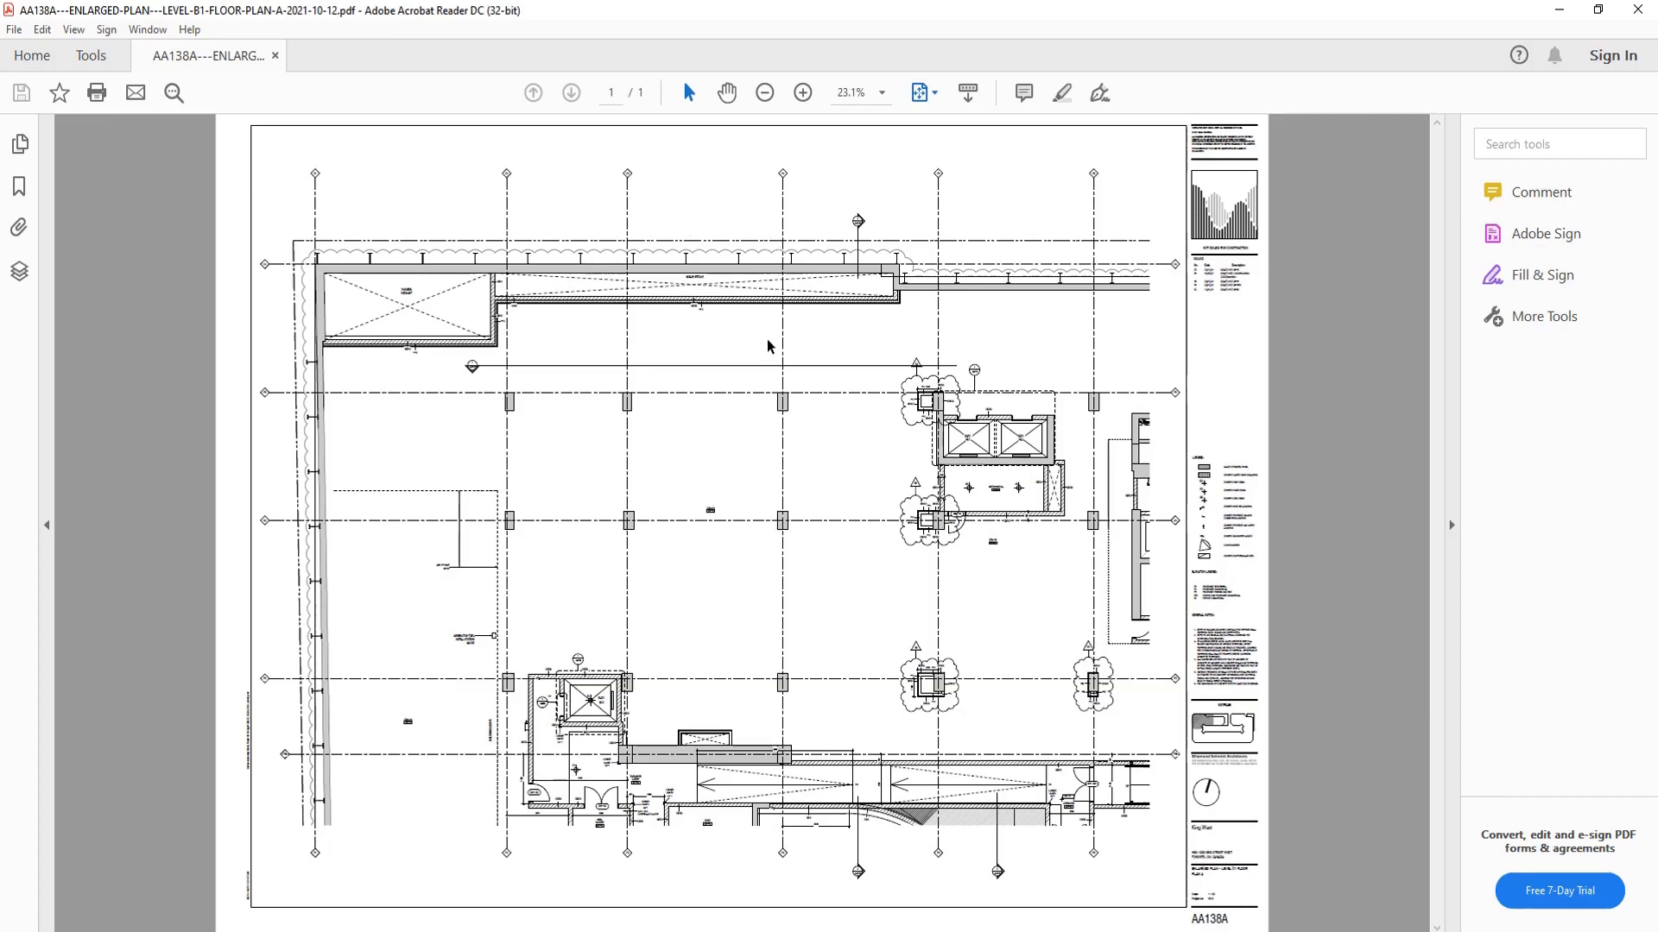
mouse_move(380, 685)
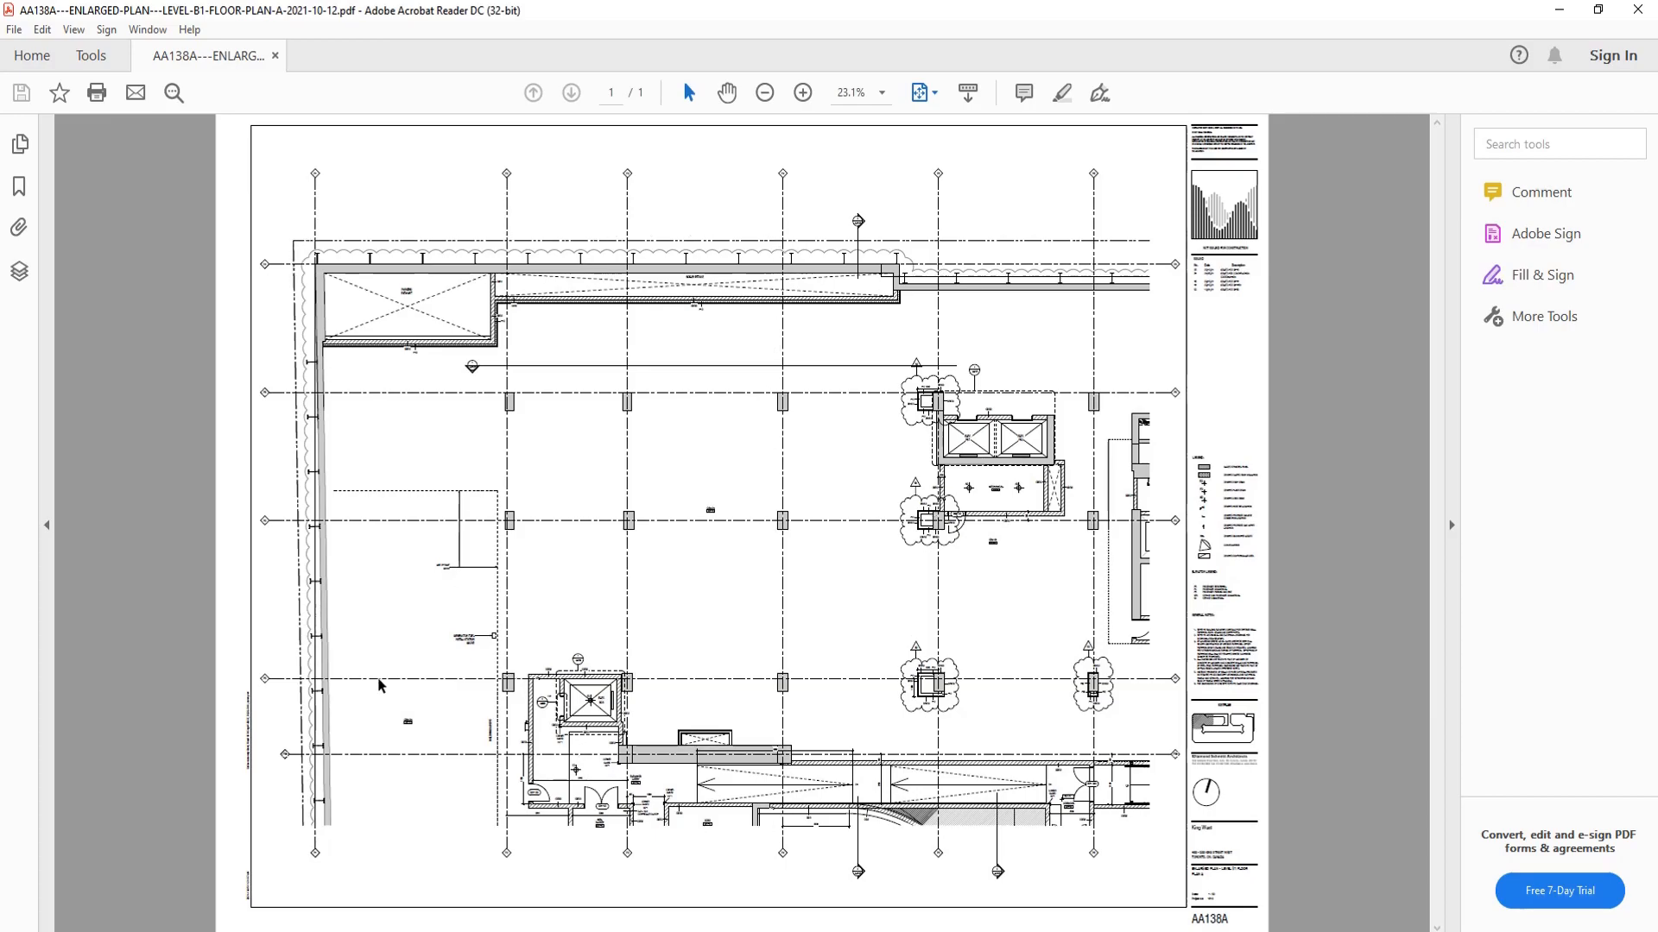
mouse_move(510, 331)
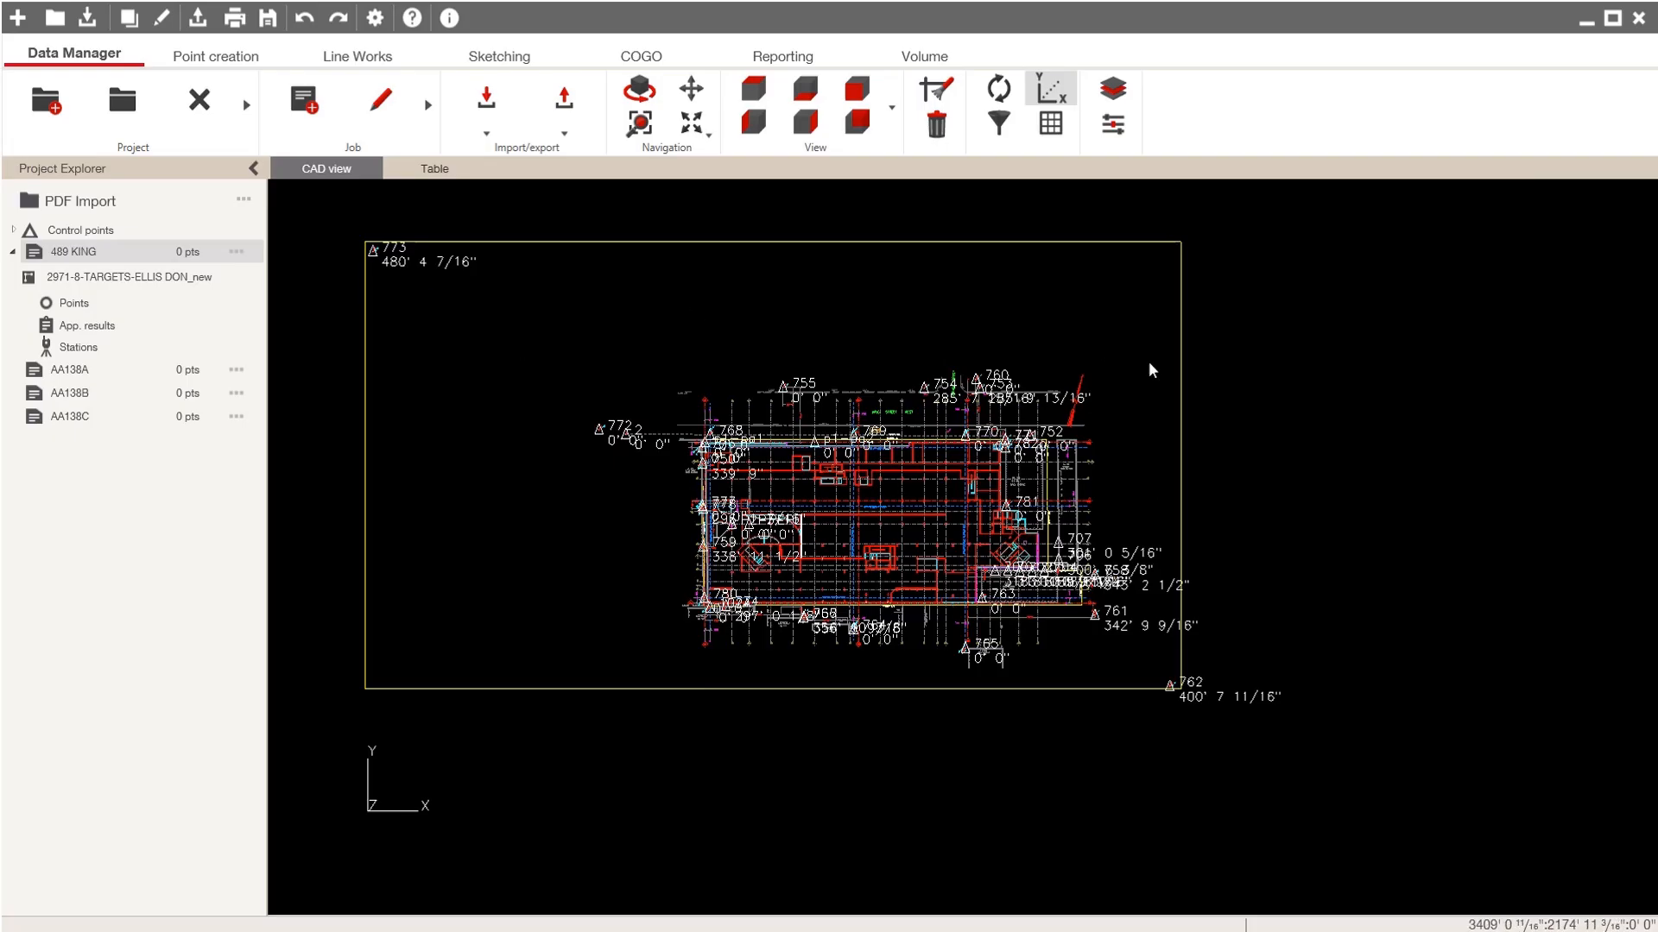
mouse_move(743, 806)
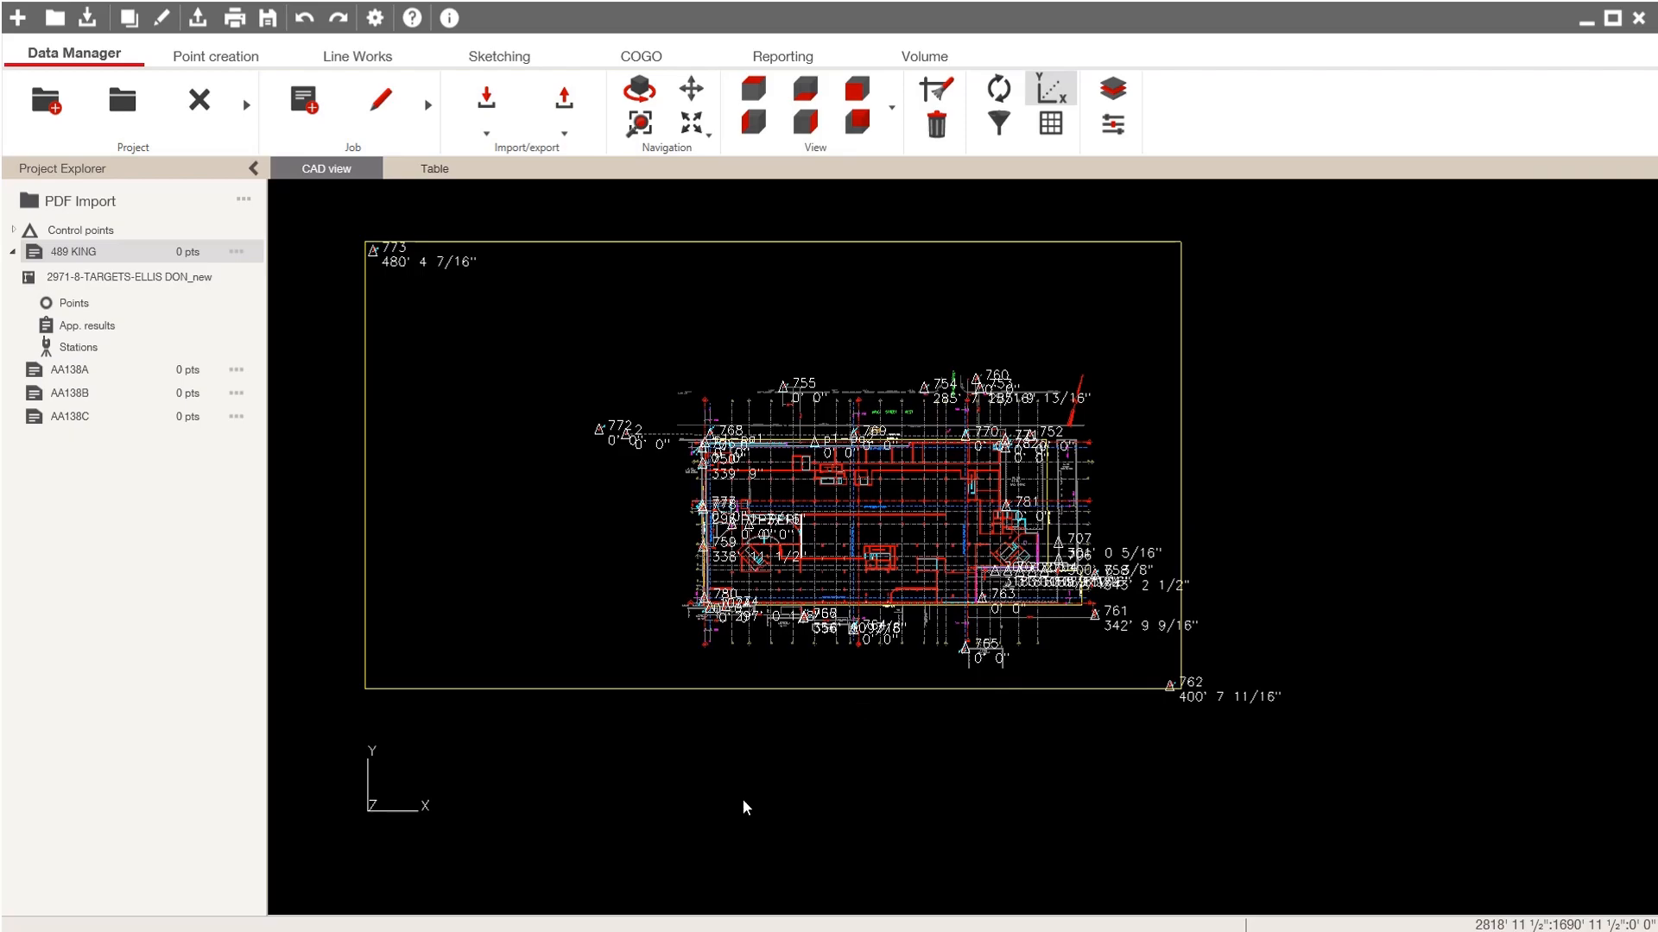
Step: Import the AA138A level B1 floor plan PDF into job AA138A
scroll("up", 3)
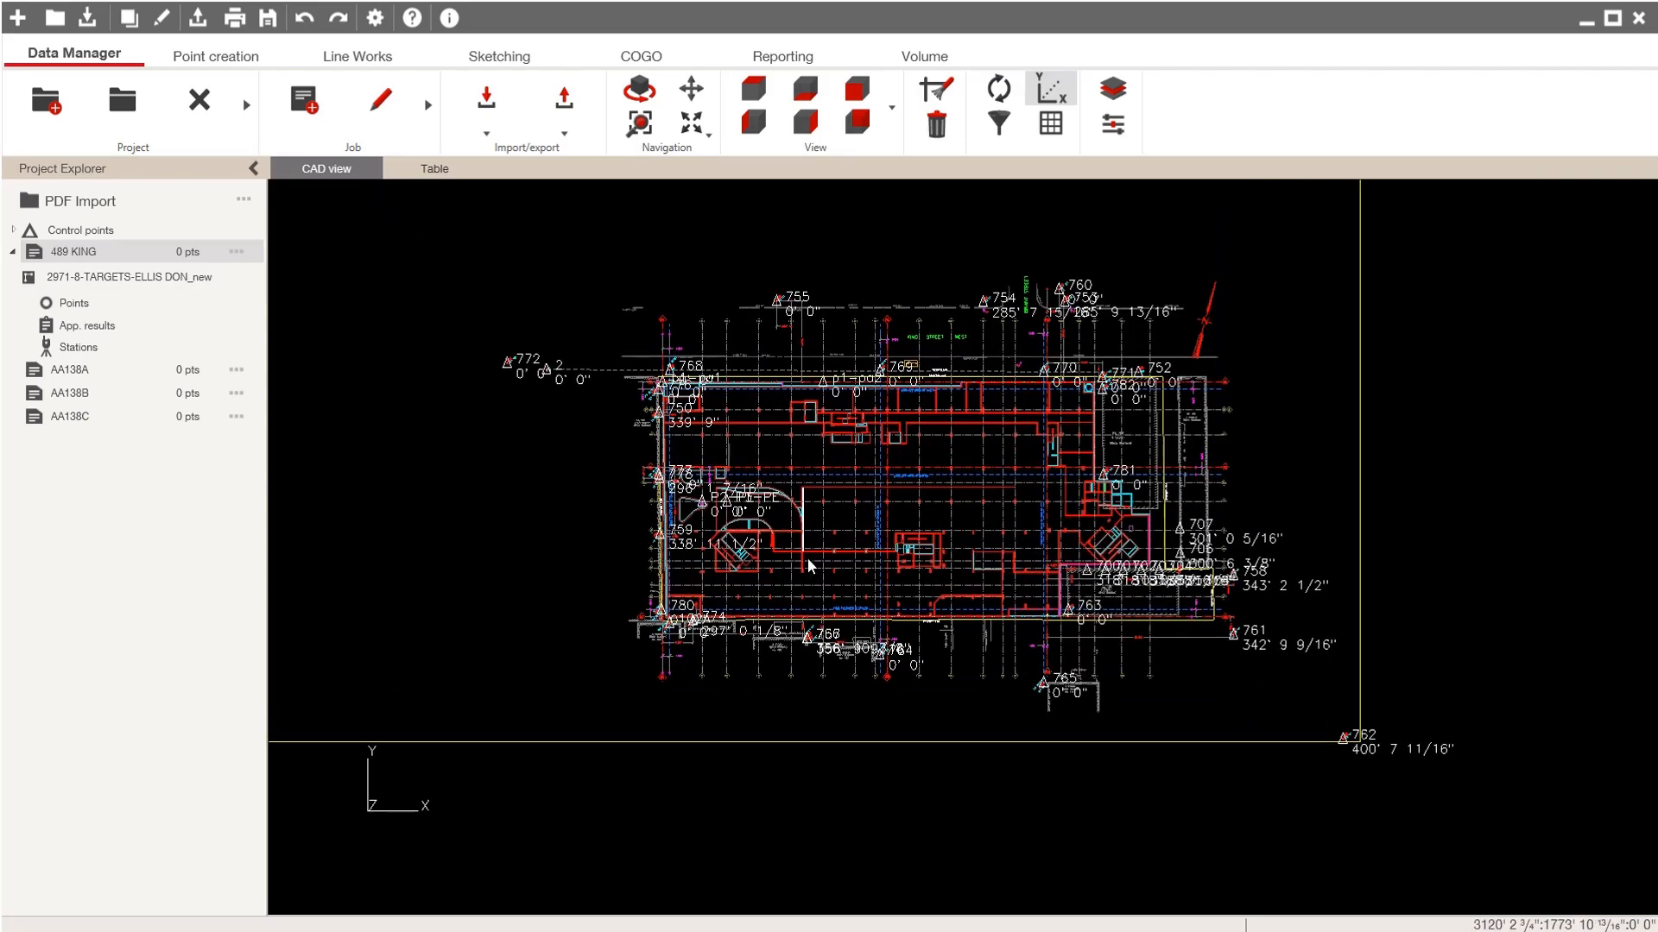
mouse_move(1099, 622)
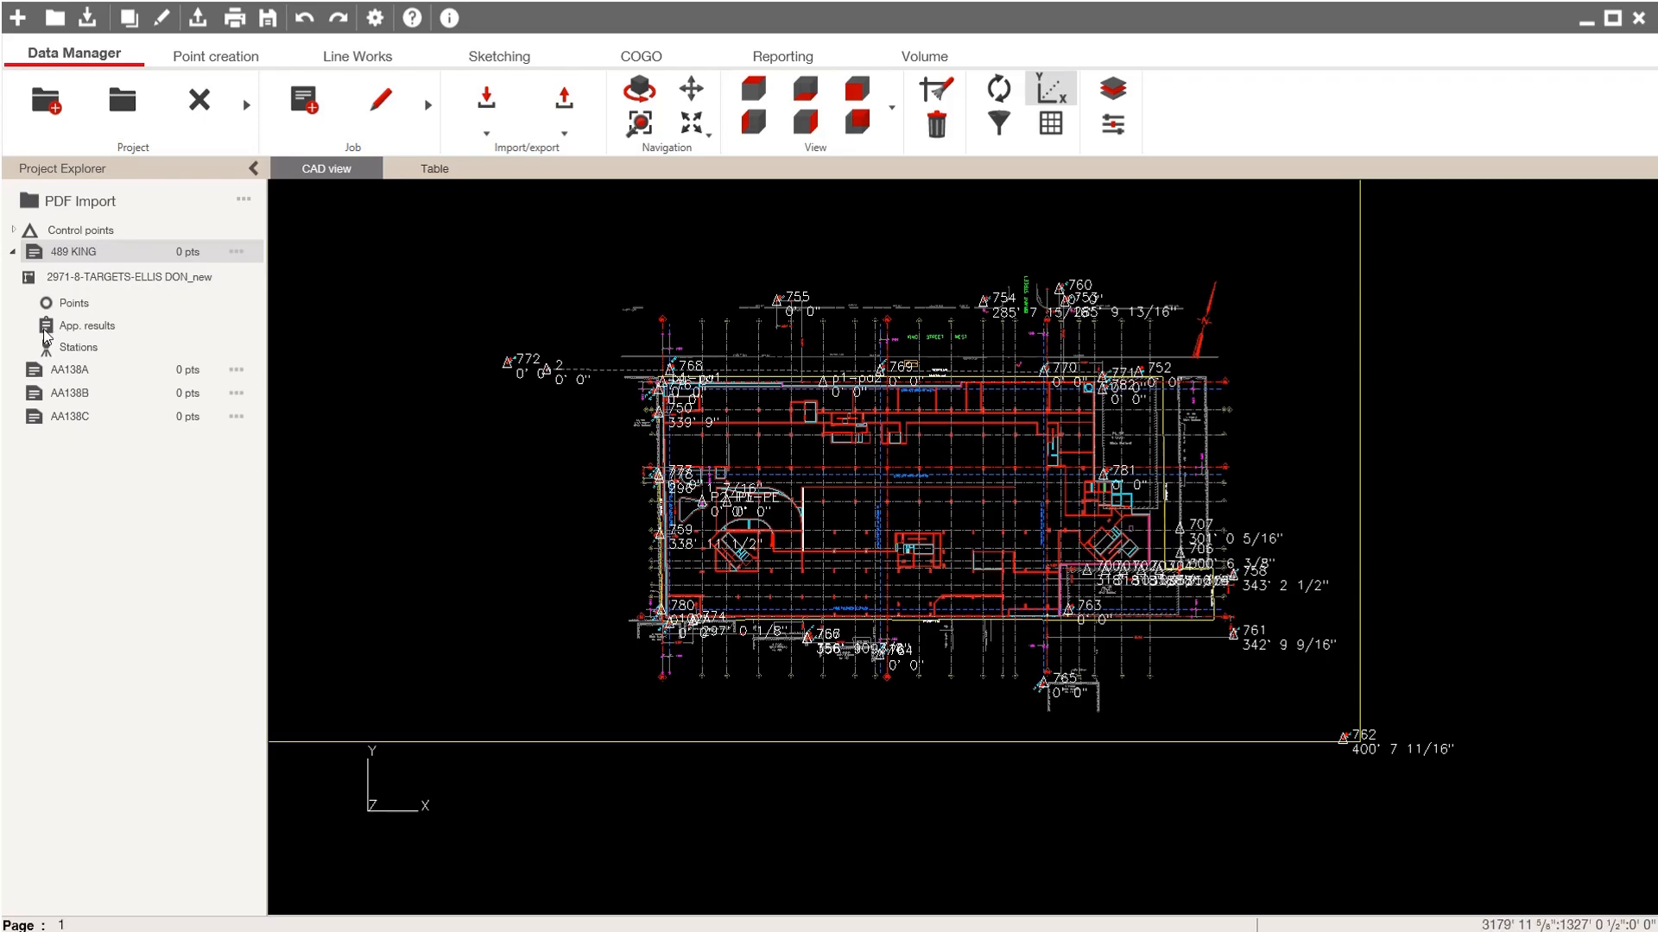
mouse_move(71, 401)
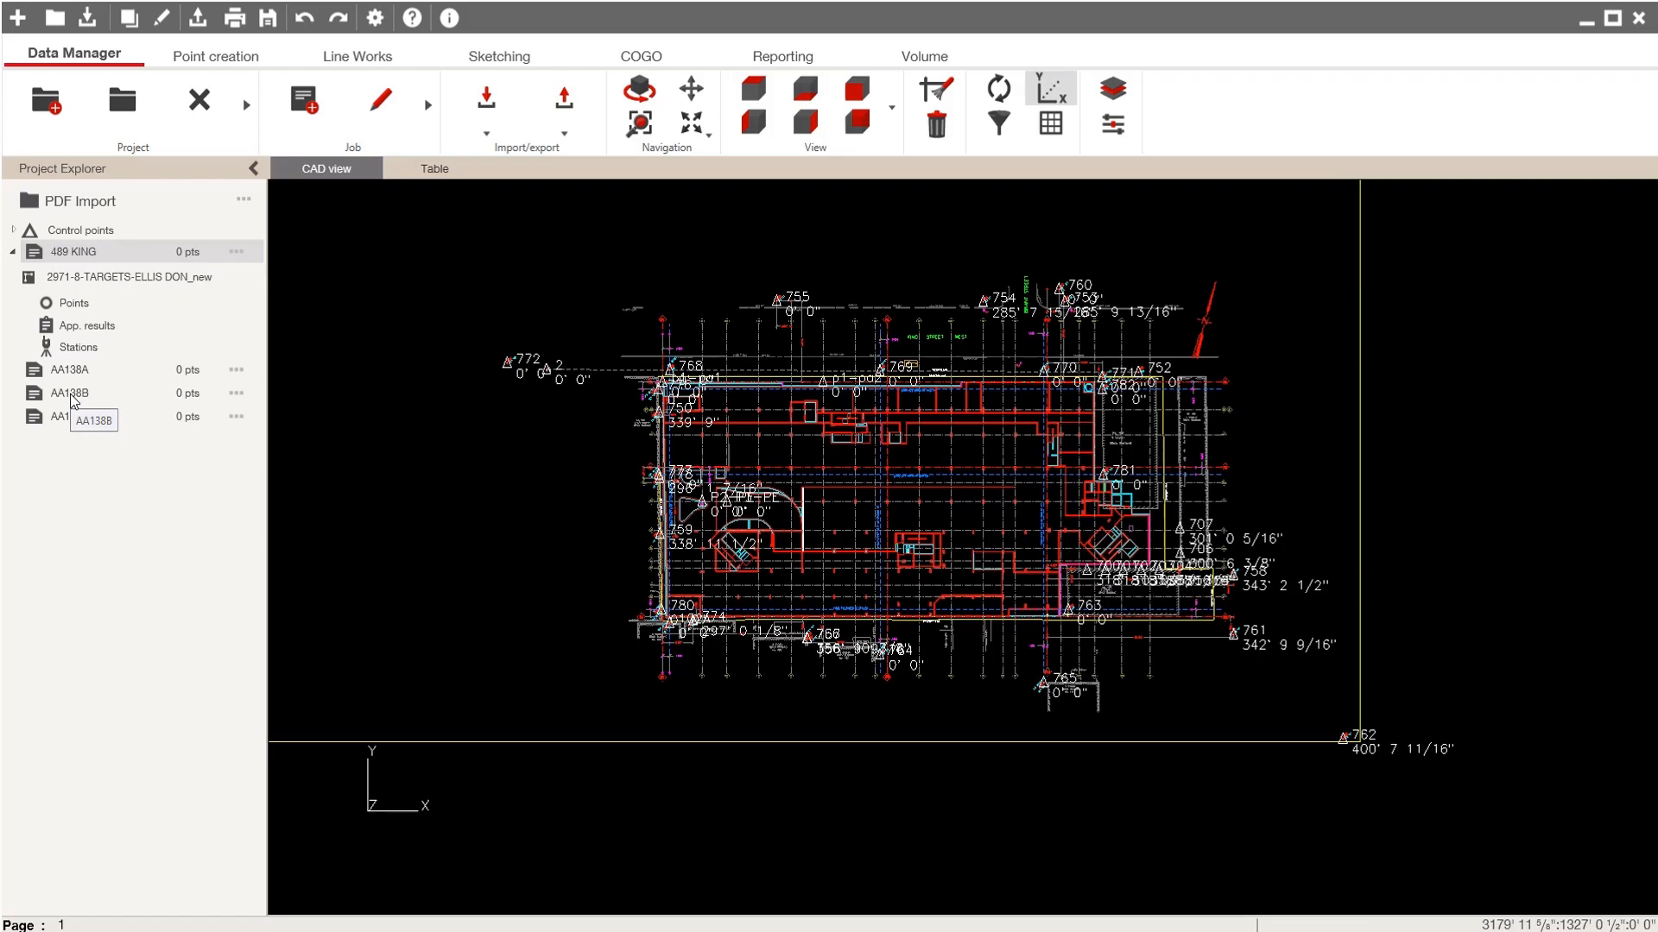
mouse_move(1003, 479)
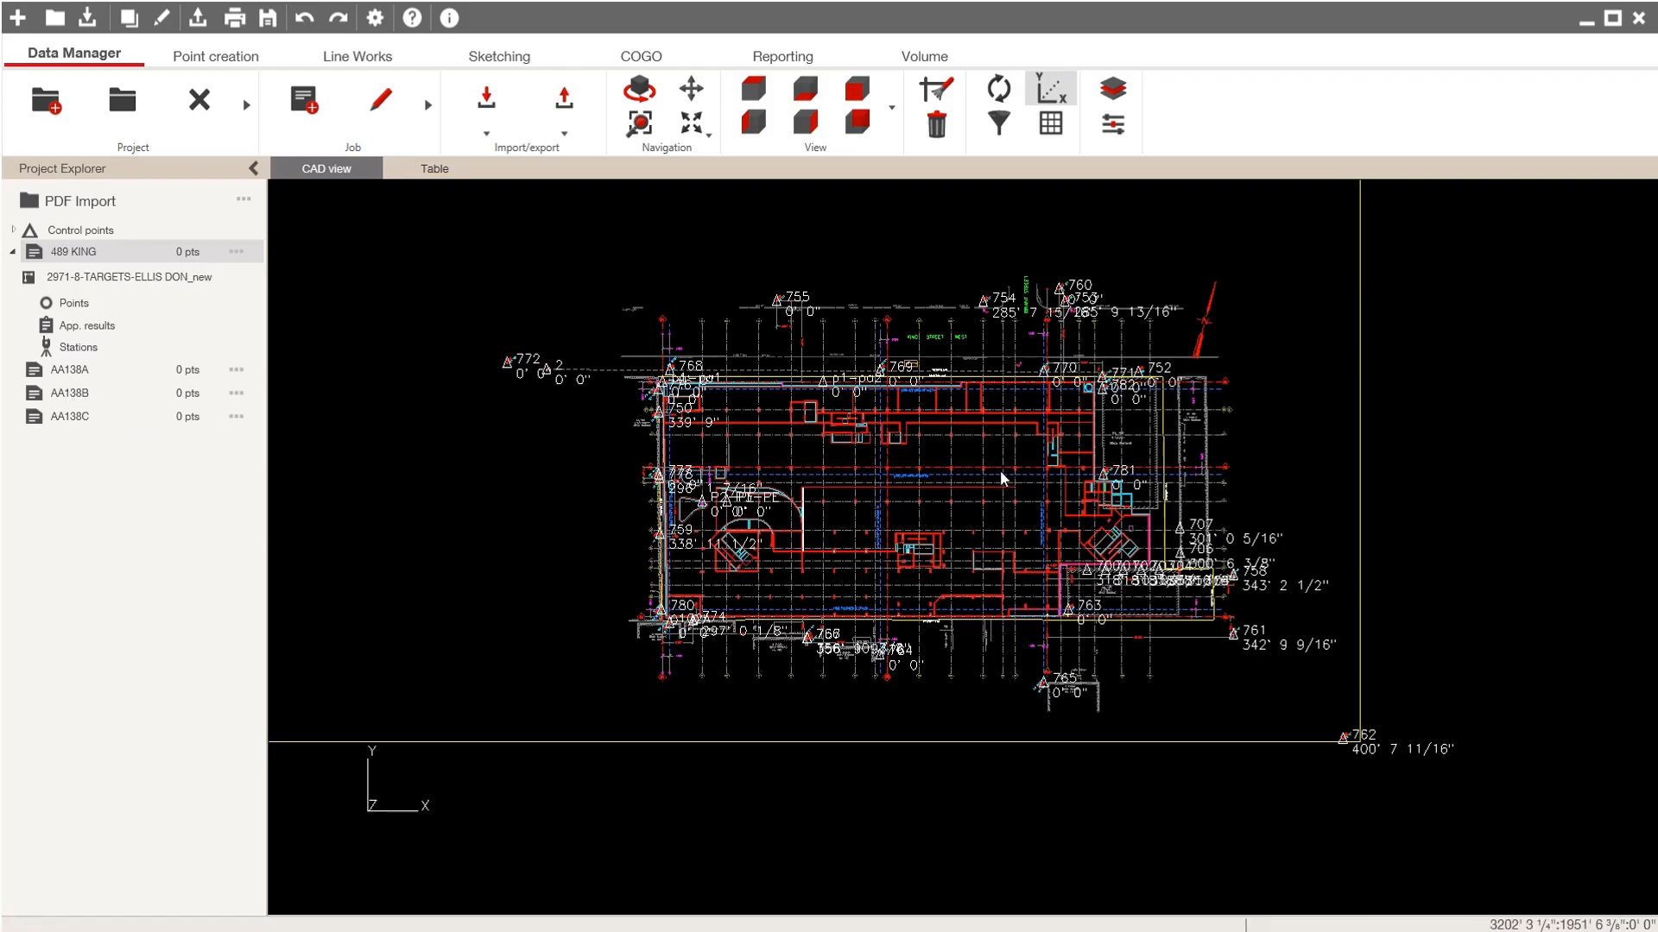
mouse_move(405, 466)
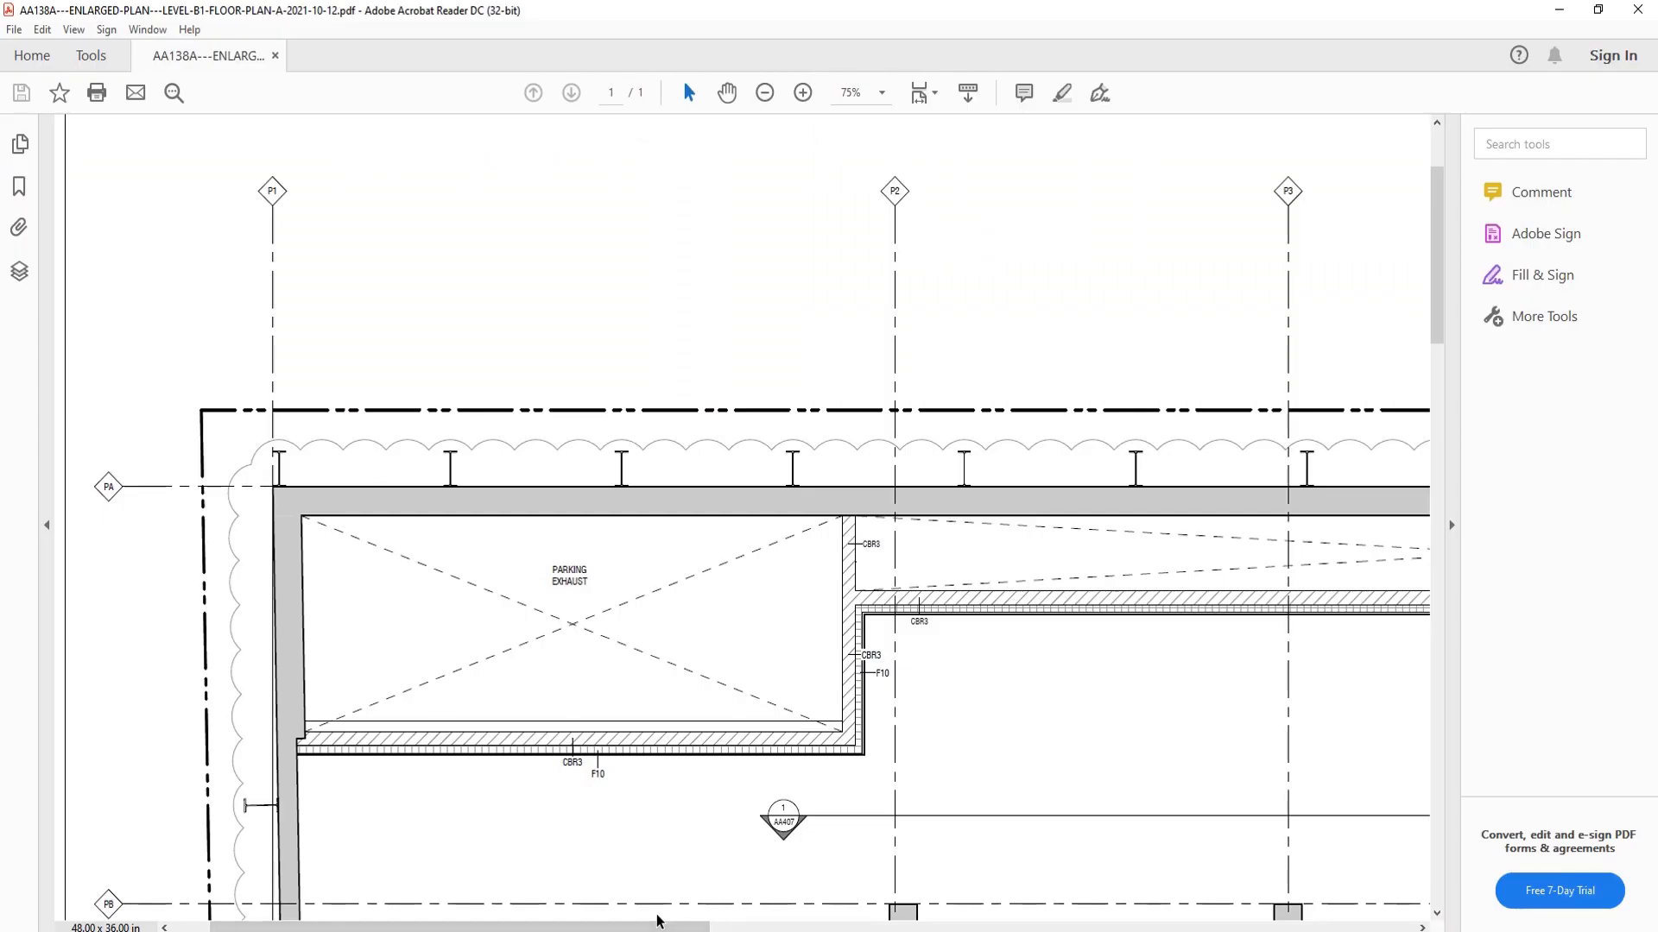
mouse_move(188, 500)
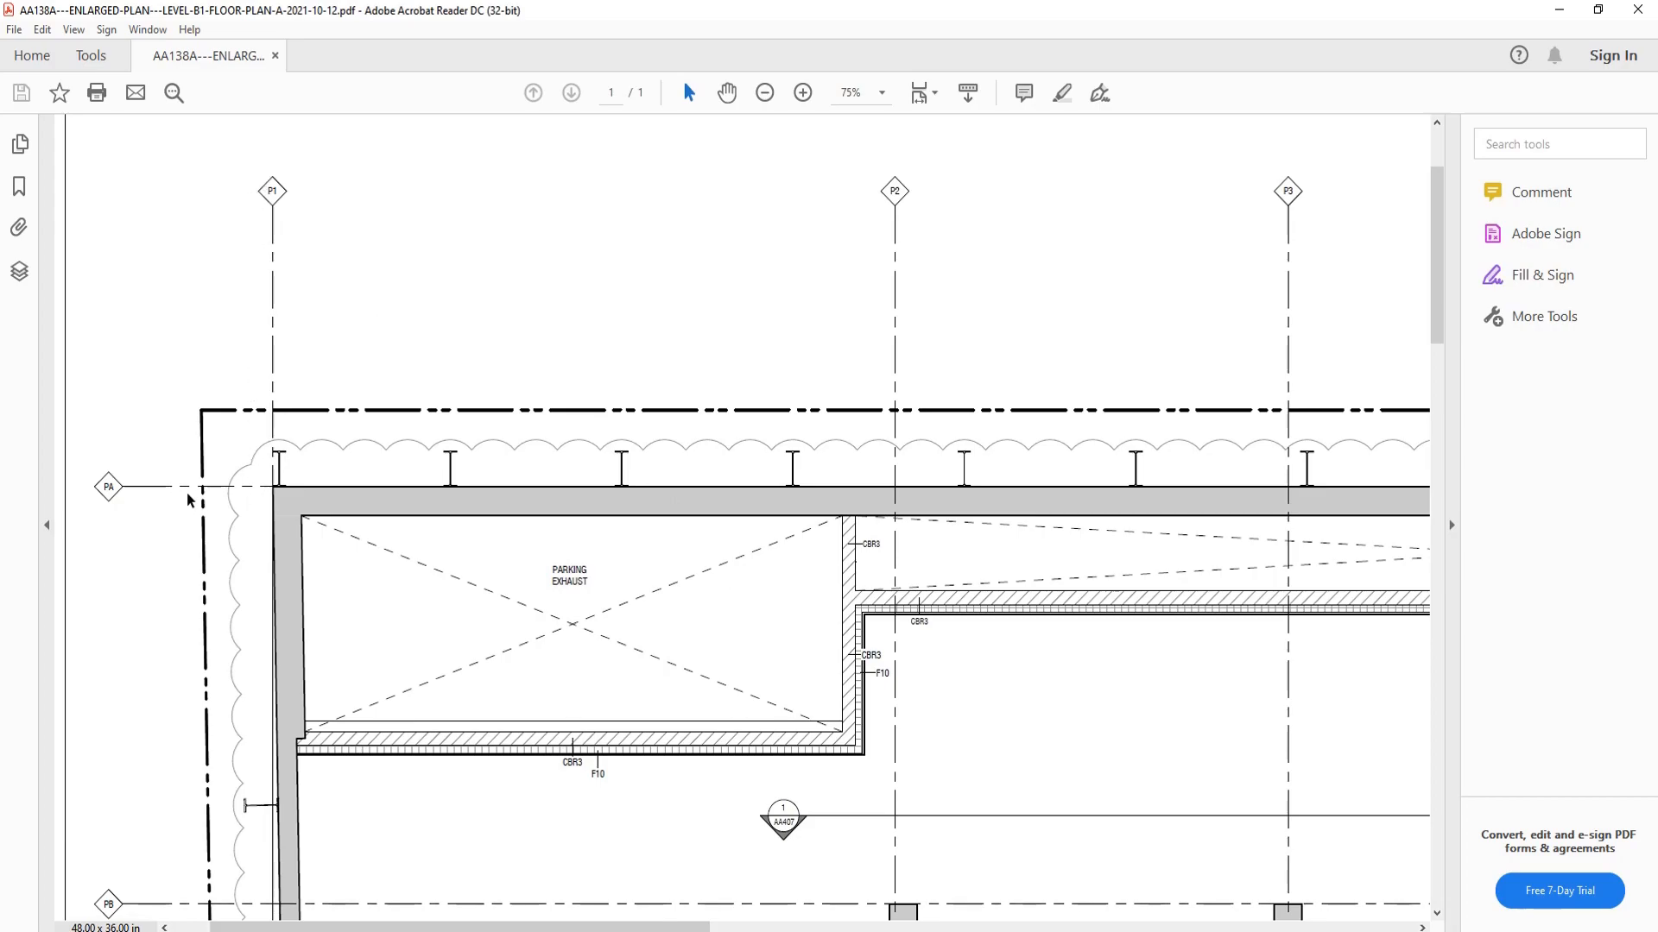
mouse_move(241, 516)
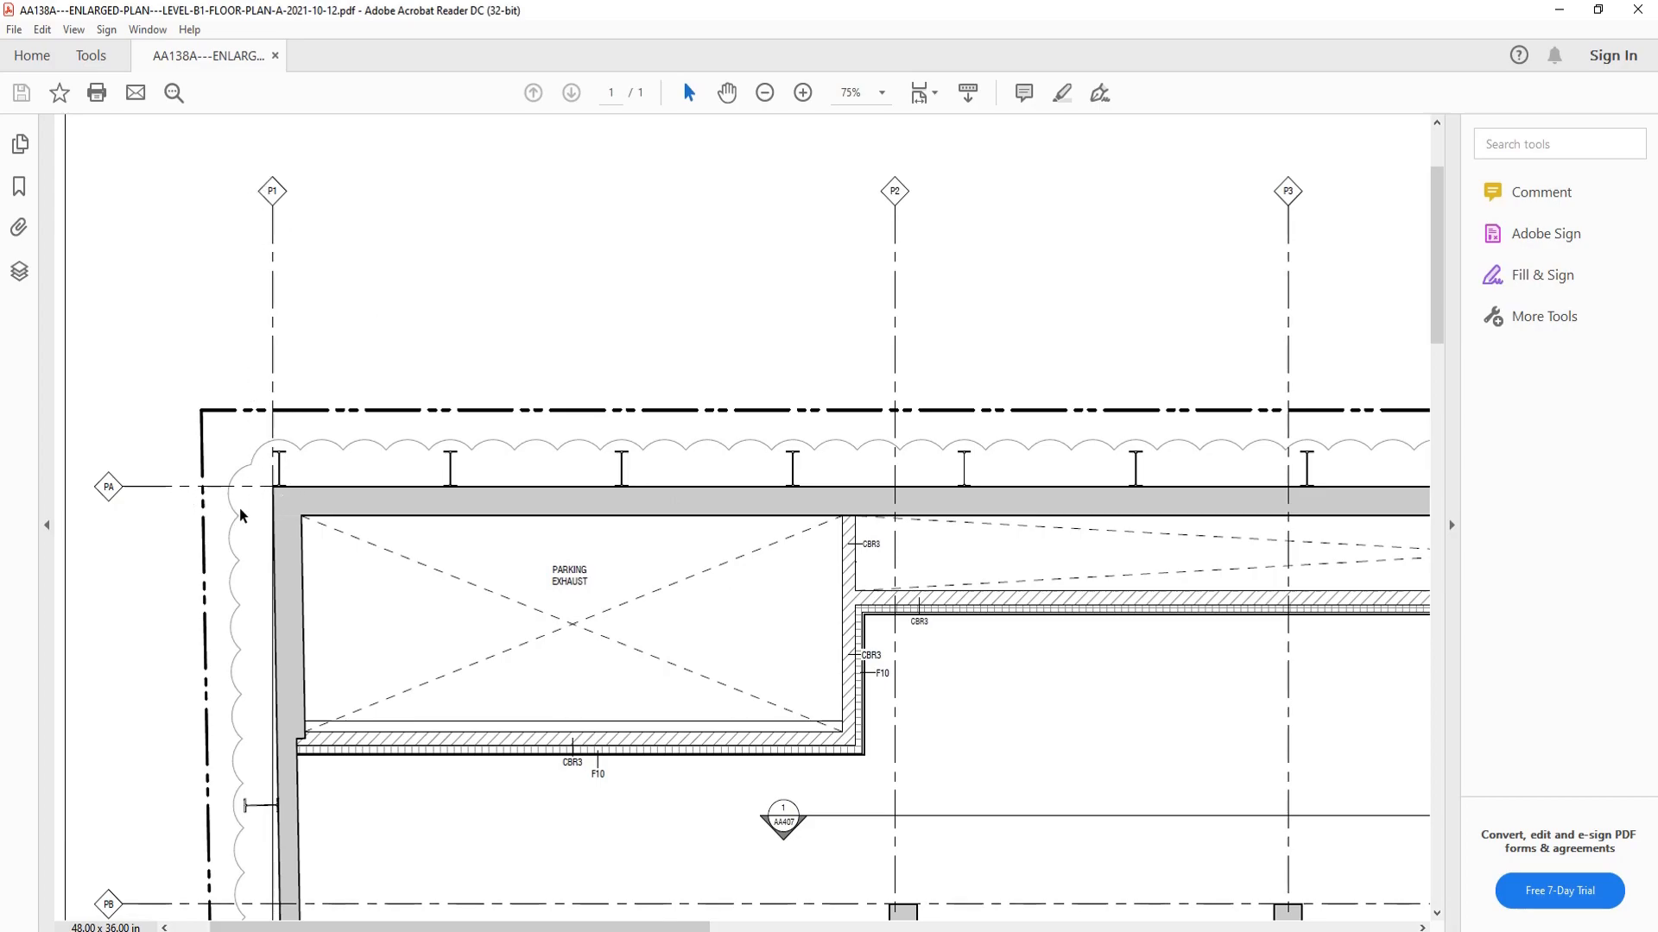
mouse_move(924, 448)
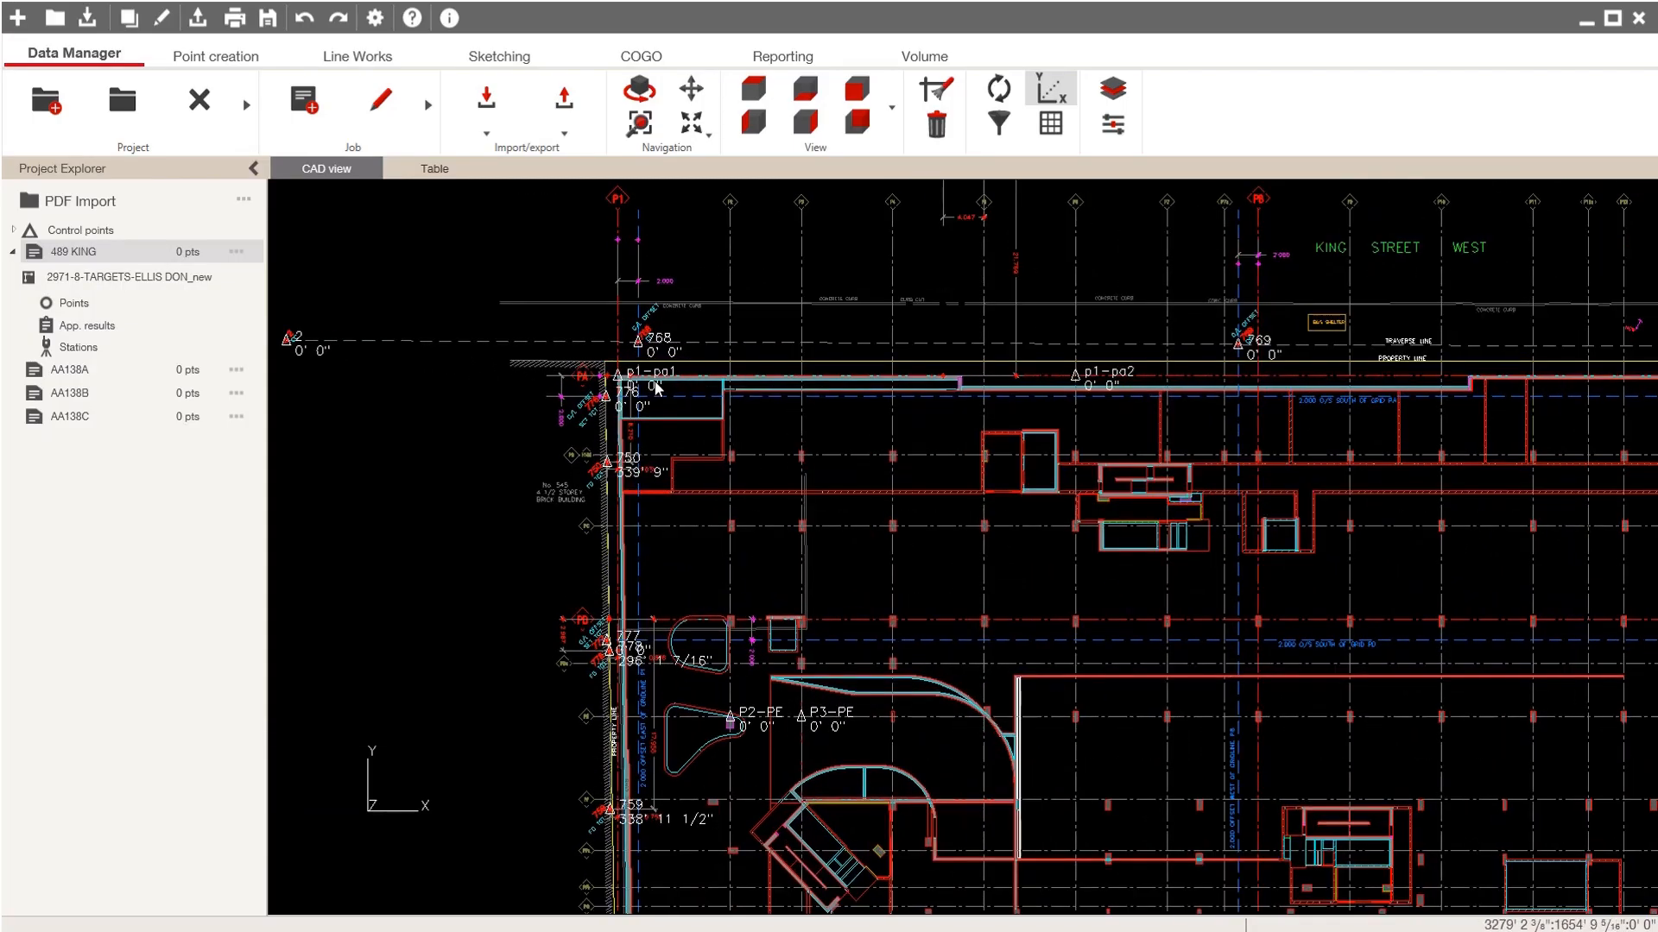
scroll("up", 3)
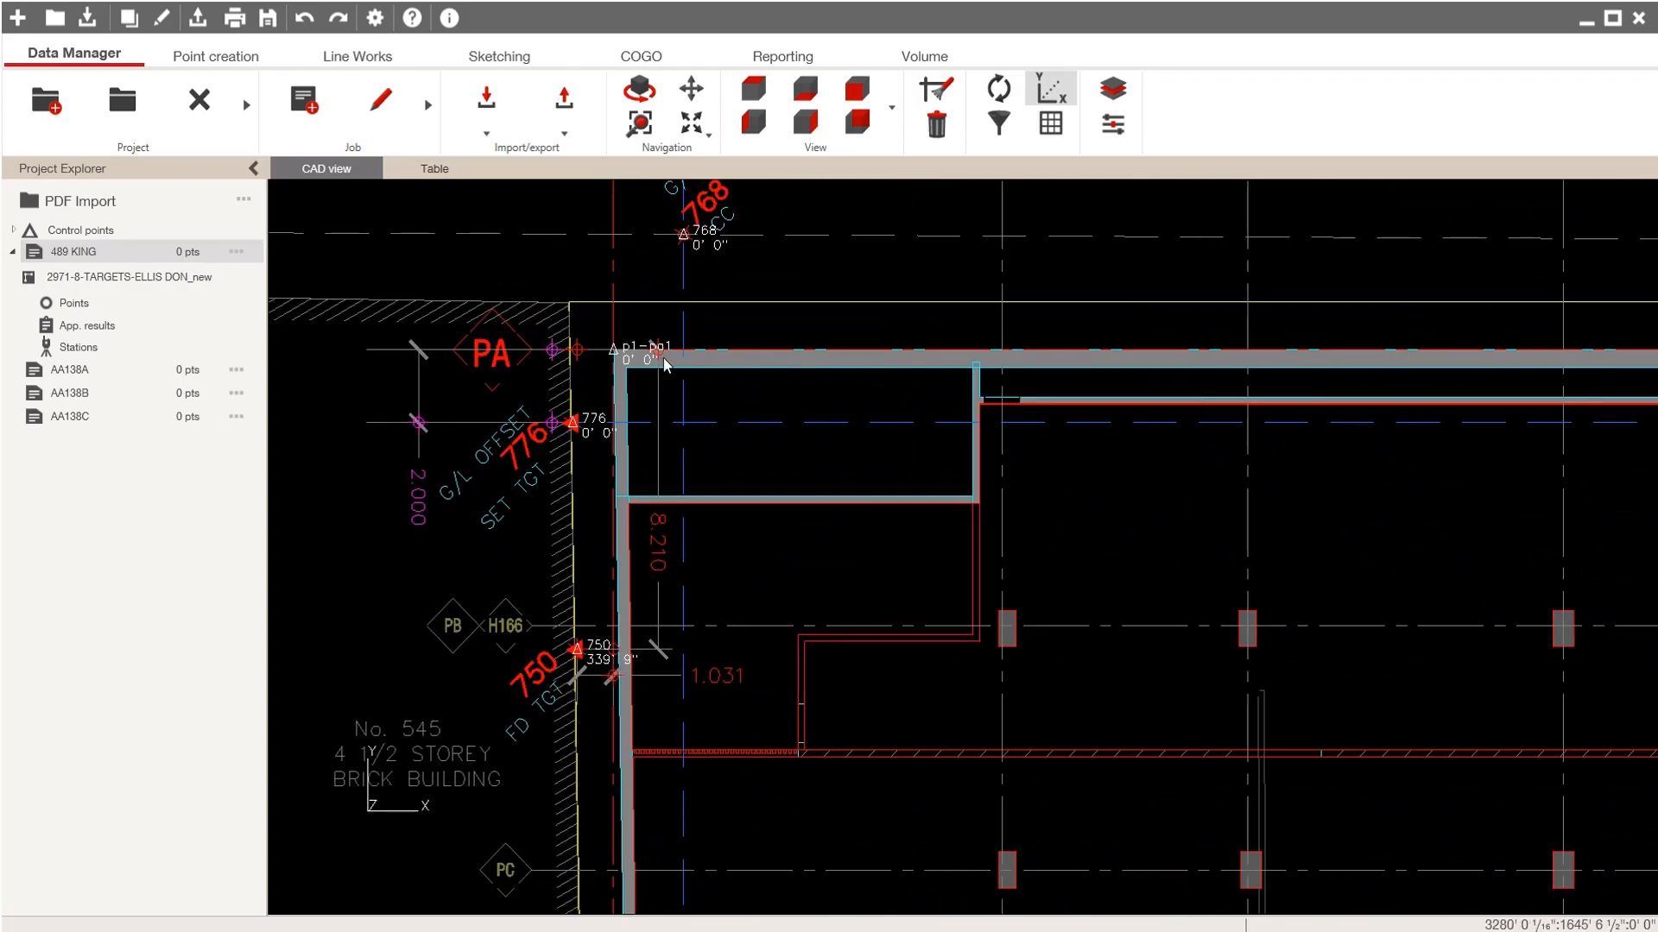
mouse_move(627, 325)
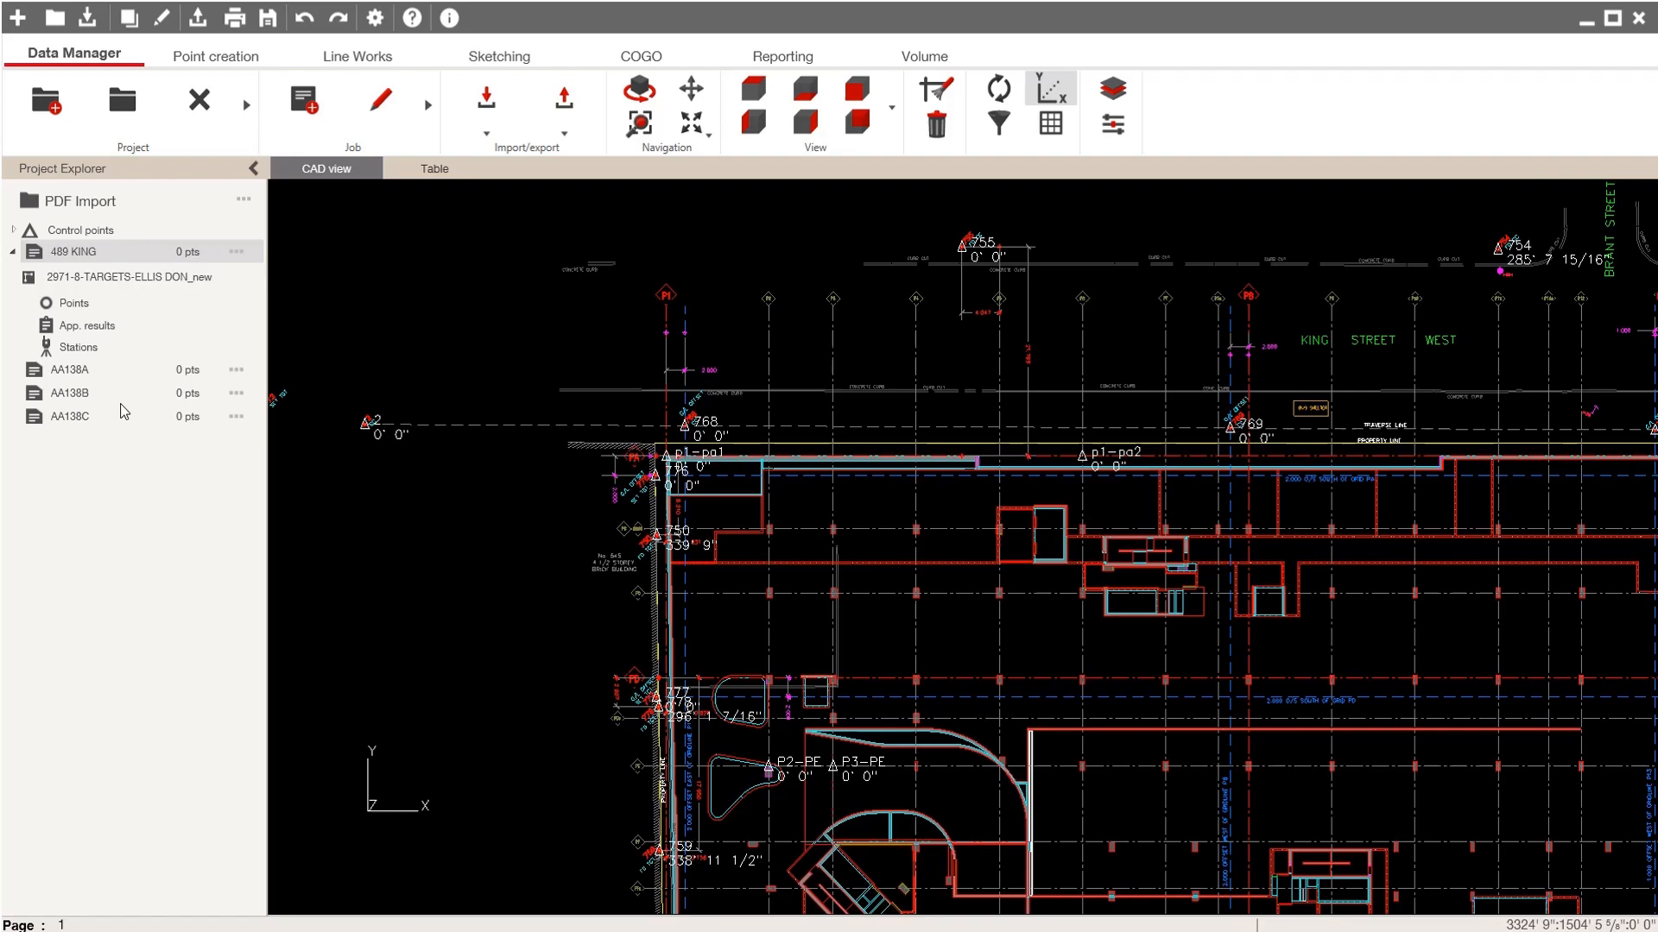
mouse_move(733, 446)
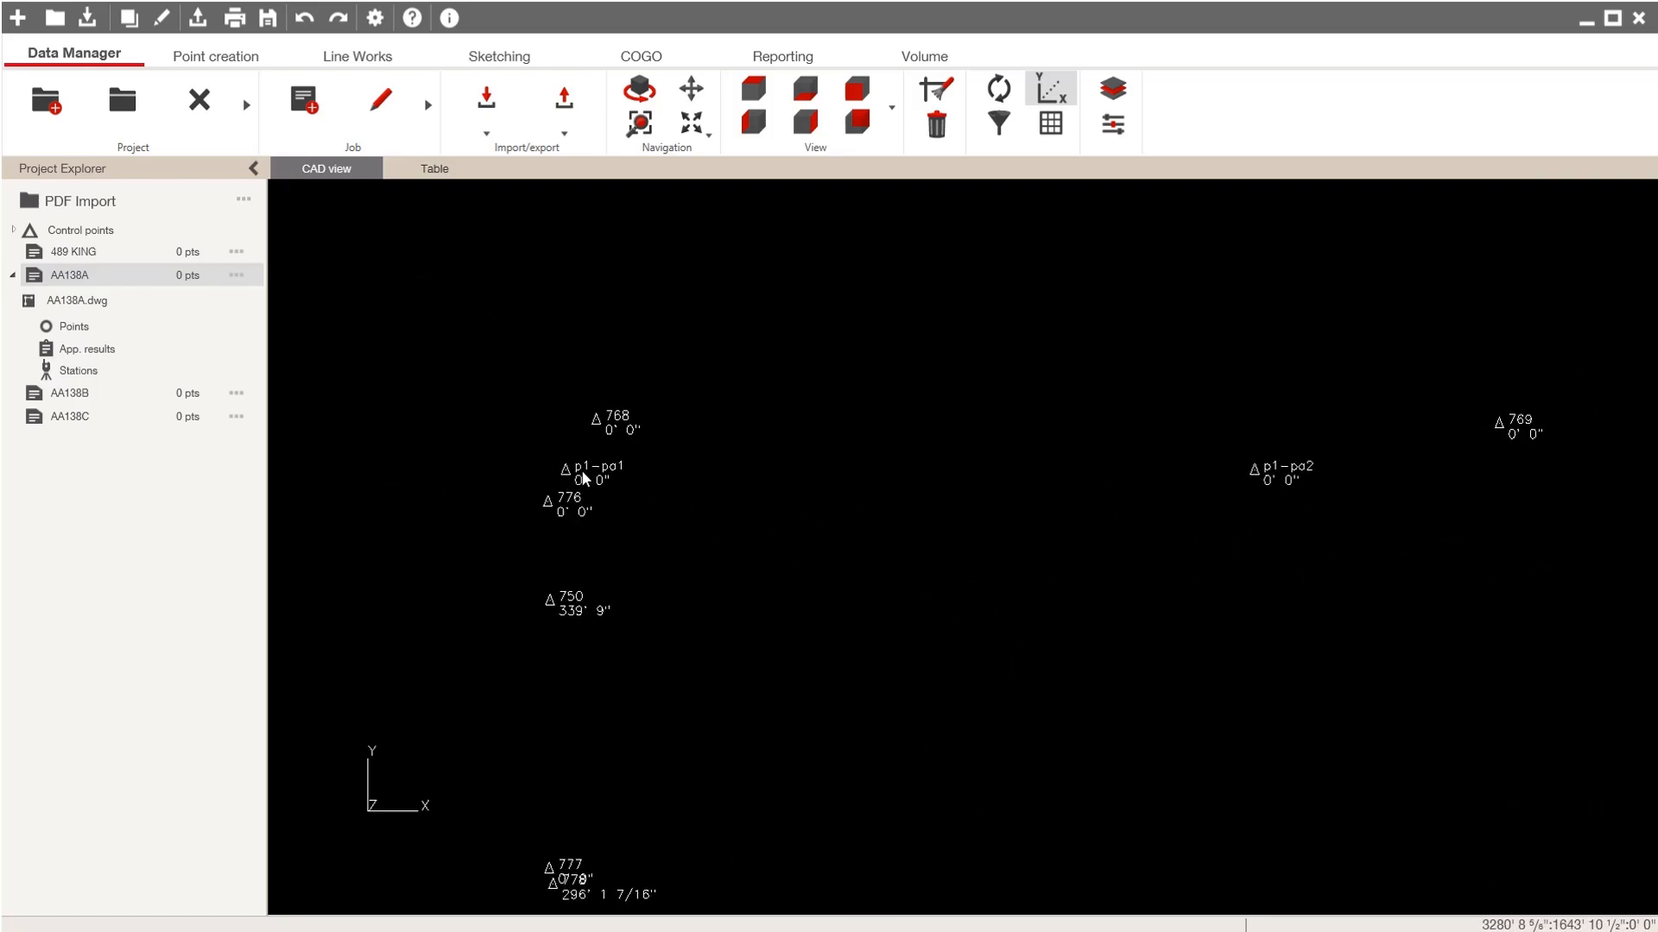
mouse_move(1200, 461)
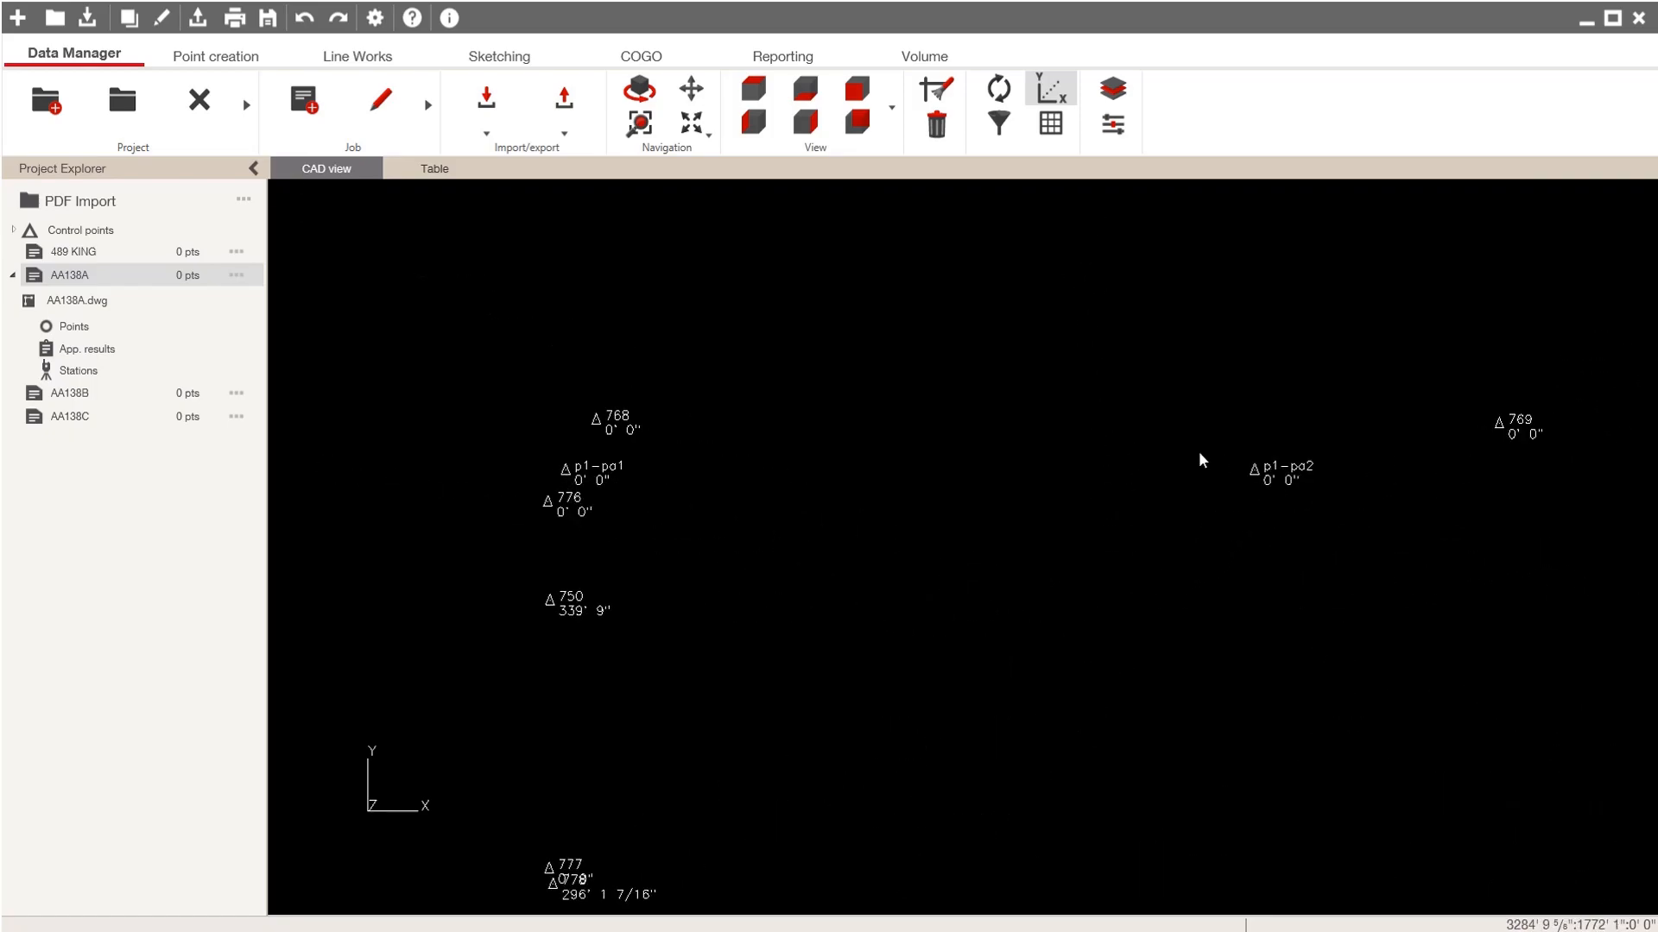
left_click(485, 99)
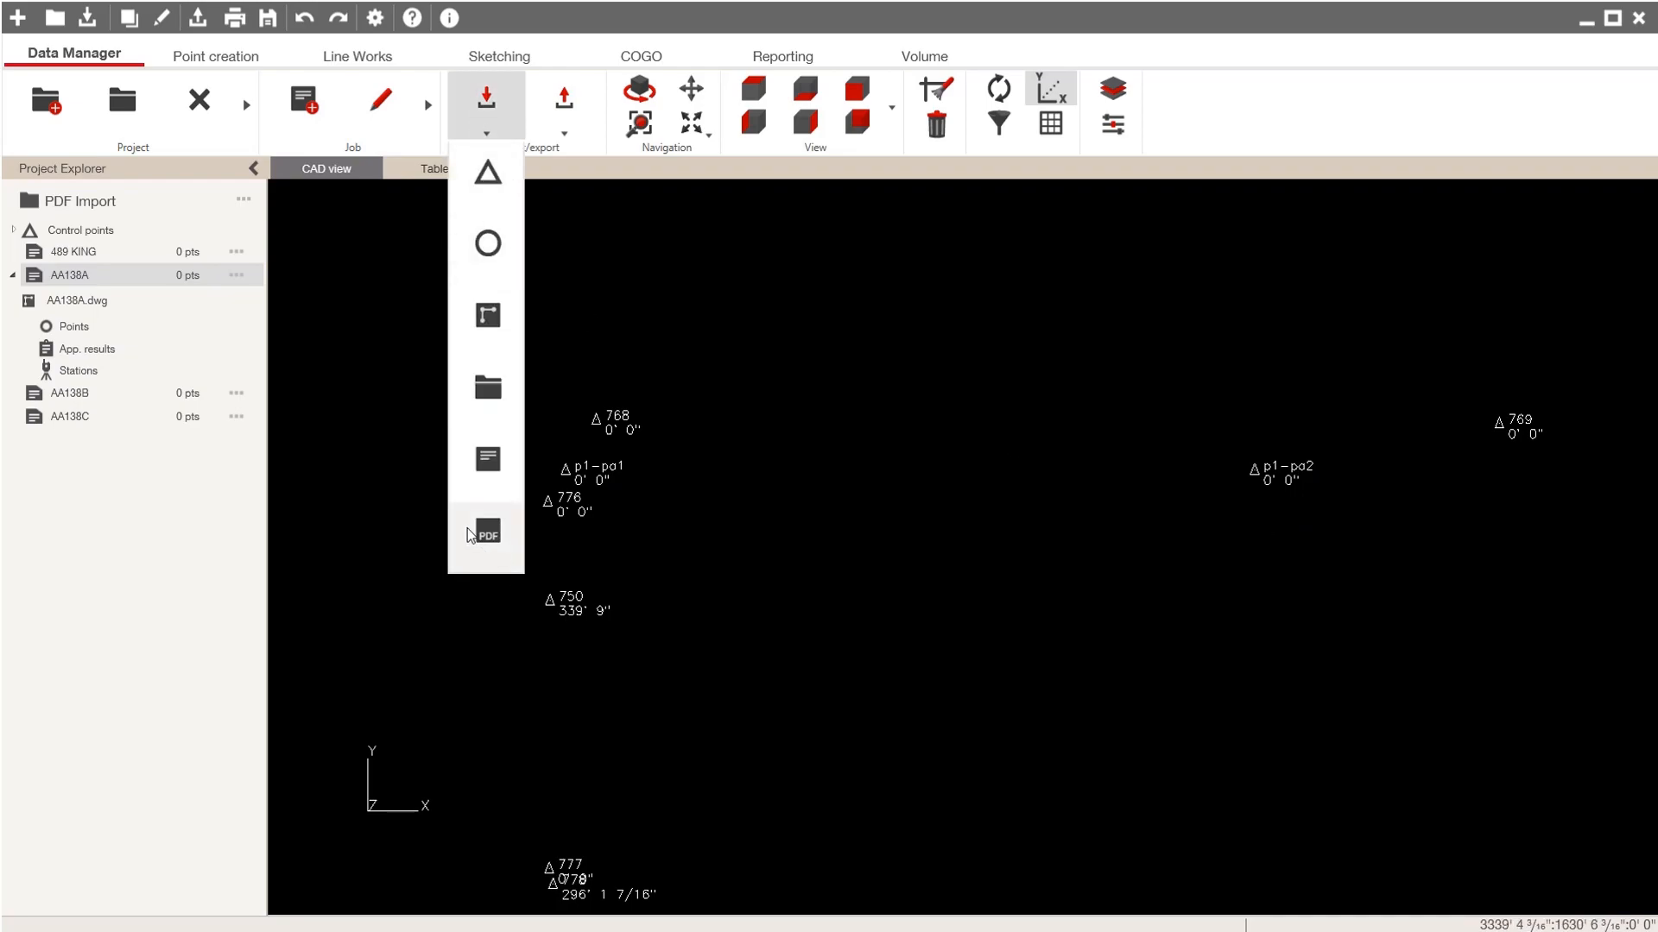
left_click(486, 534)
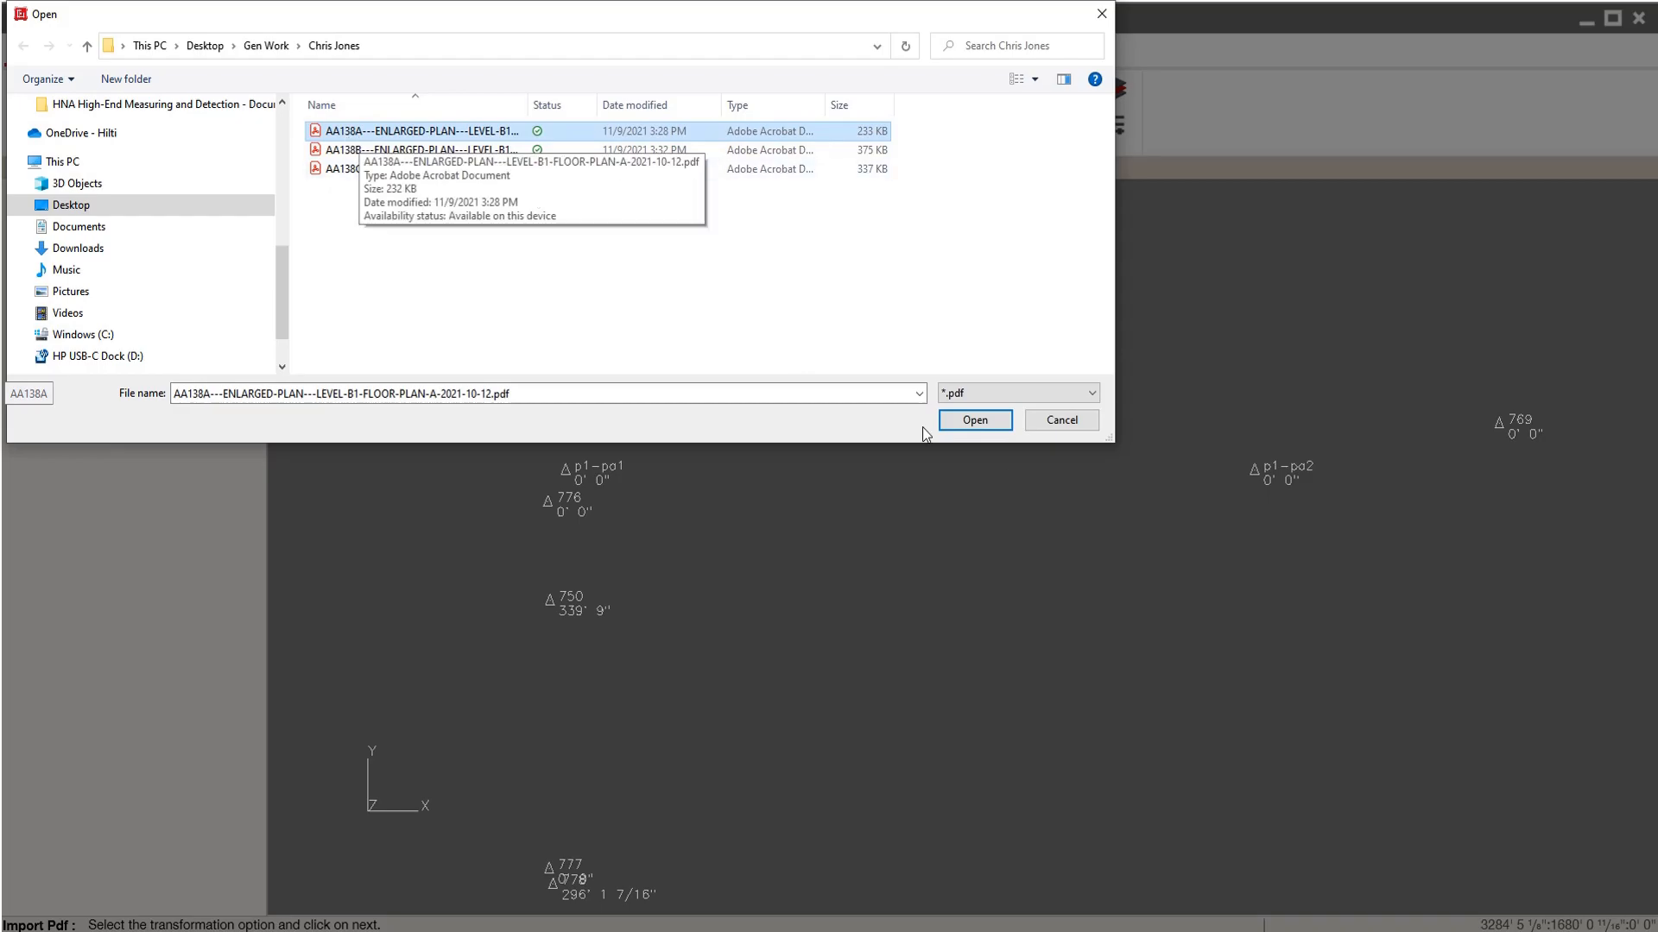
left_click(974, 419)
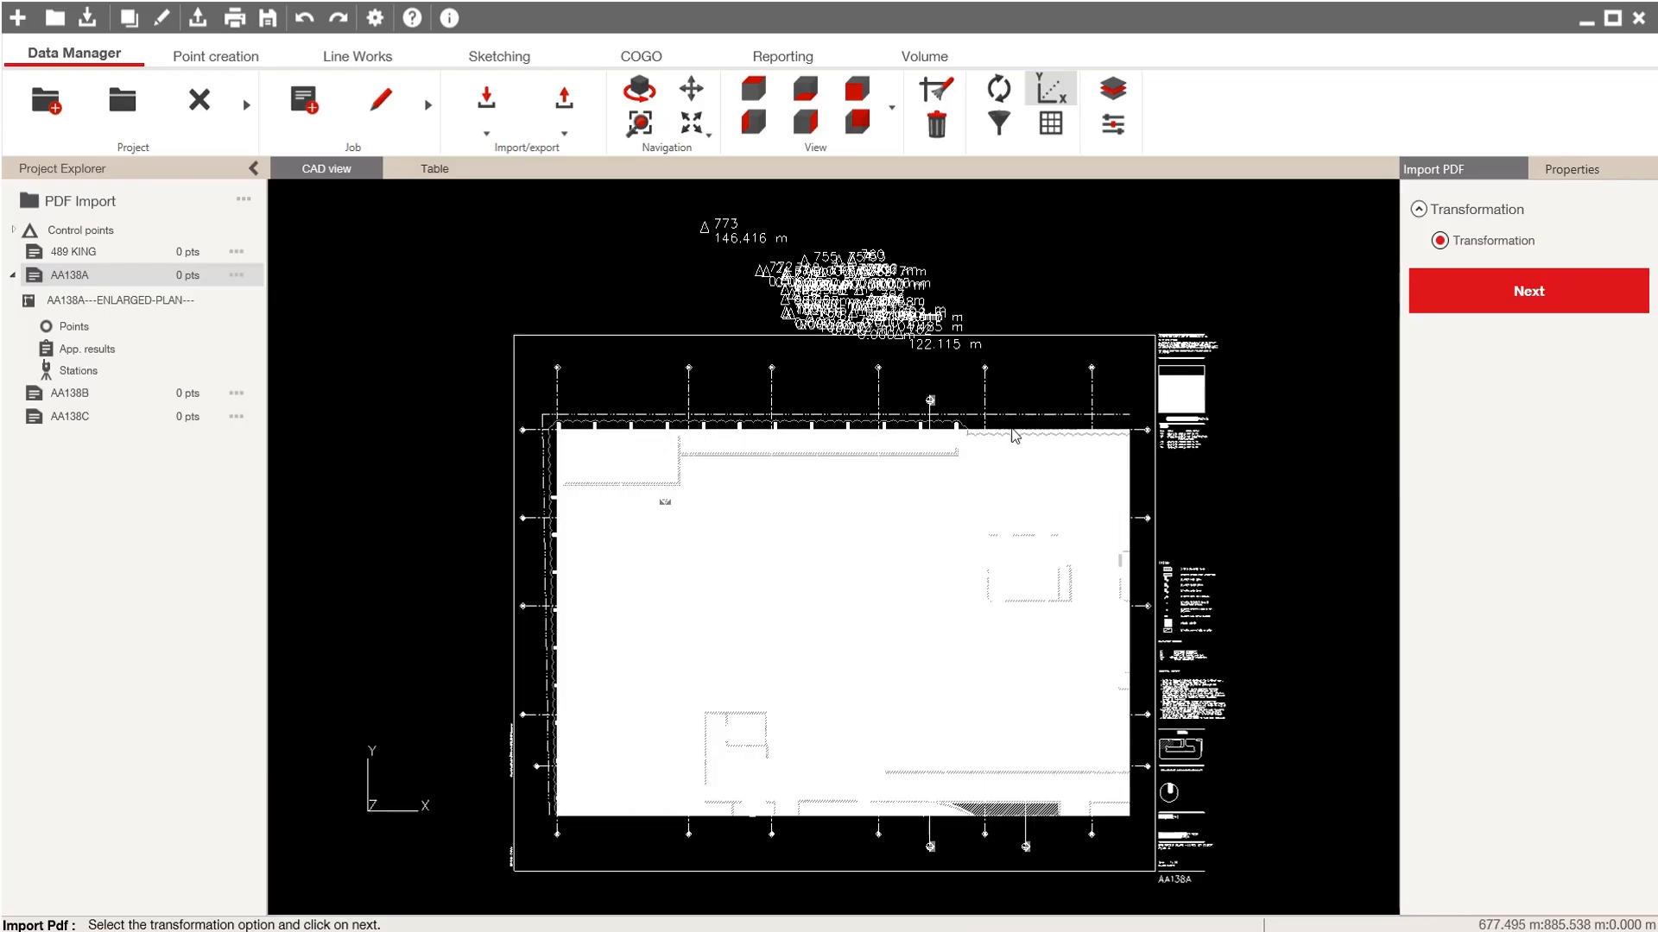
mouse_move(769, 726)
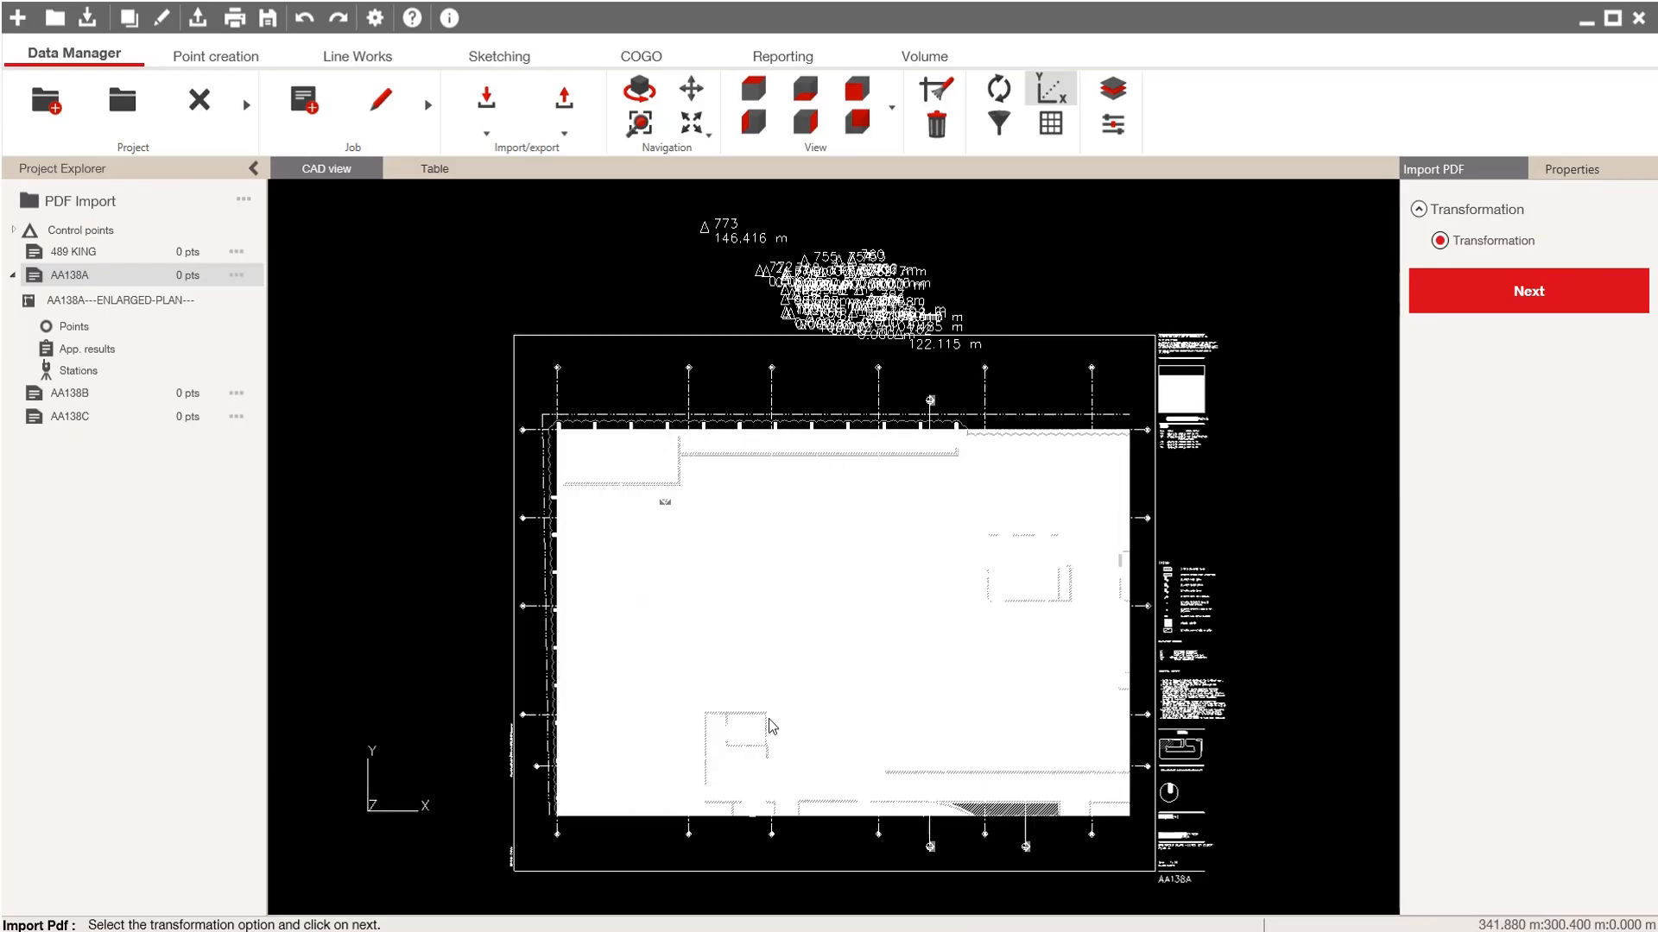
mouse_move(882, 532)
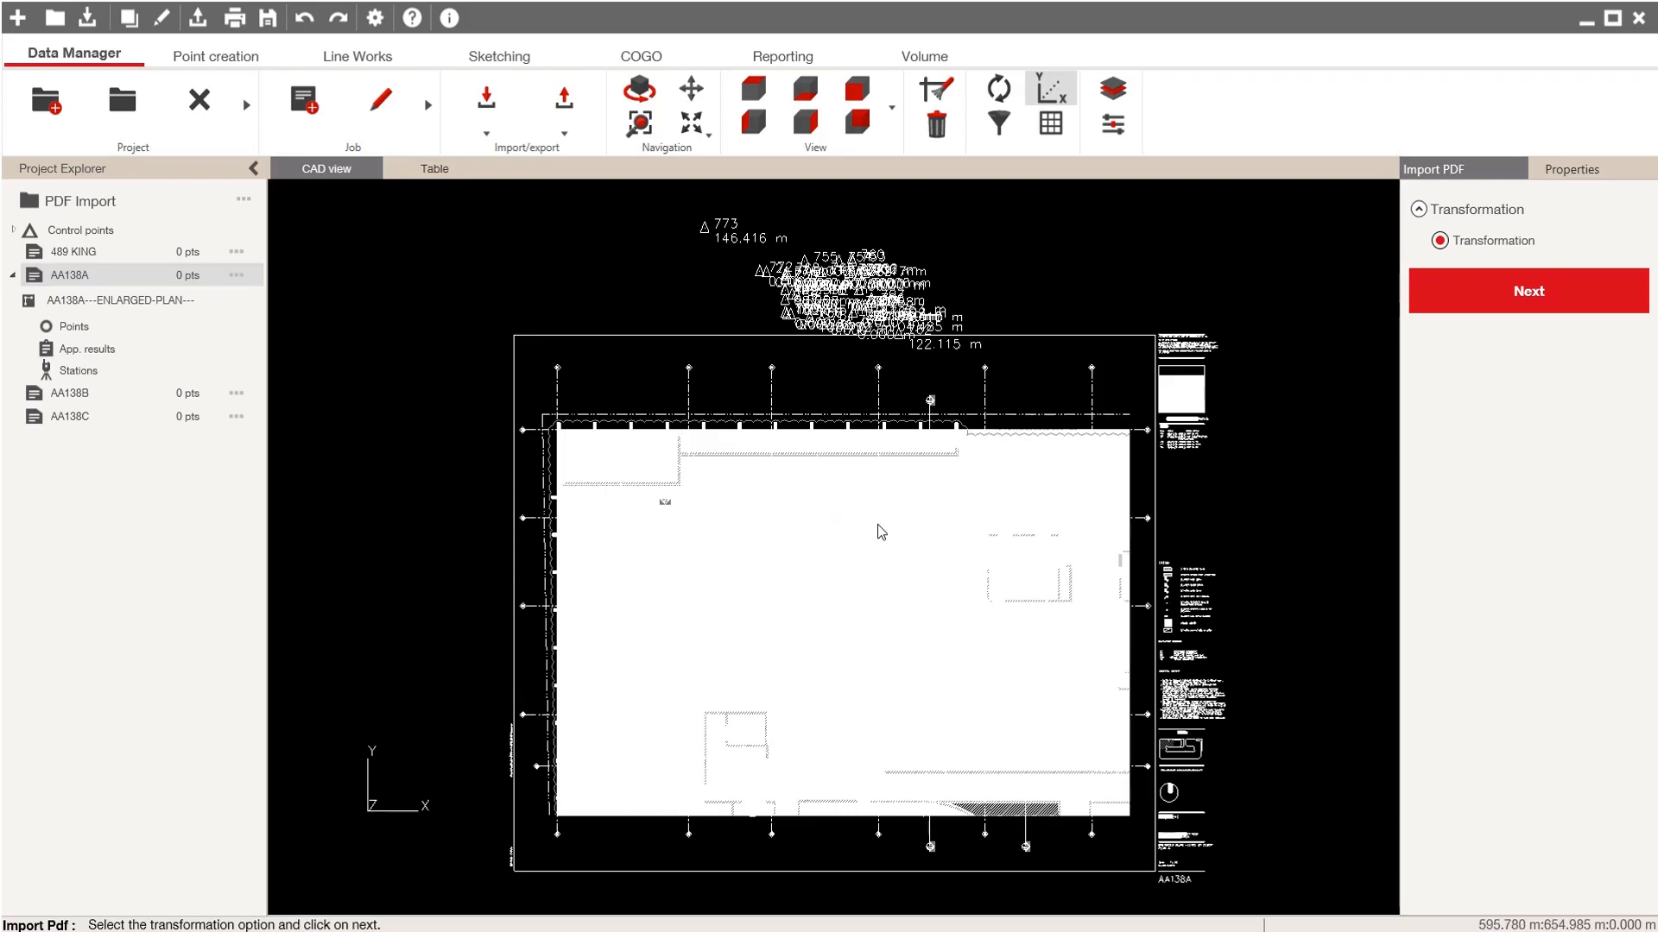
scroll("up", 3)
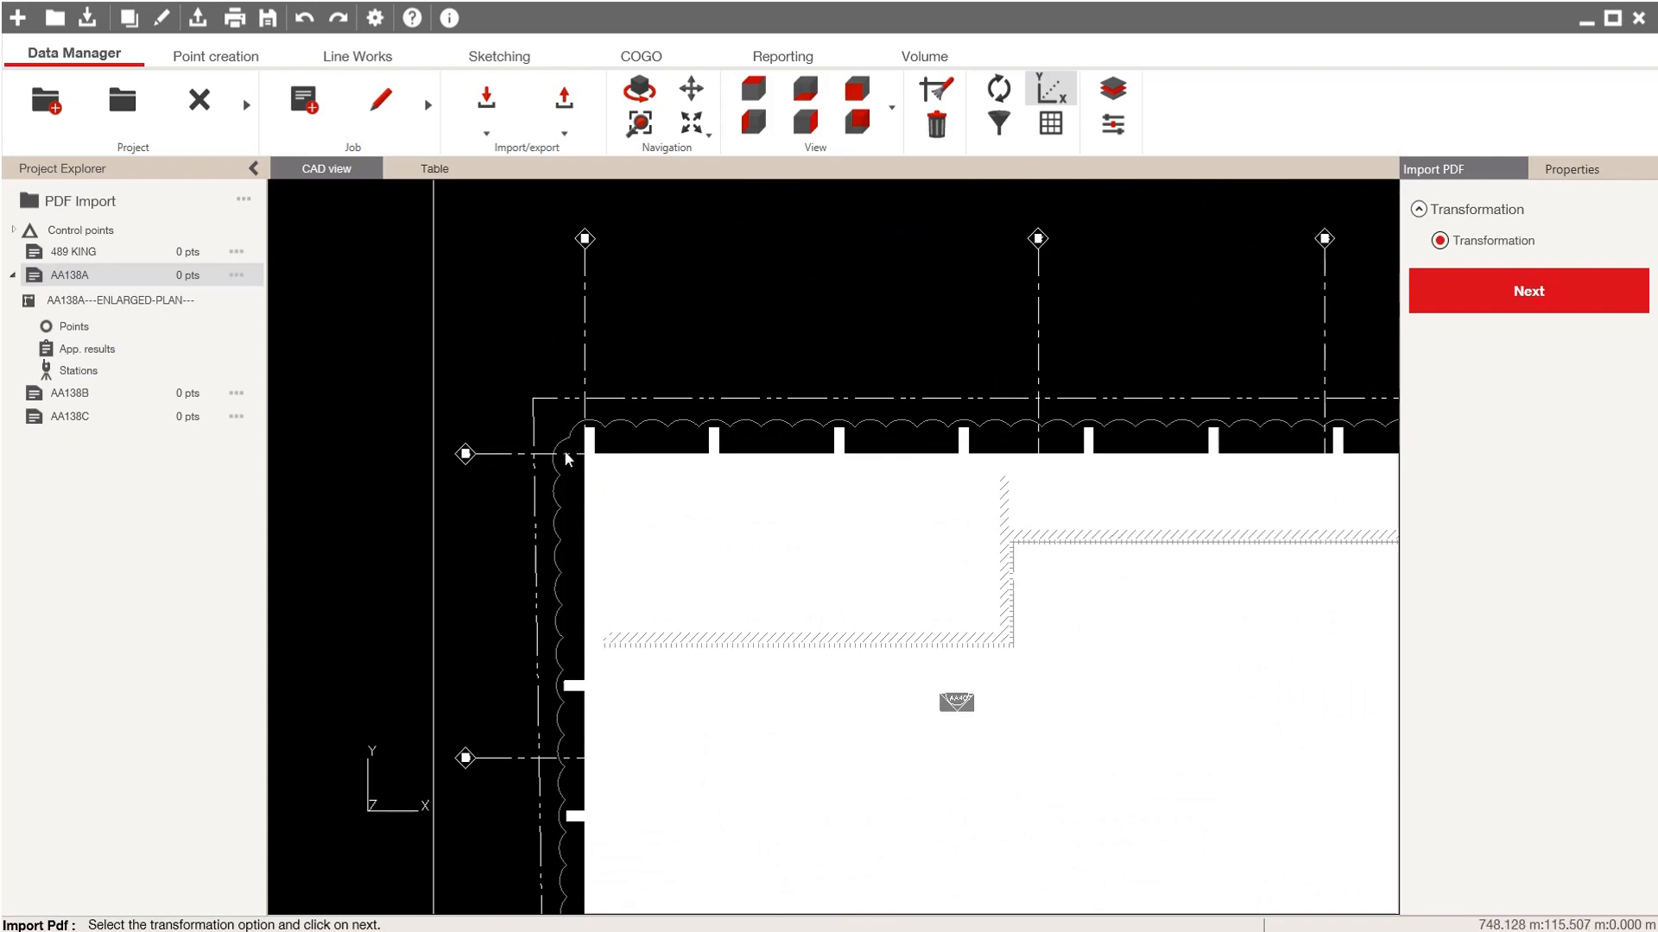
mouse_move(623, 460)
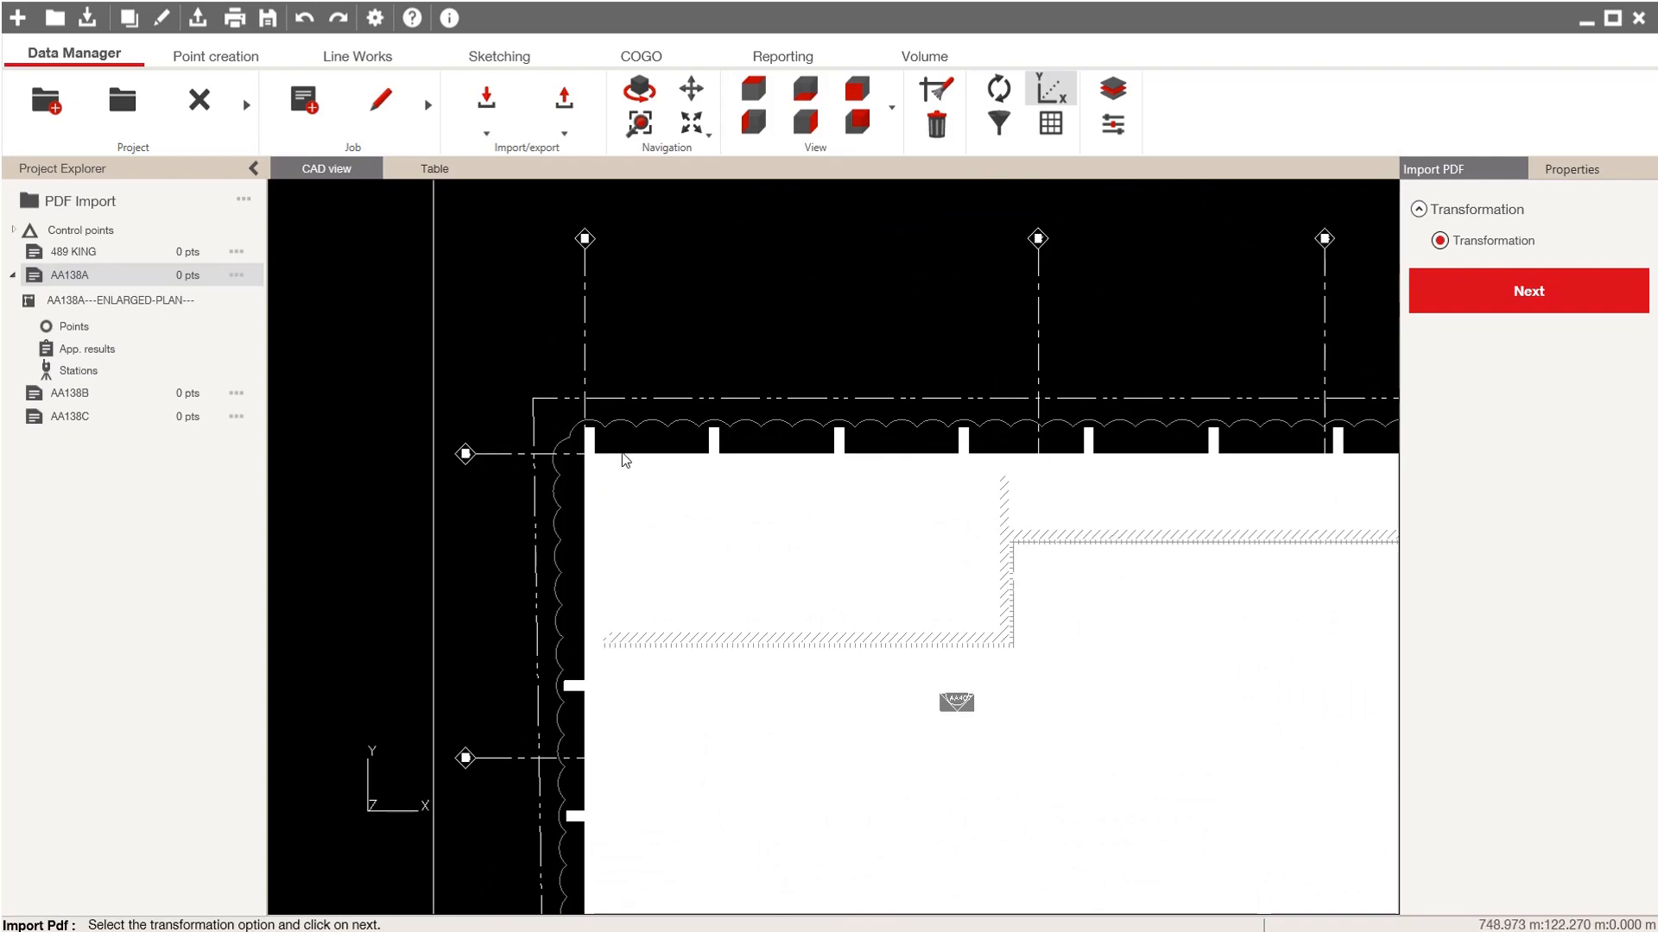
mouse_move(1045, 480)
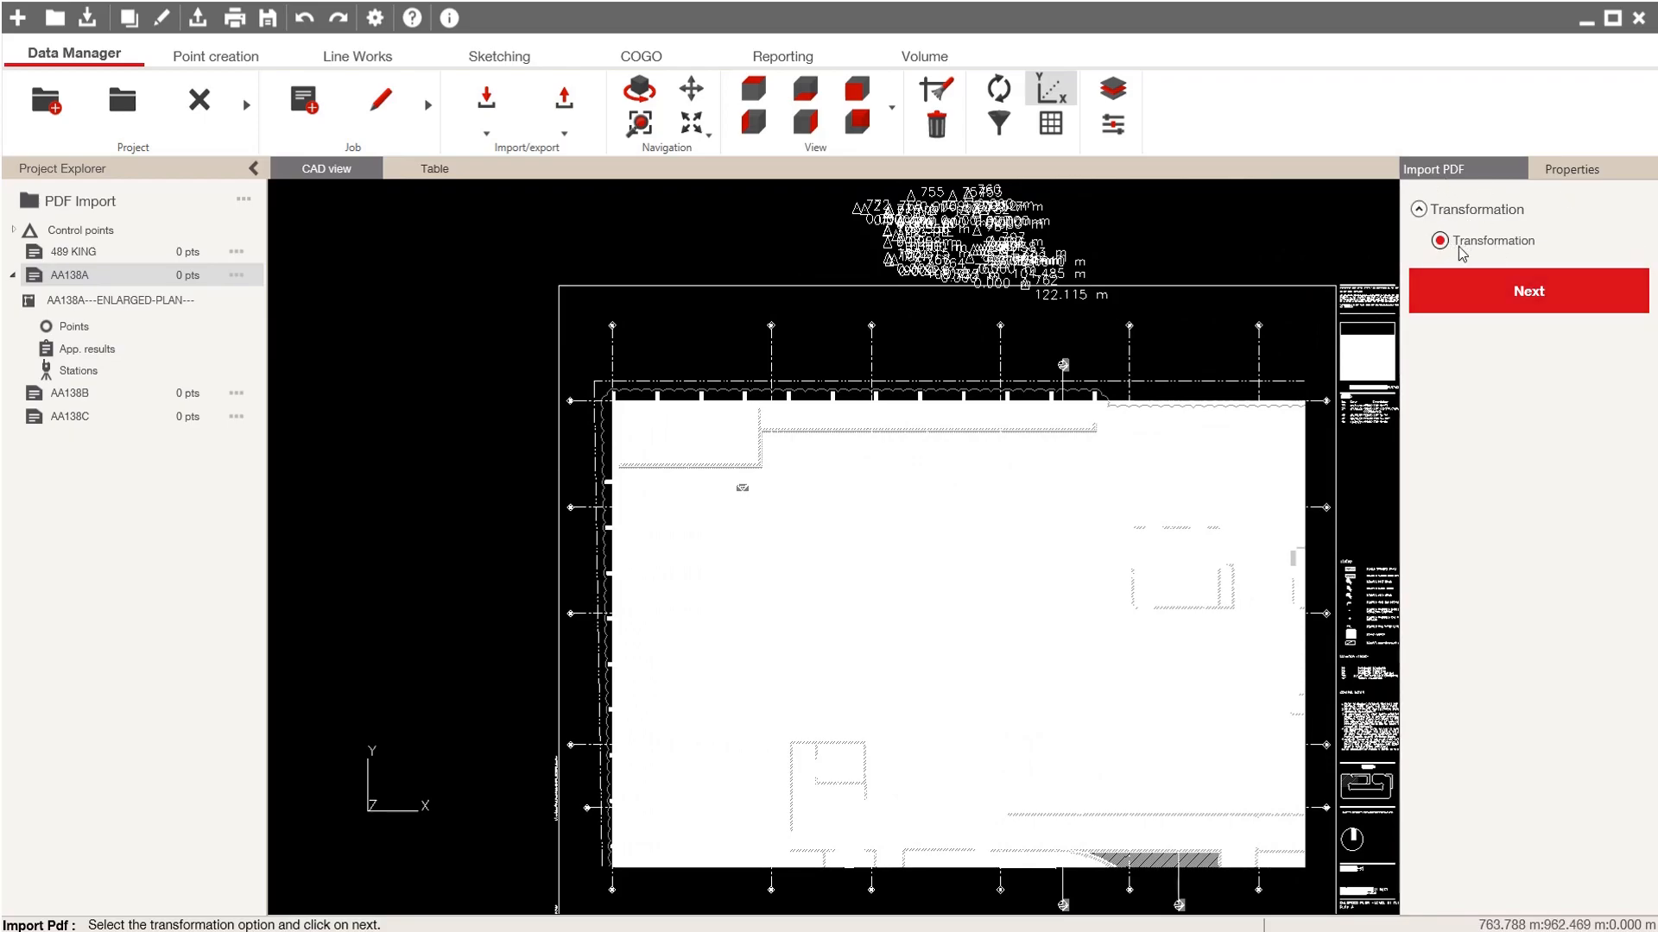
mouse_move(1511, 254)
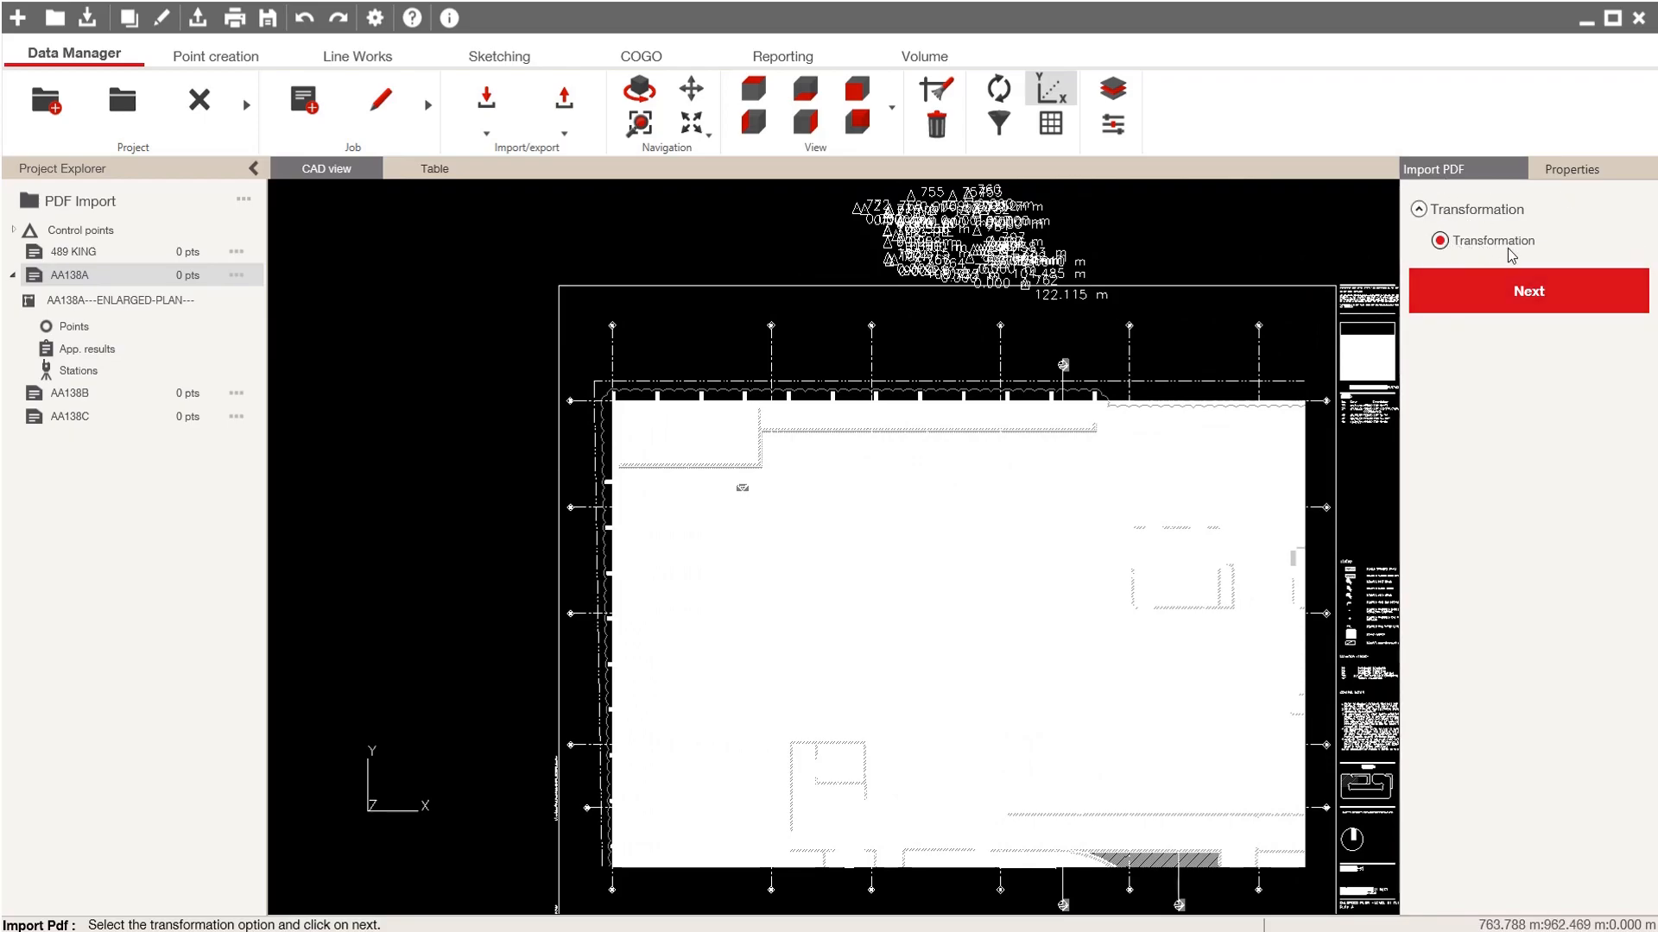
mouse_move(571, 286)
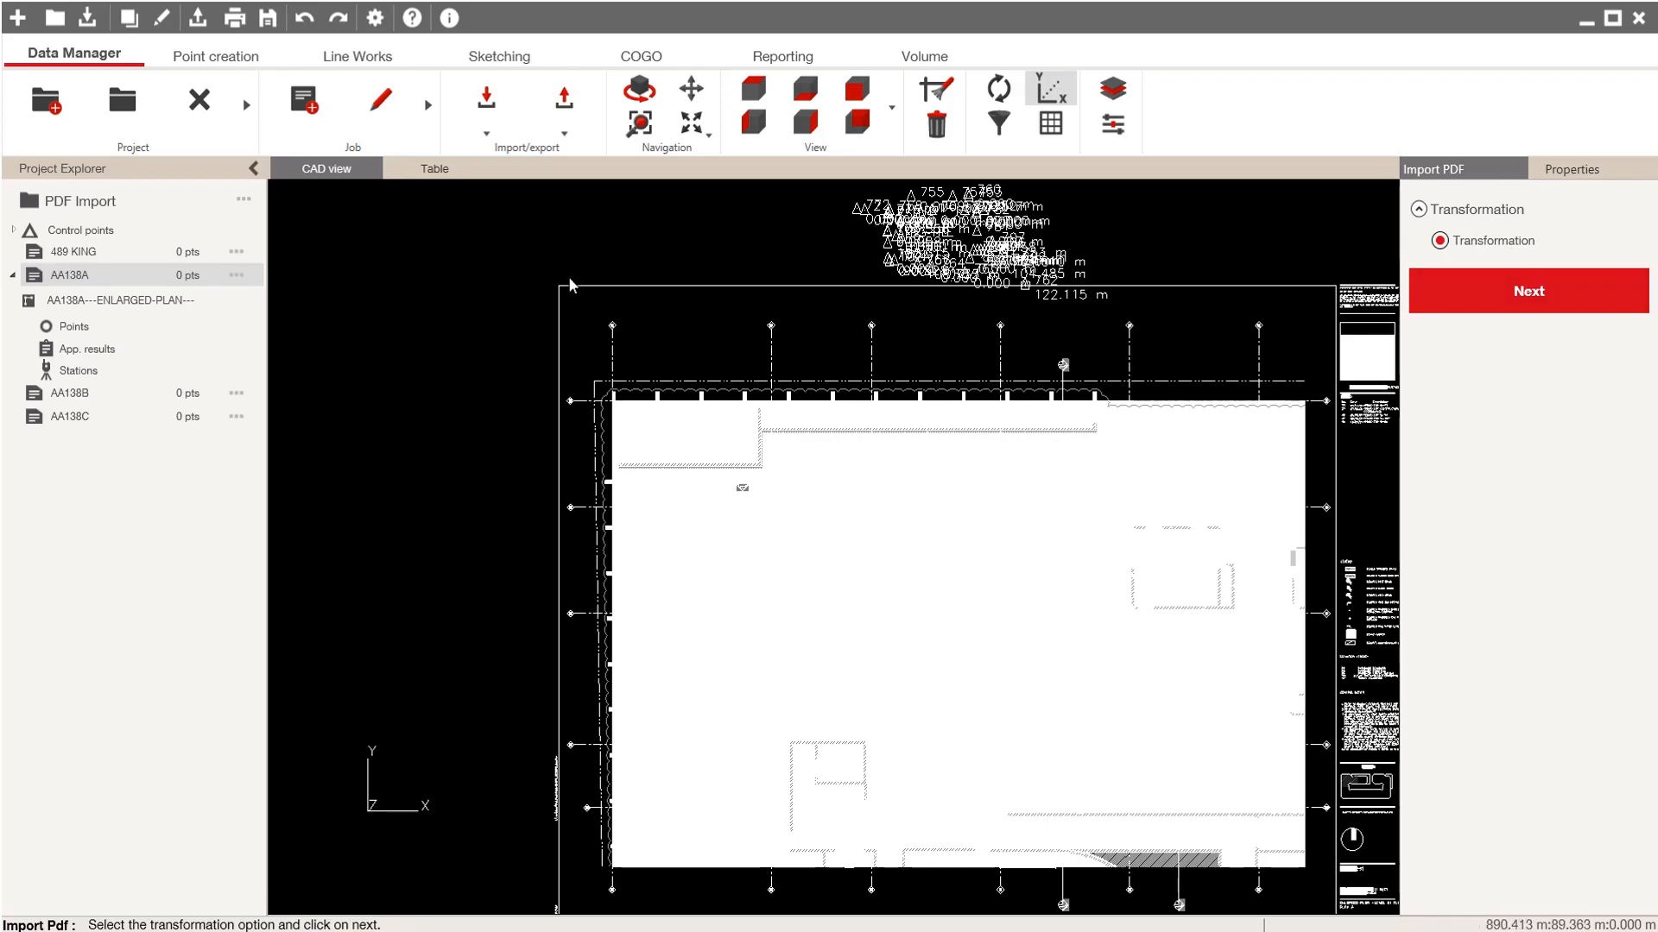
mouse_move(624, 729)
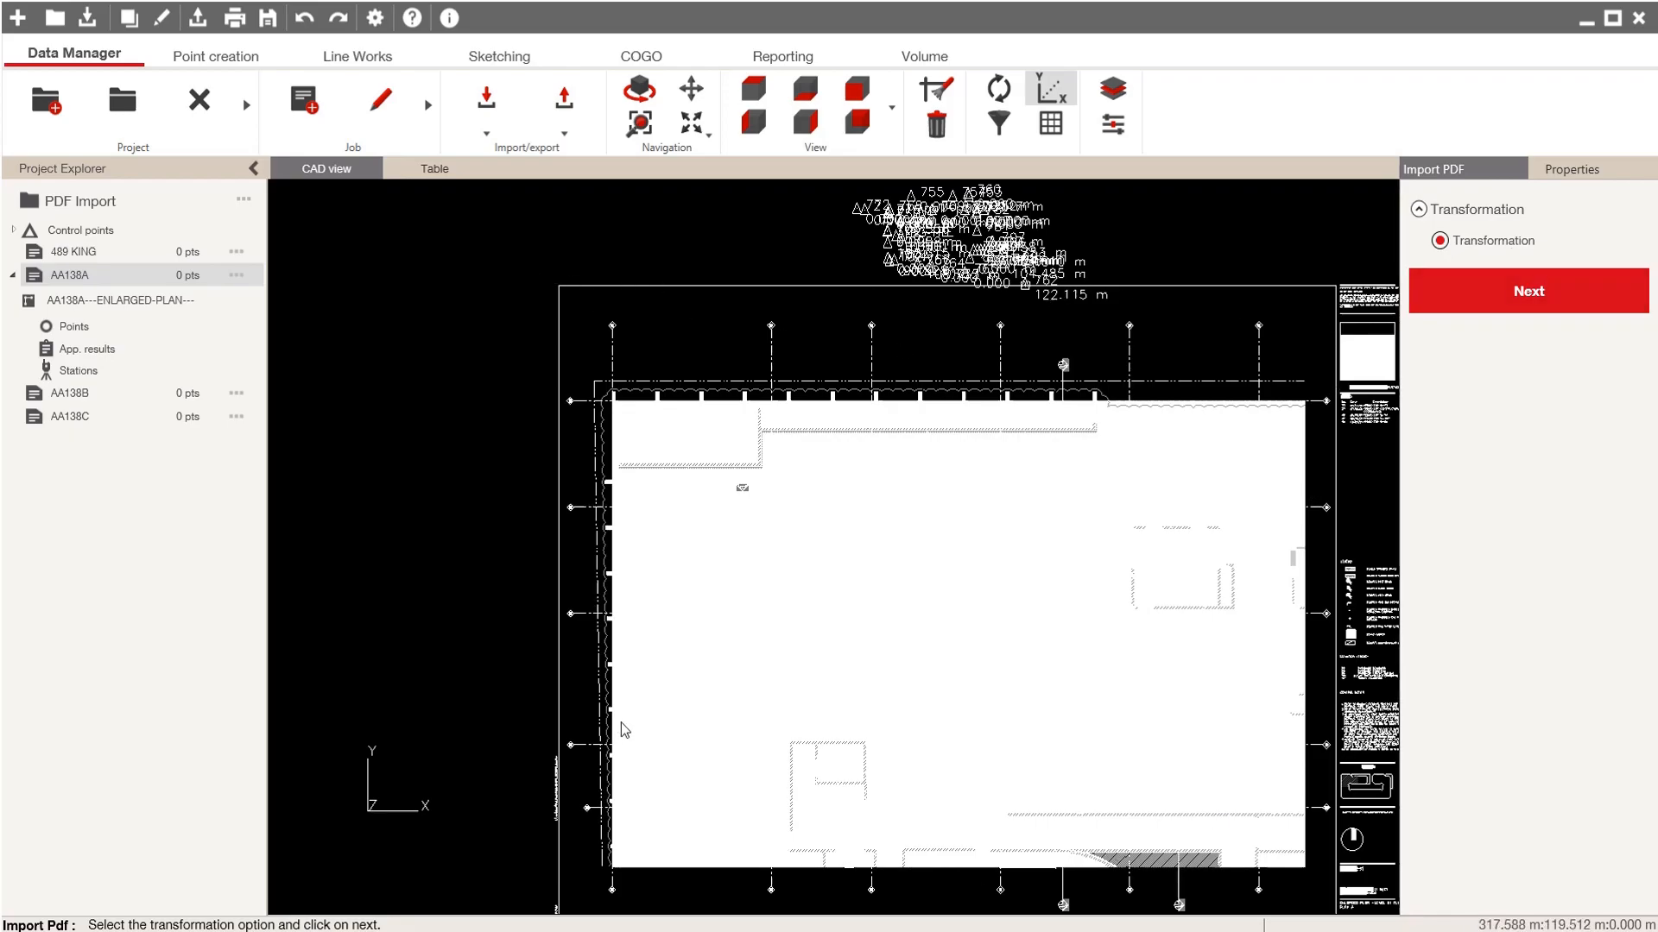
mouse_move(869, 300)
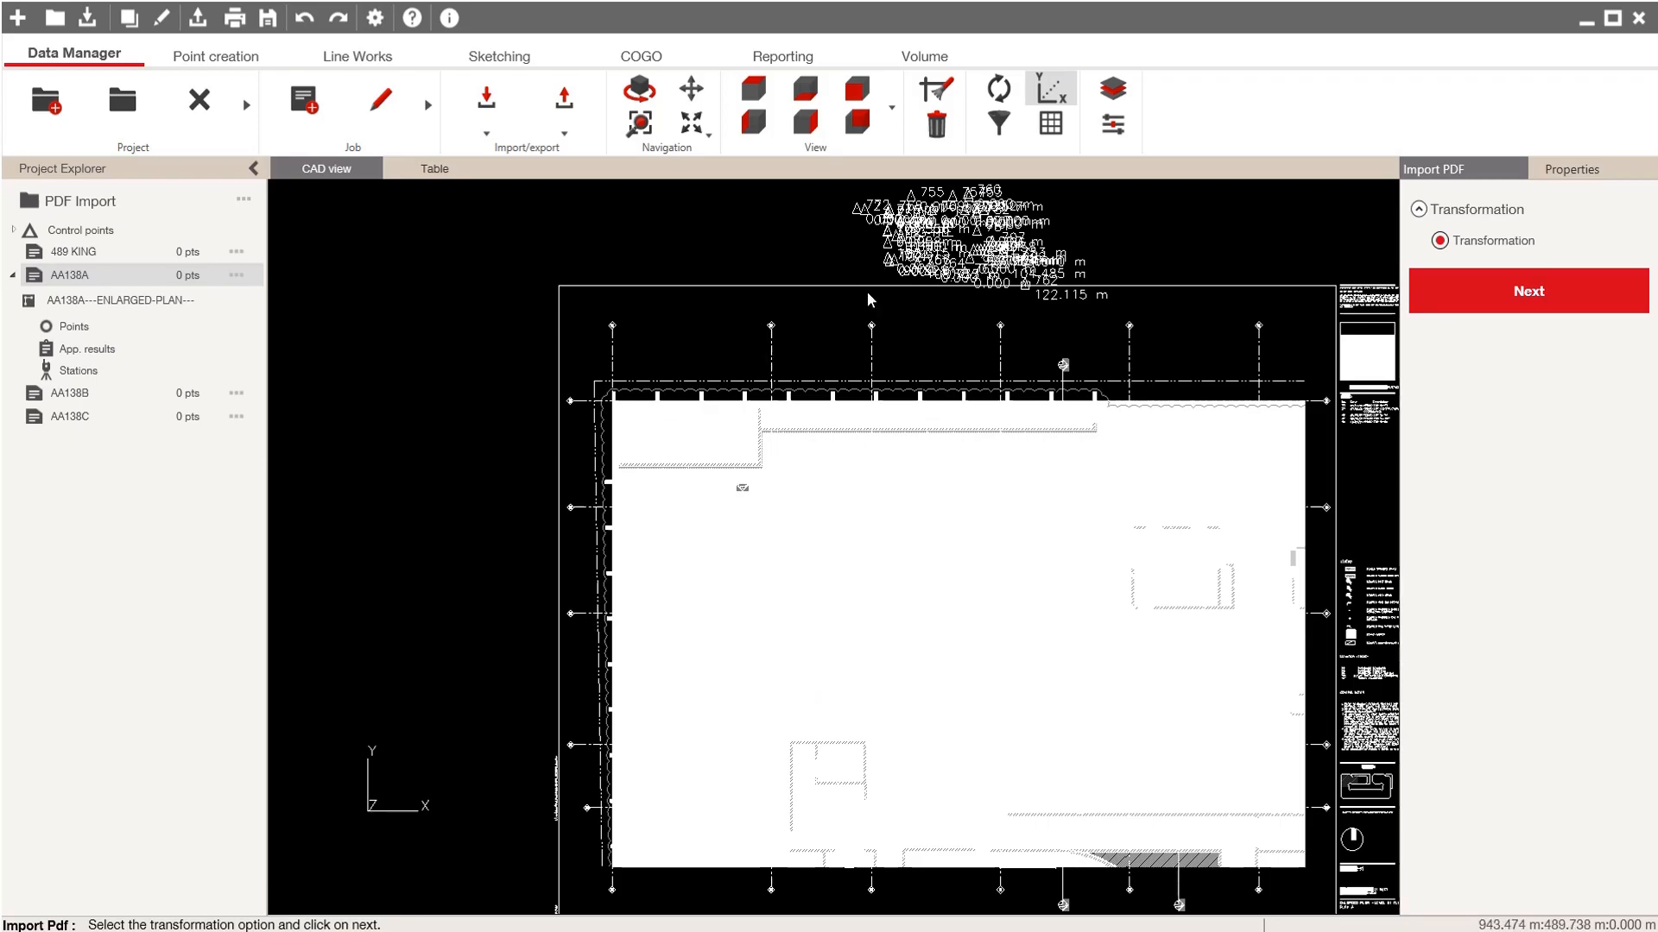
mouse_move(870, 300)
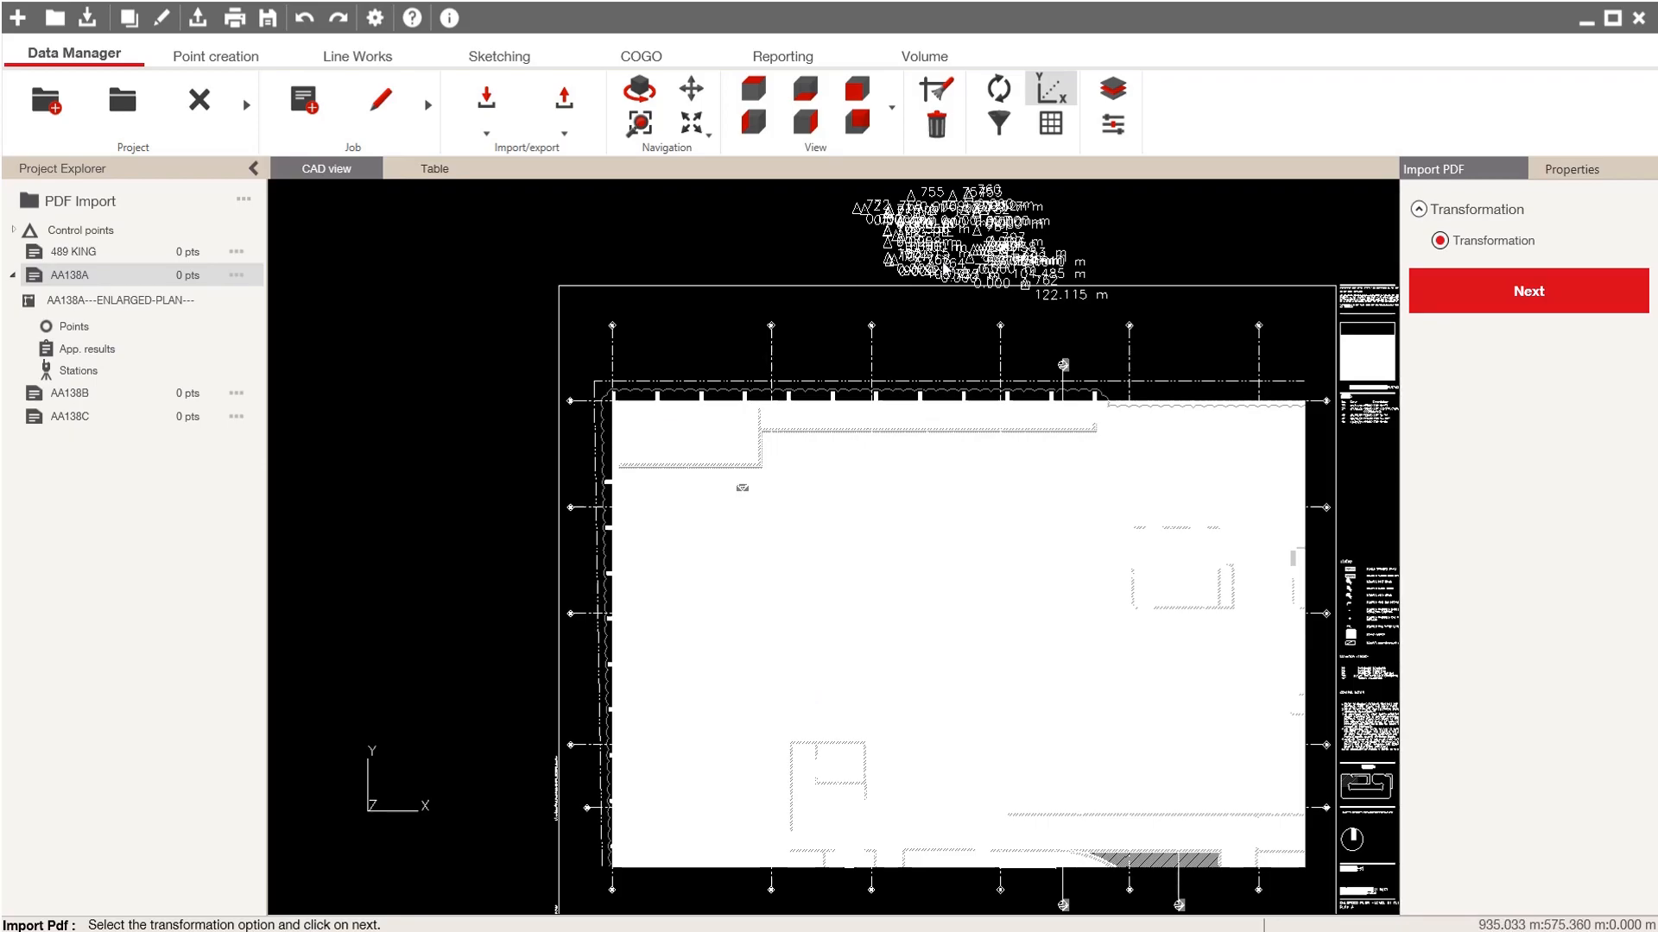
mouse_move(882, 268)
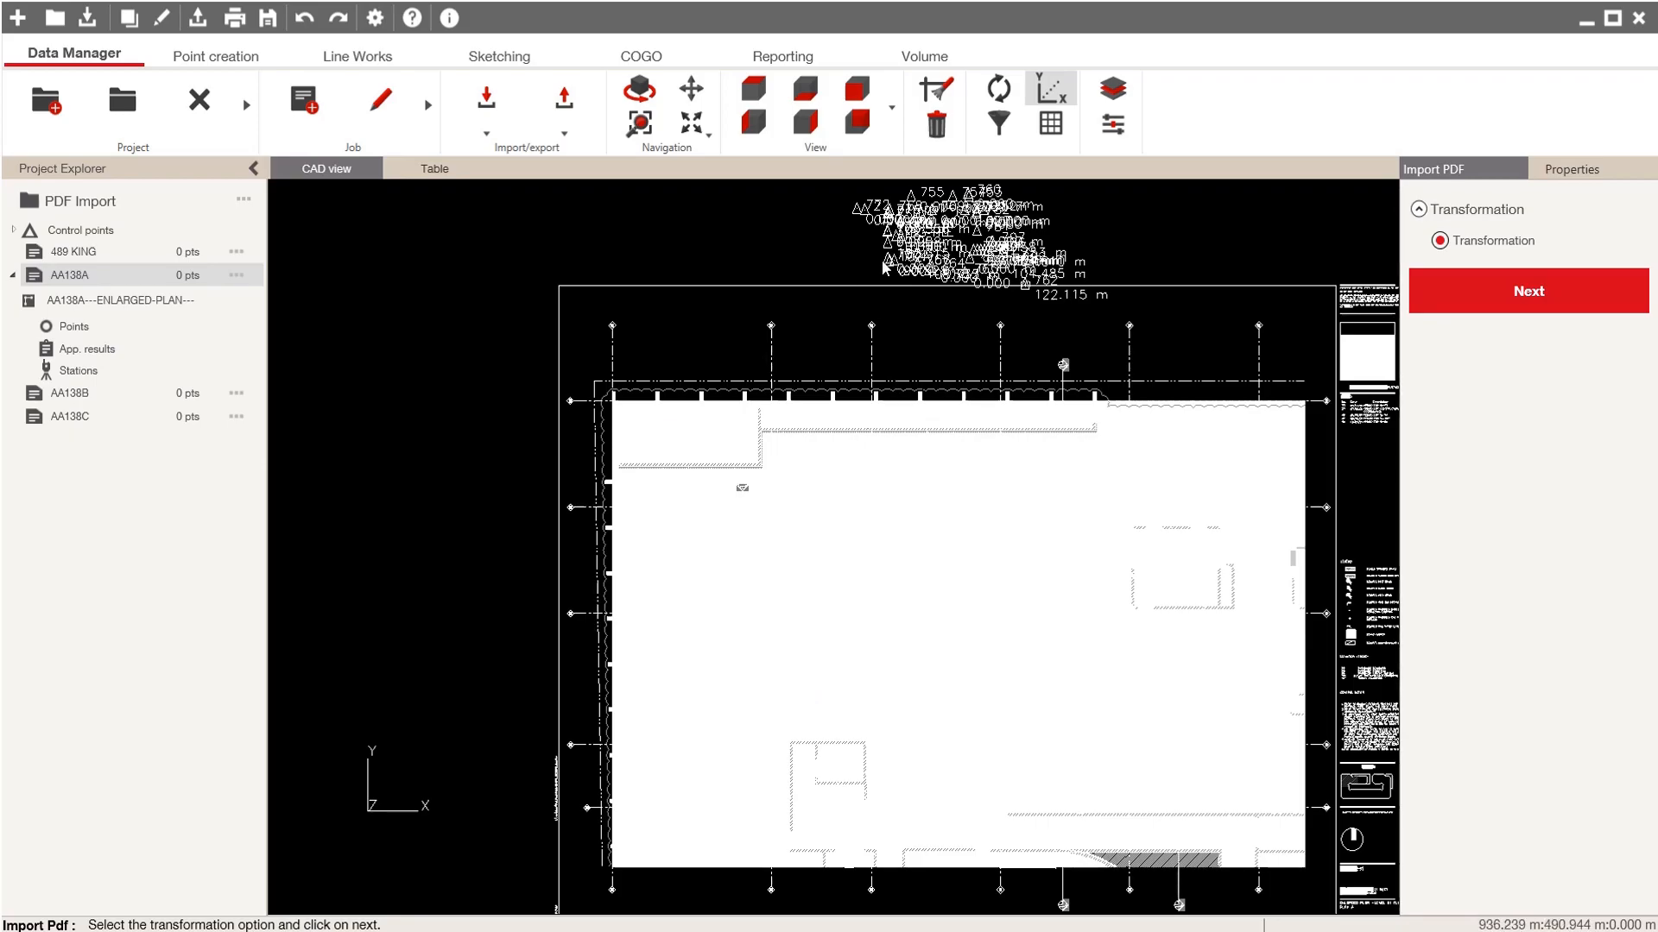
mouse_move(1460, 270)
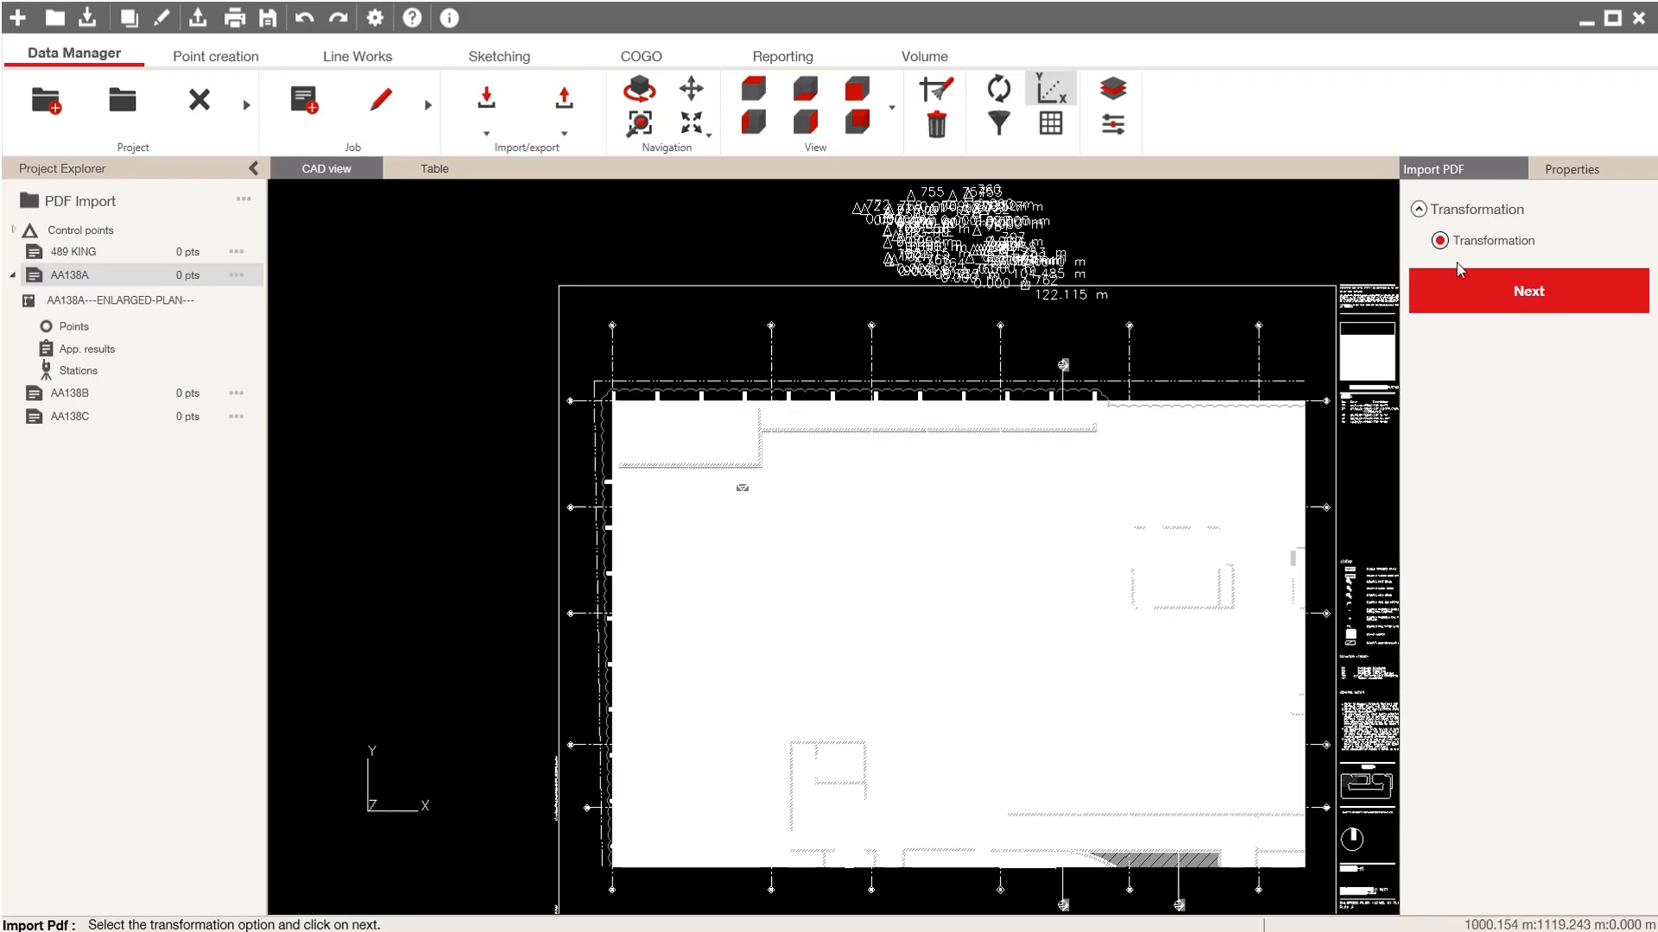
Step: Keep Transformation selected for the imported PDF and continue to point mapping
left_click(1527, 291)
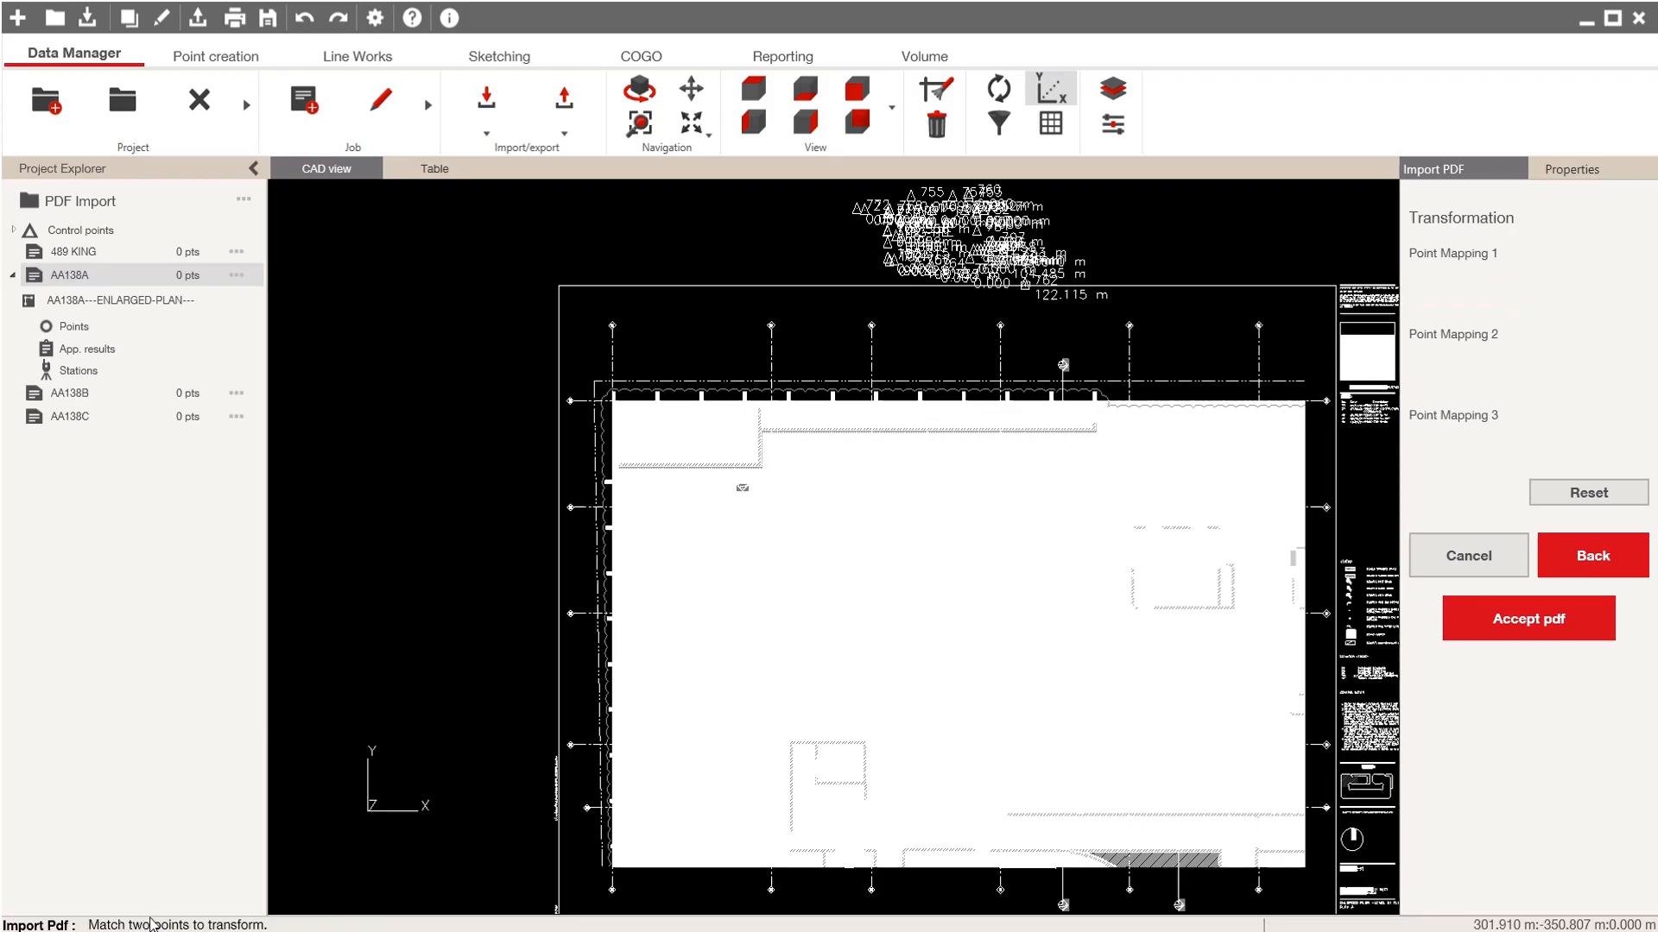
mouse_move(642, 315)
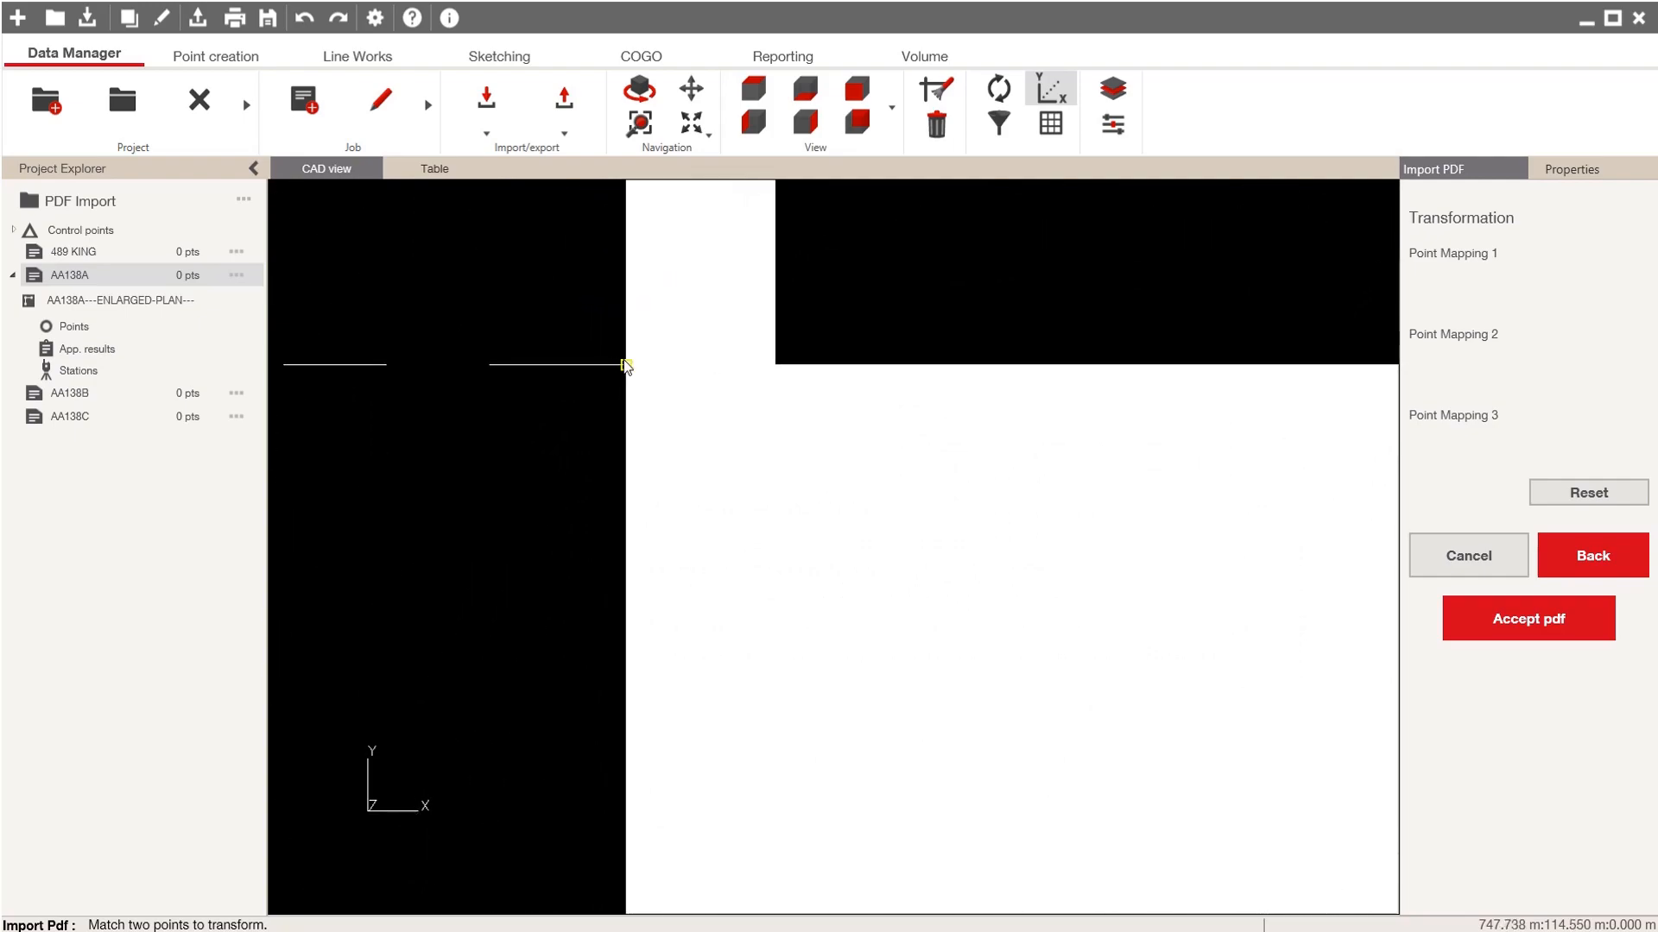
Step: Map plan point LP1 to control point p1-po1 and LP2 to p1-po2
left_click(730, 410)
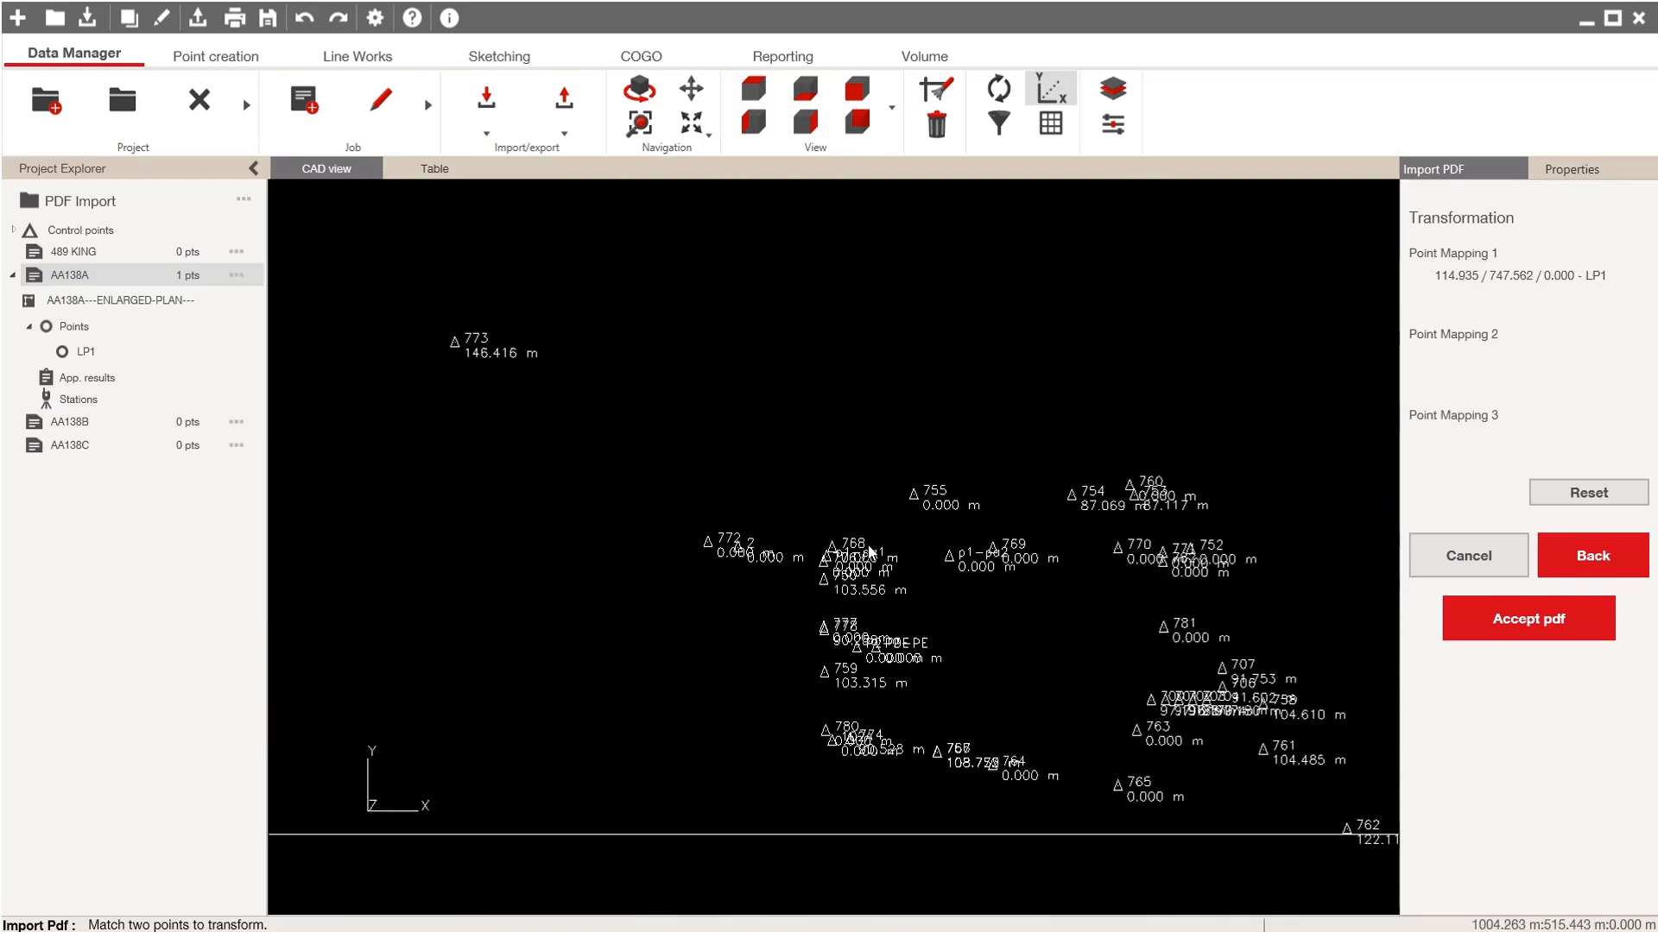
scroll("up", 3)
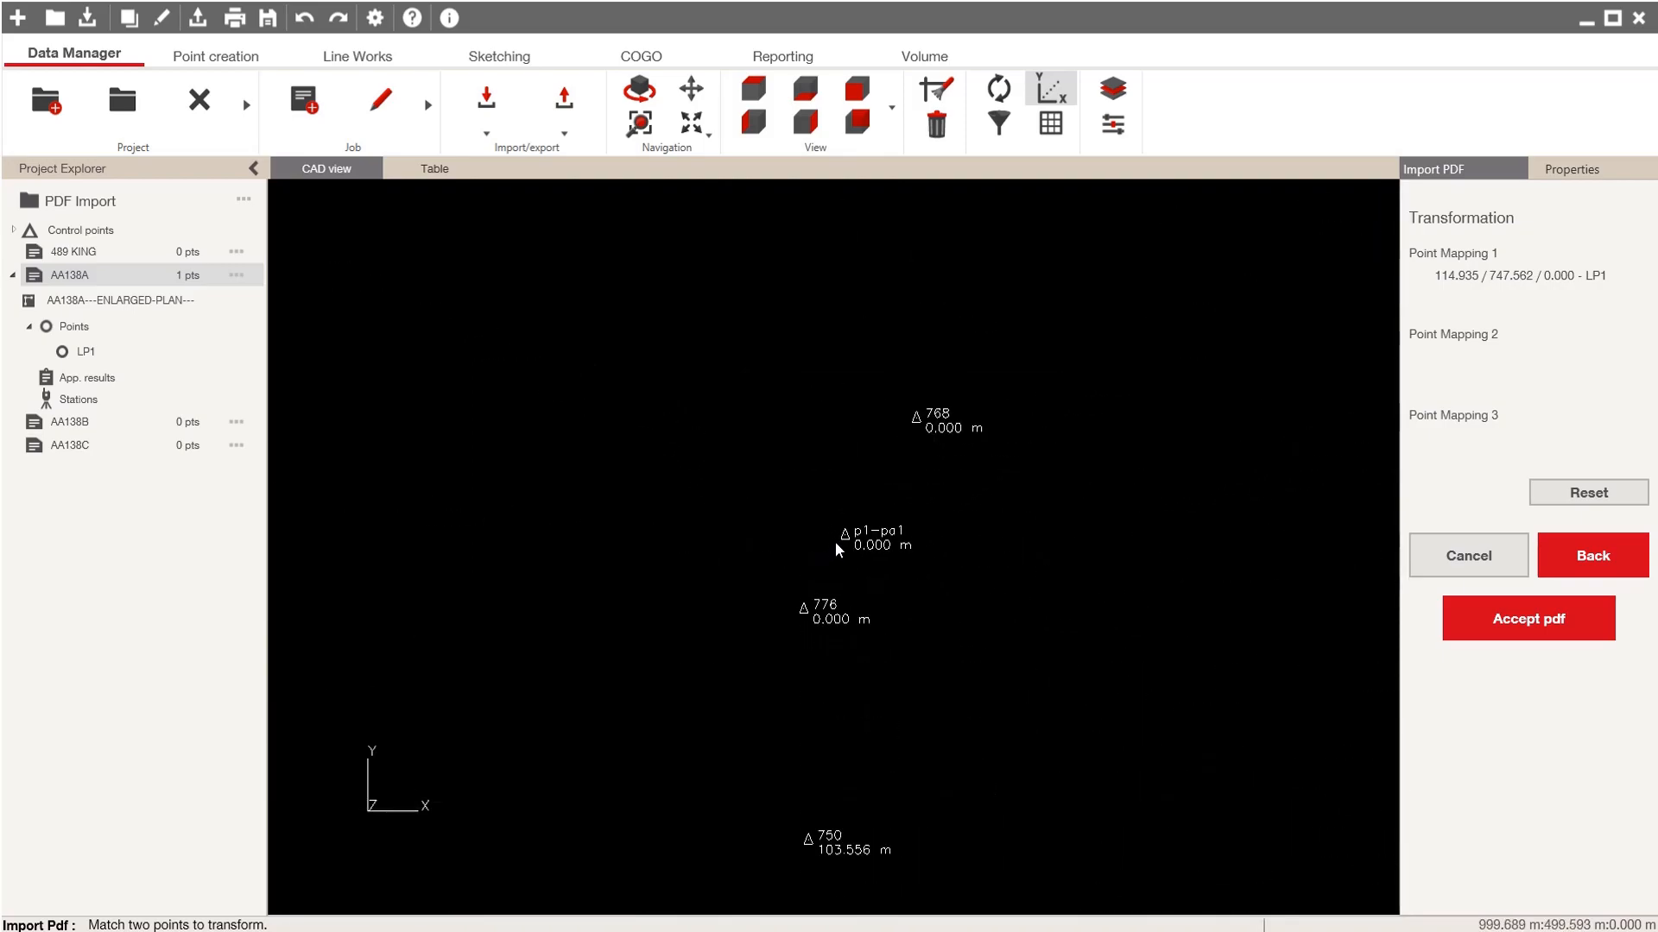
left_click(844, 537)
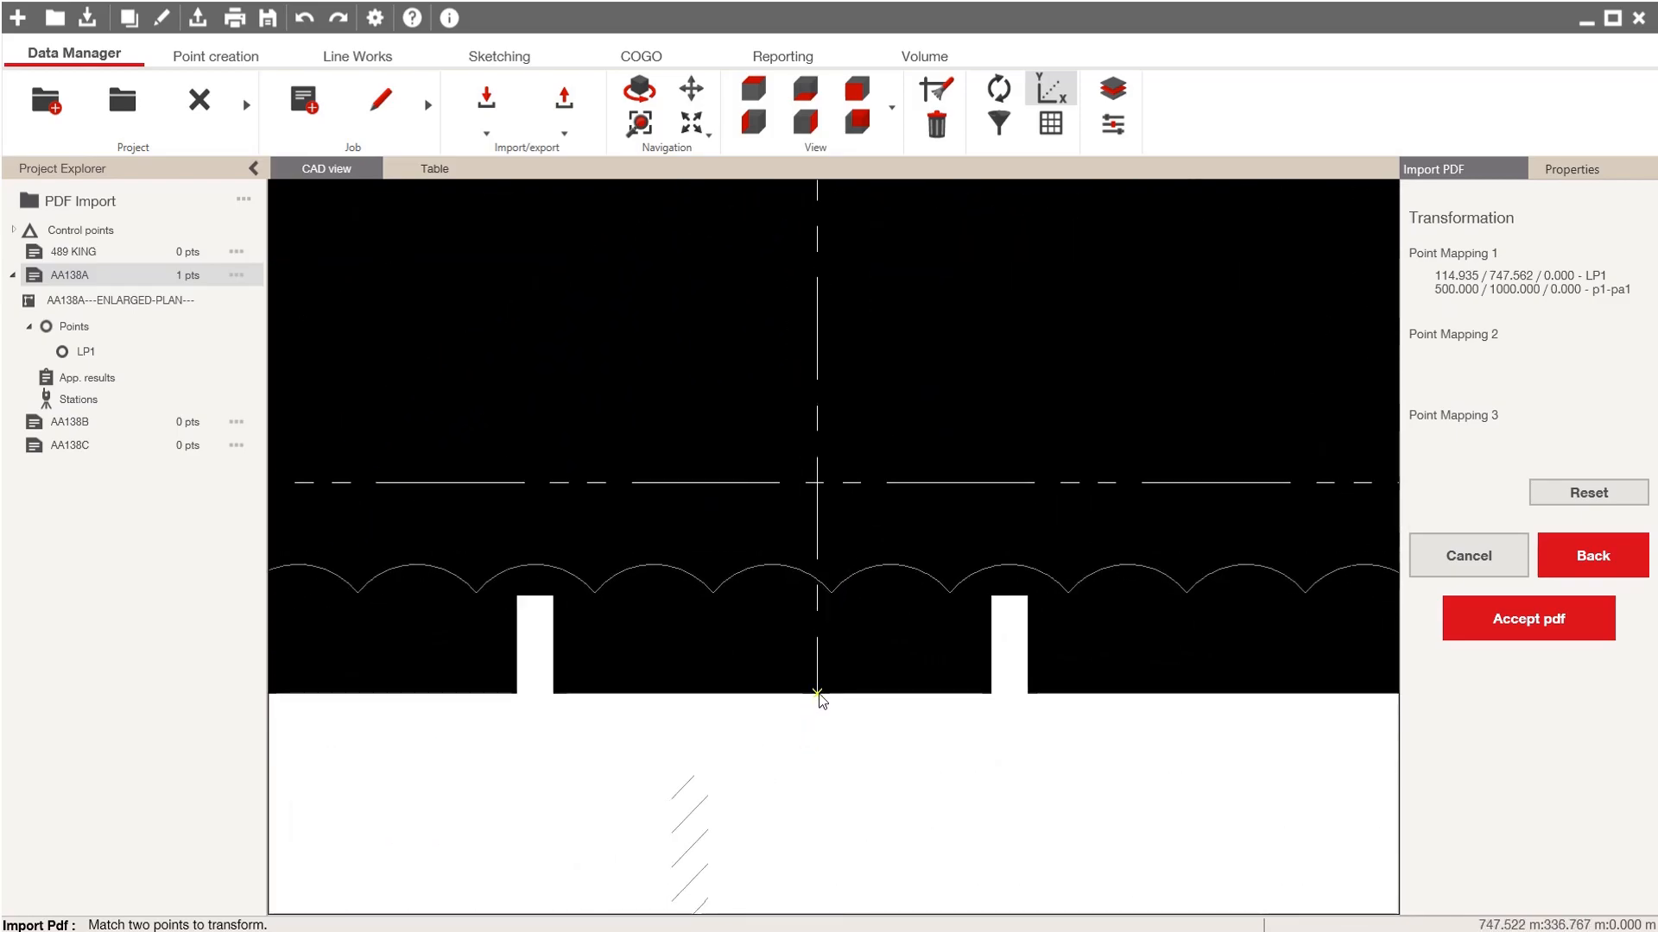
left_click(988, 622)
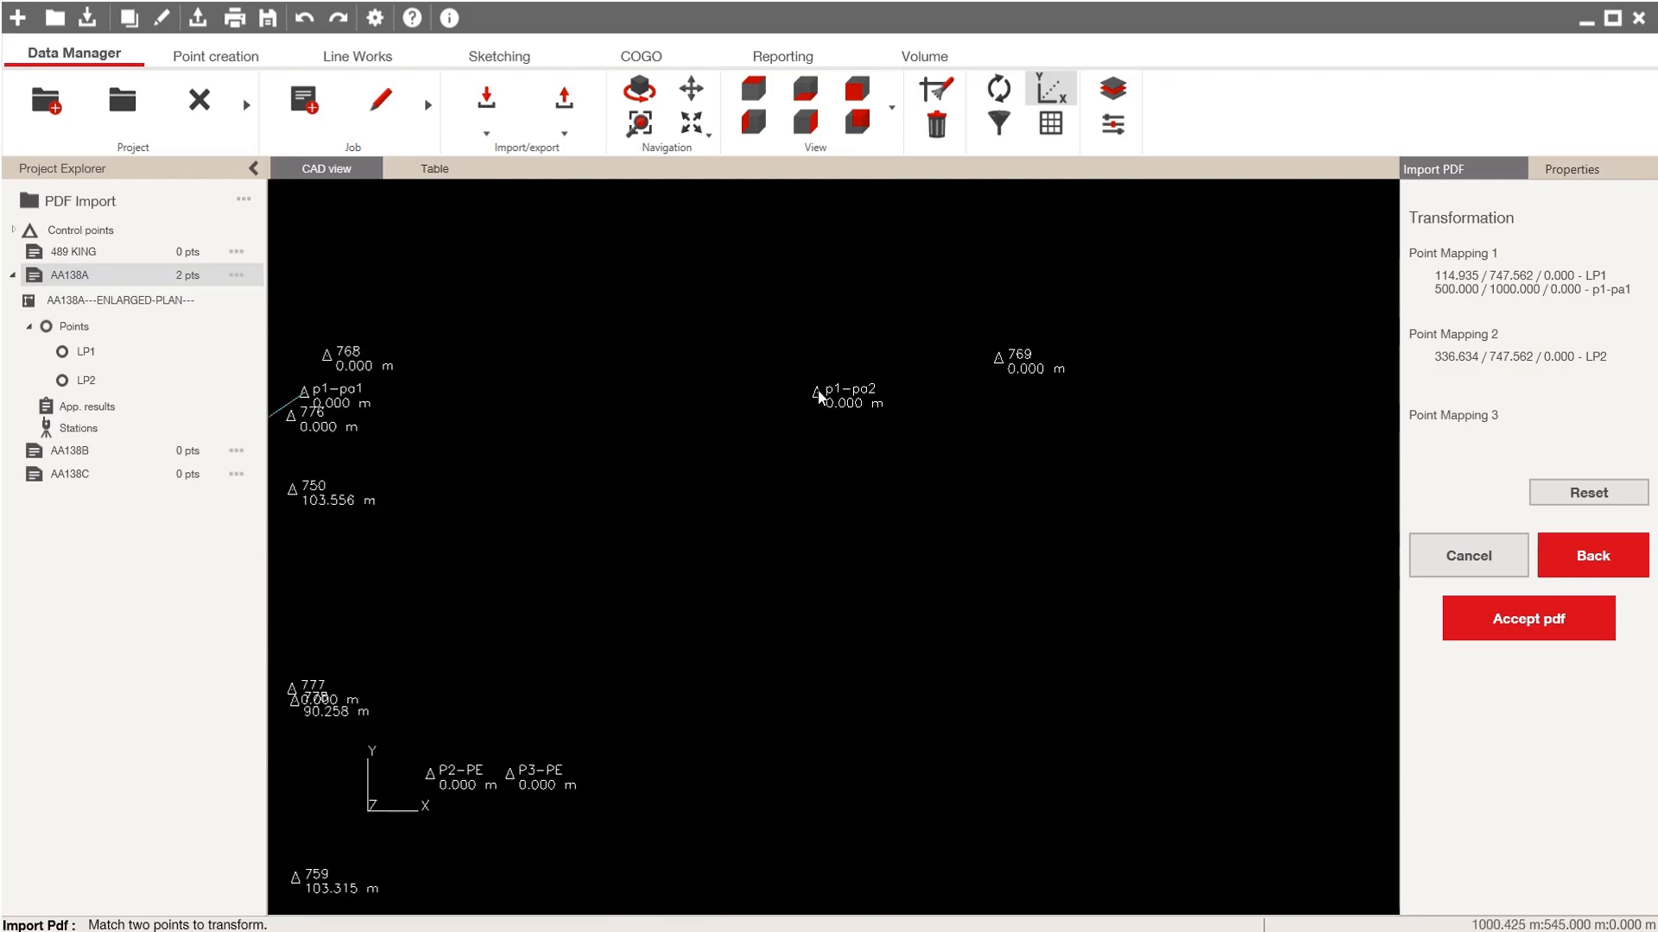
left_click(817, 392)
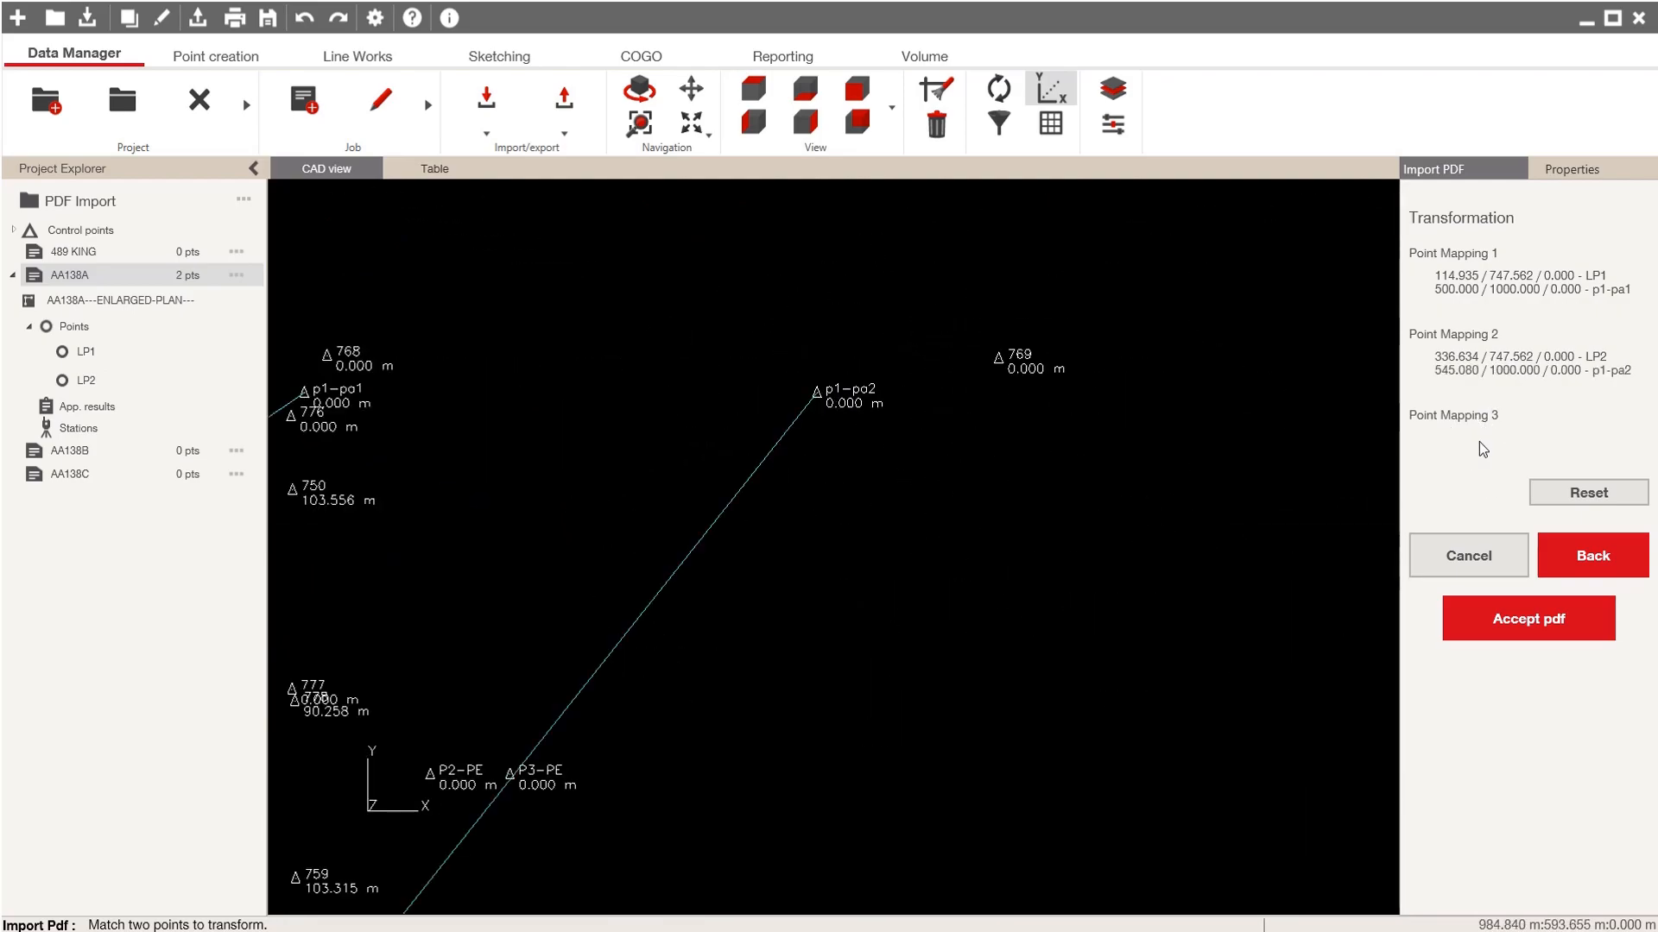
mouse_move(1494, 382)
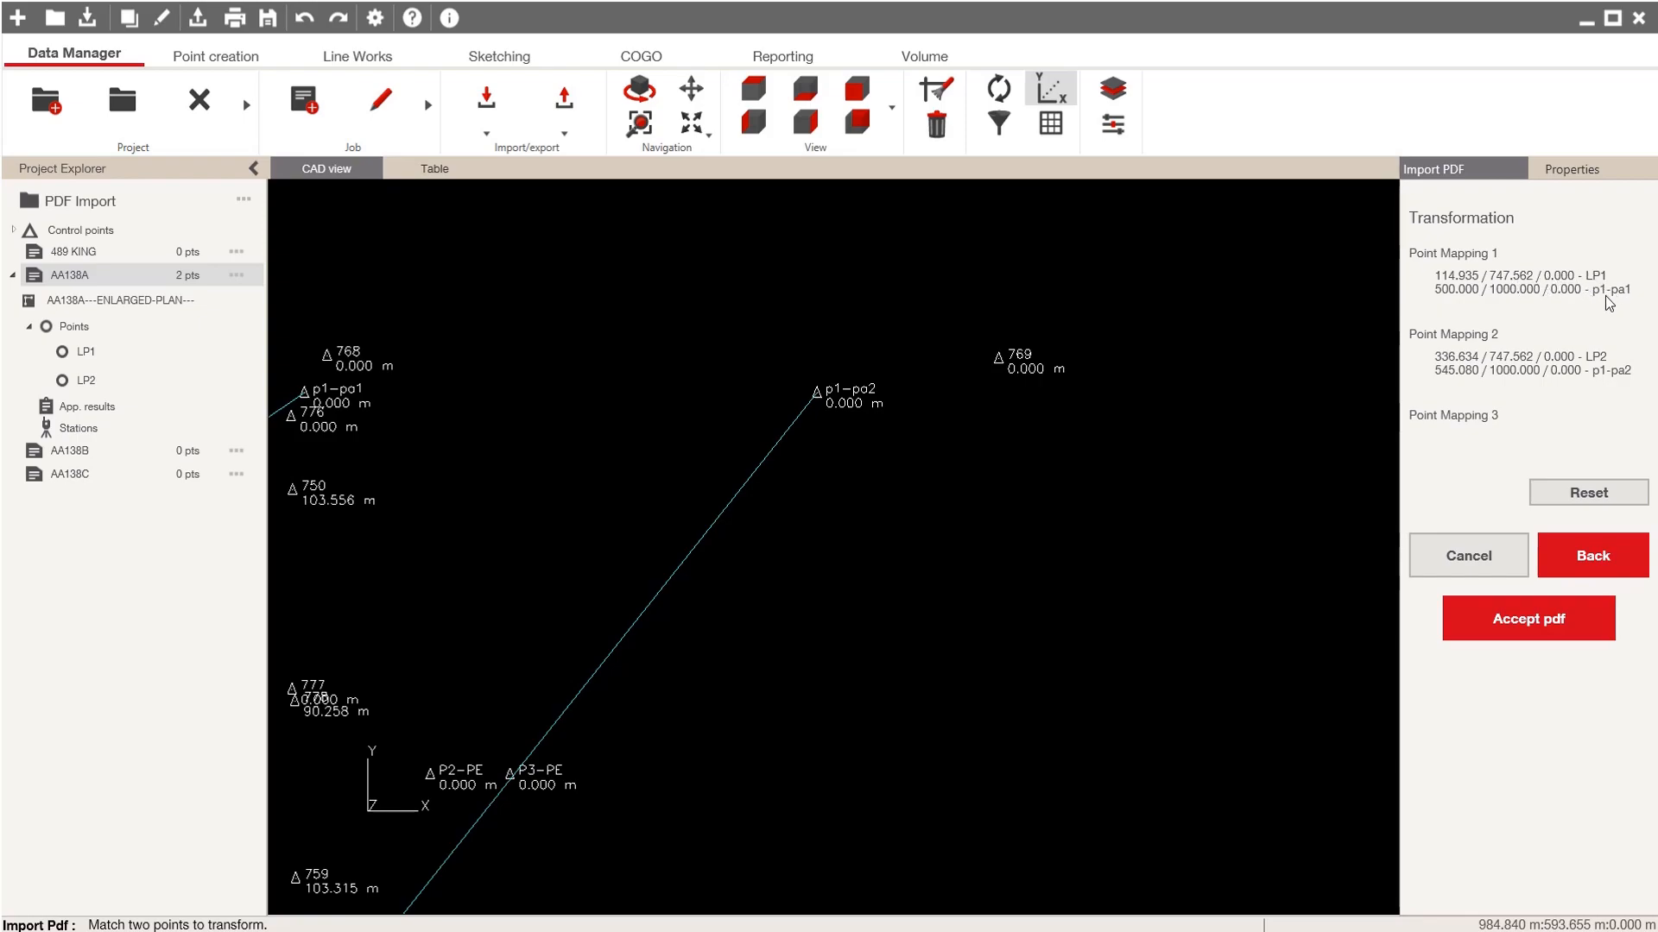
mouse_move(1530, 287)
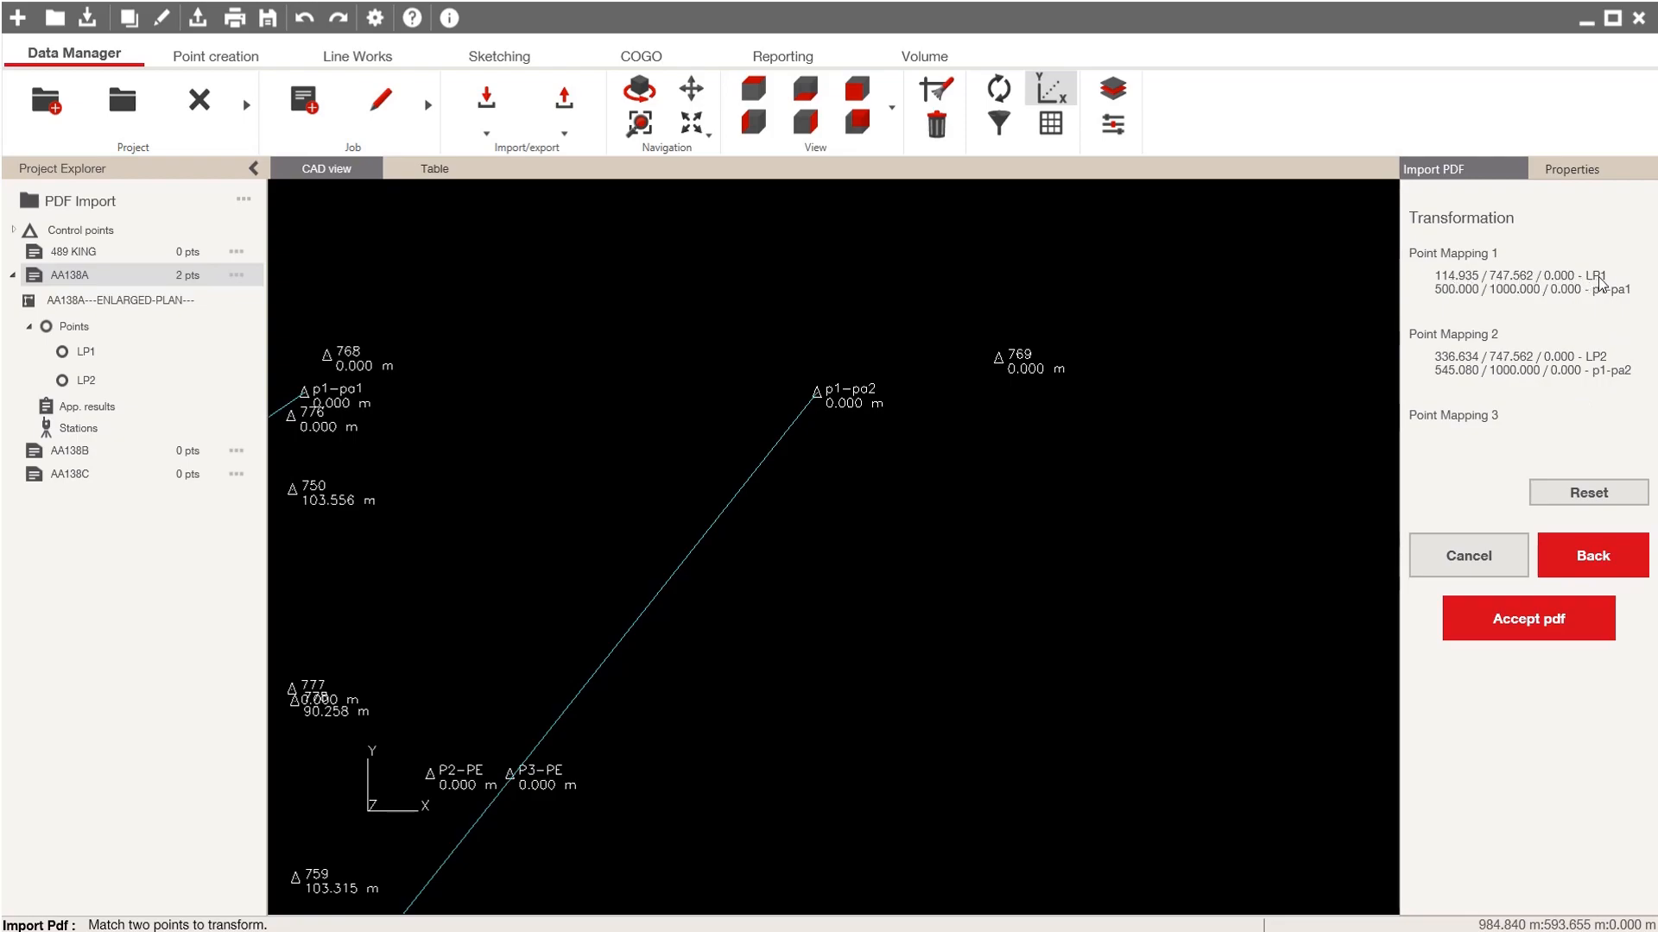
mouse_move(1581, 288)
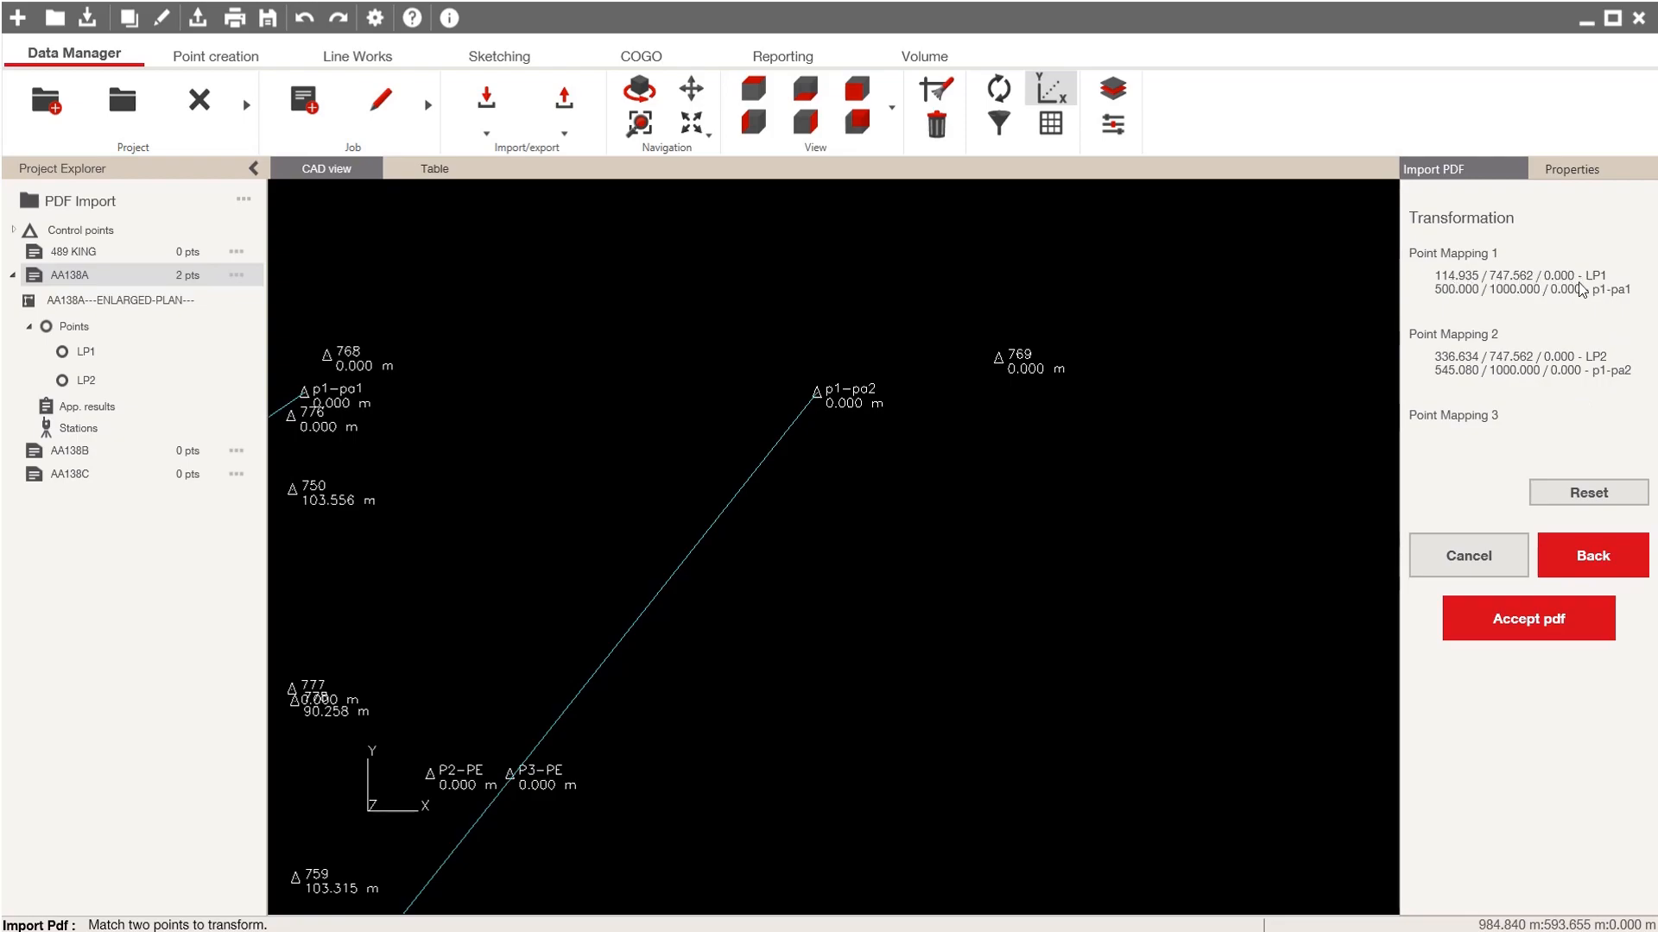
mouse_move(1615, 301)
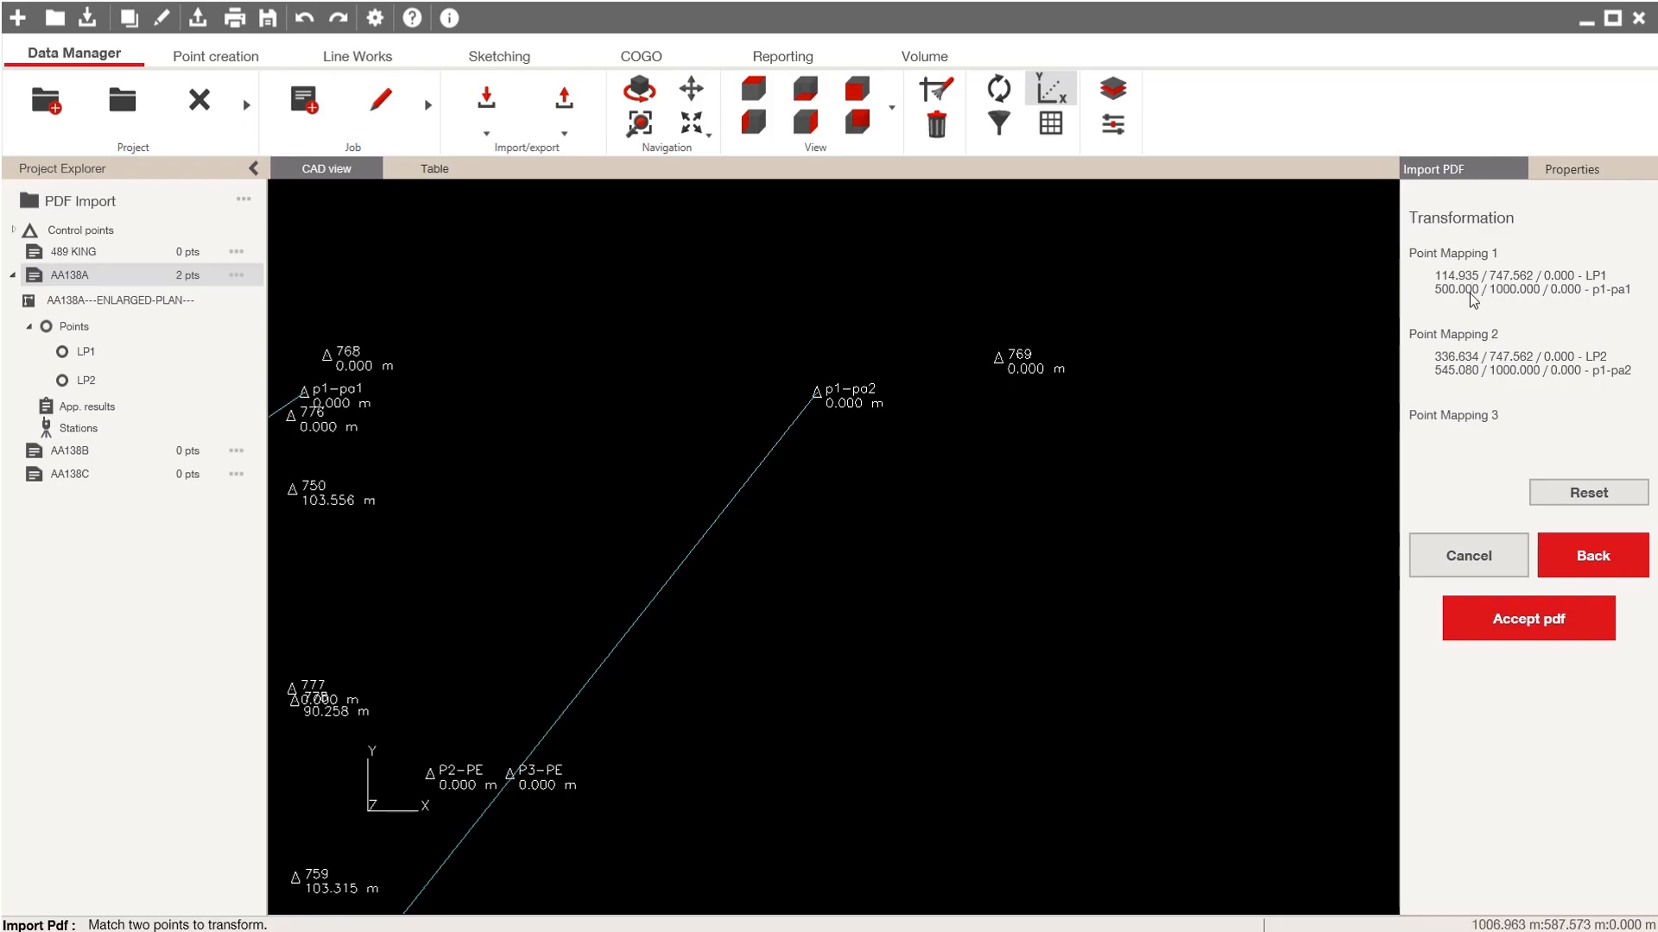
mouse_move(1579, 291)
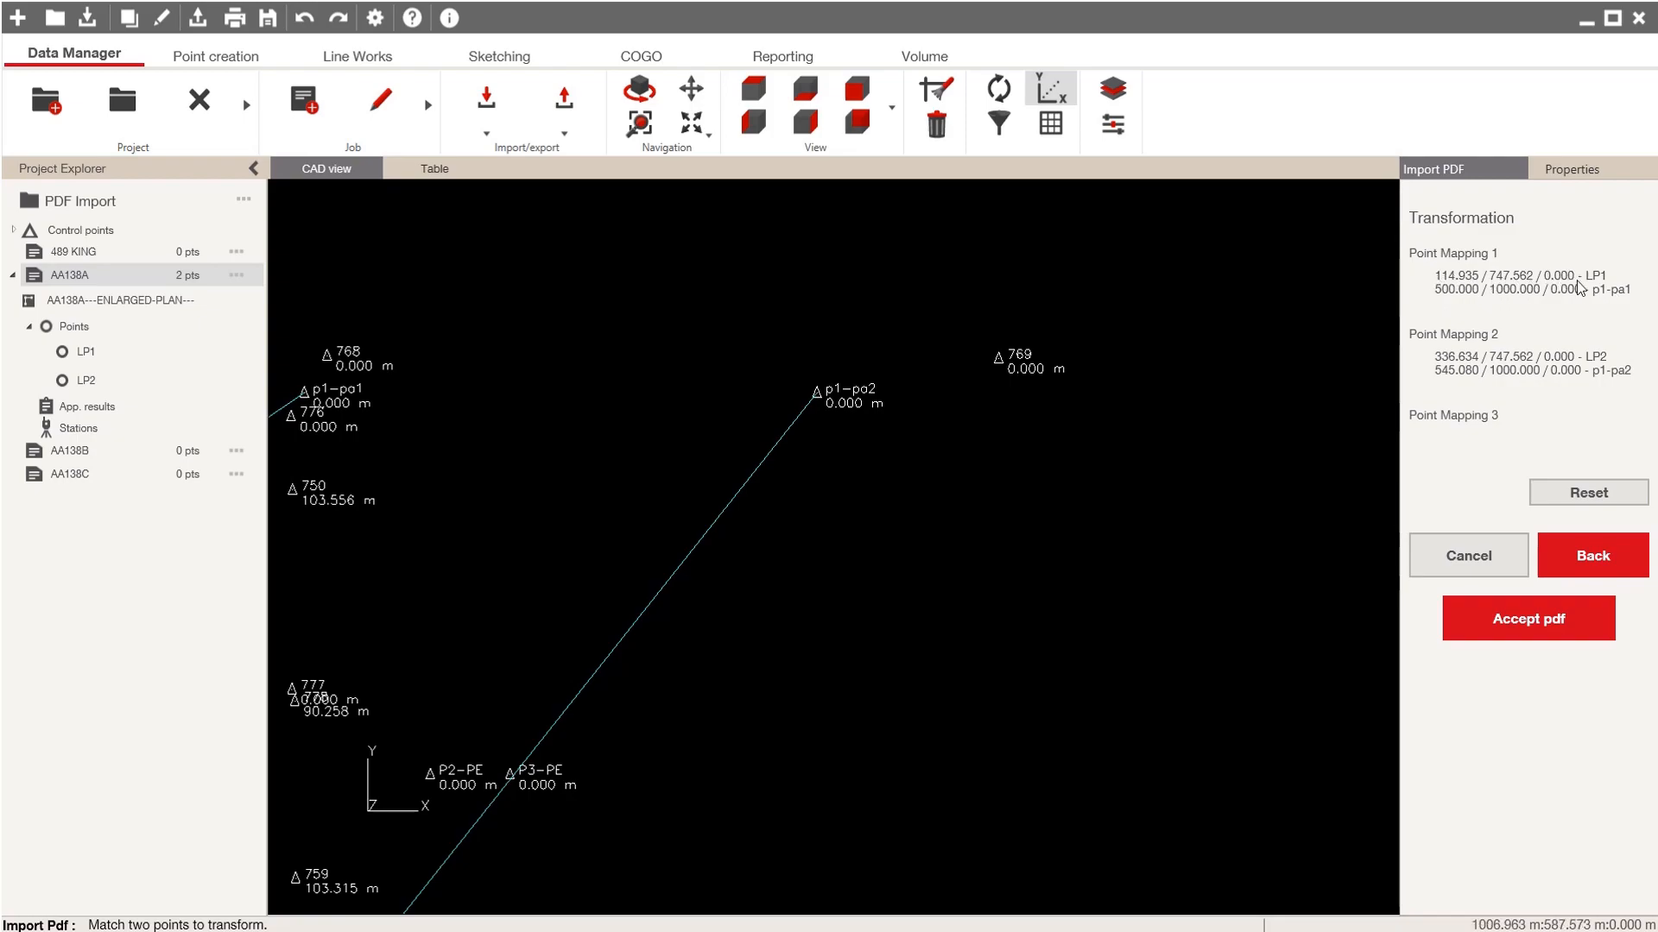
mouse_move(1498, 300)
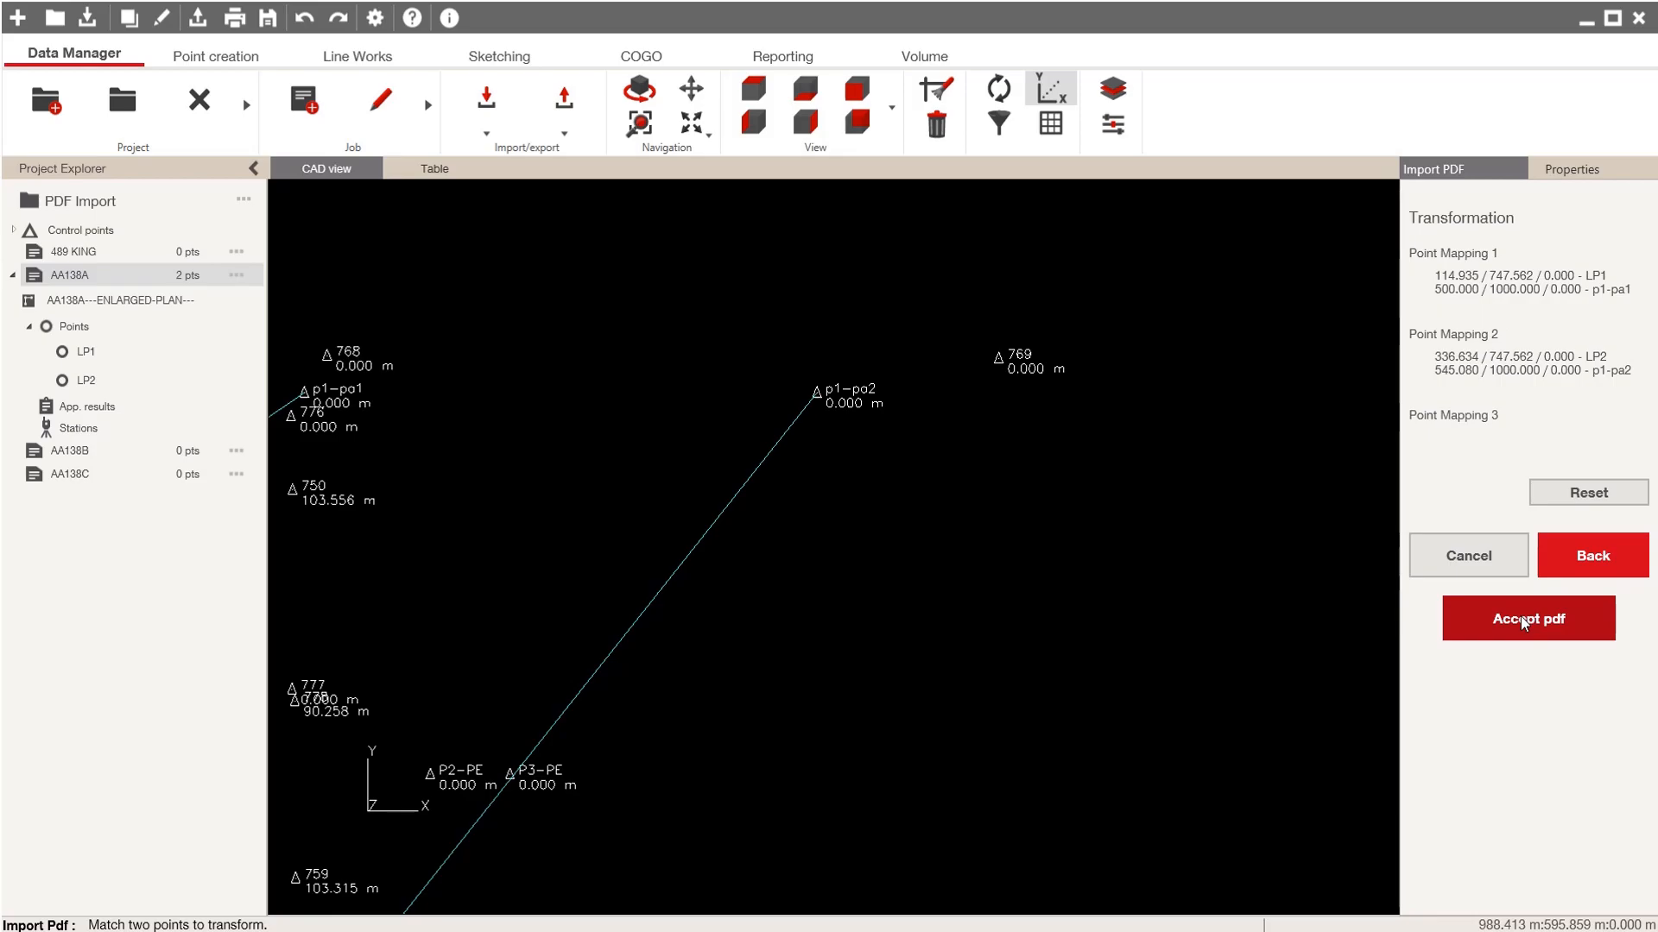
Step: Accept the PDF with its two-point transformation applied
left_click(1526, 619)
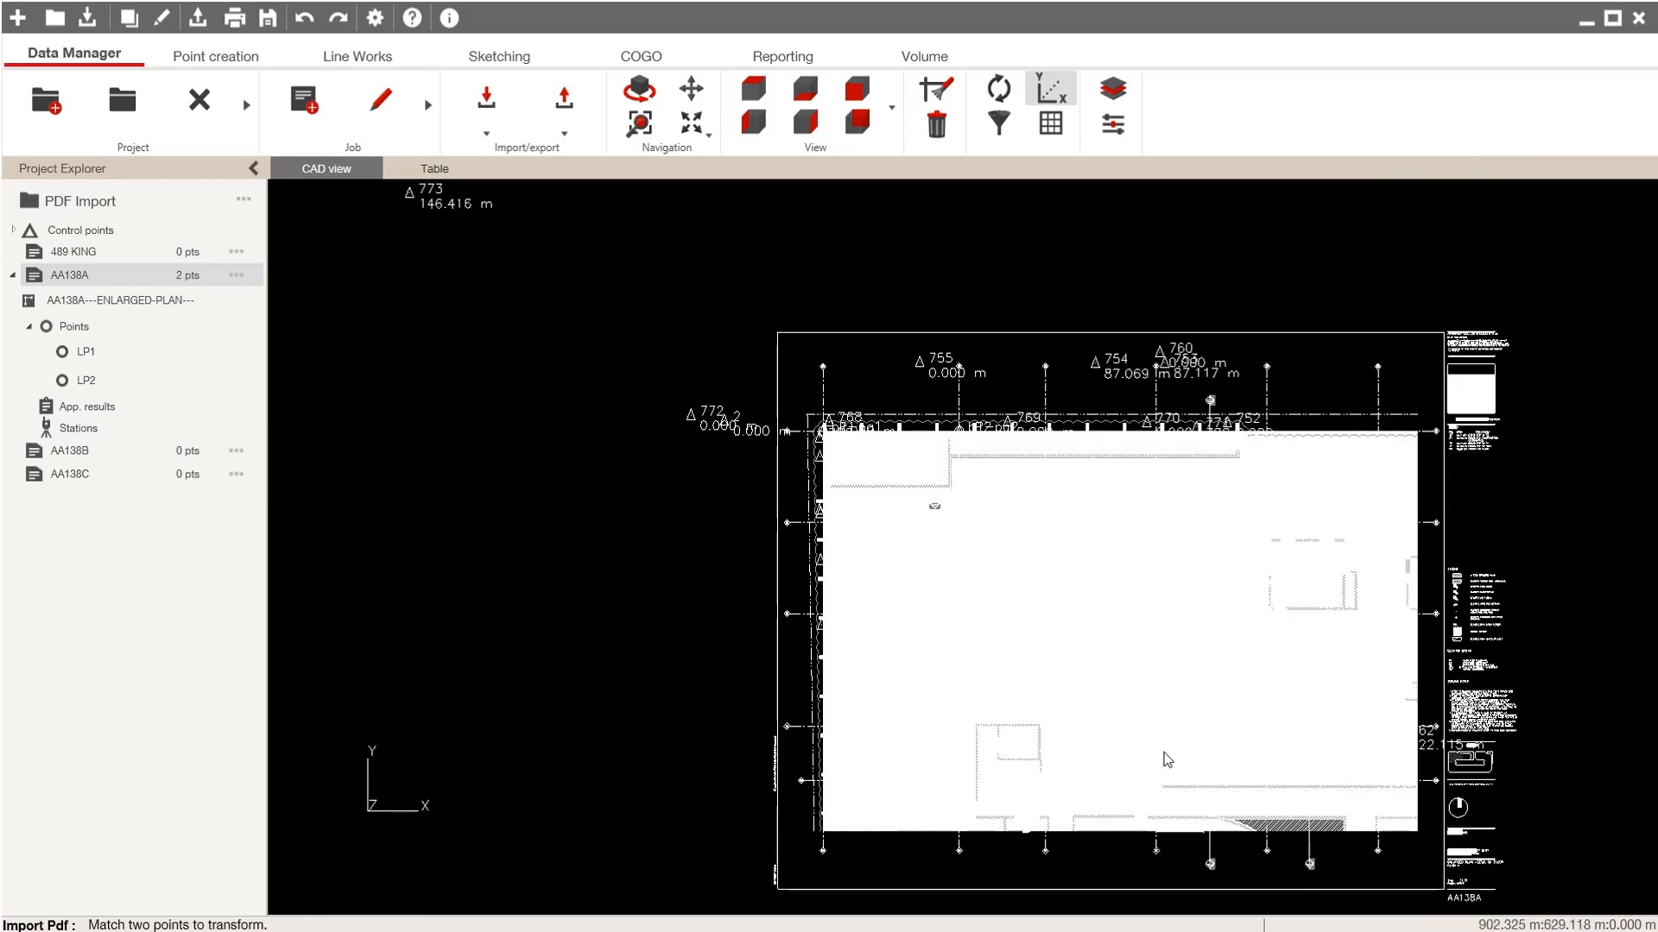
mouse_move(1153, 684)
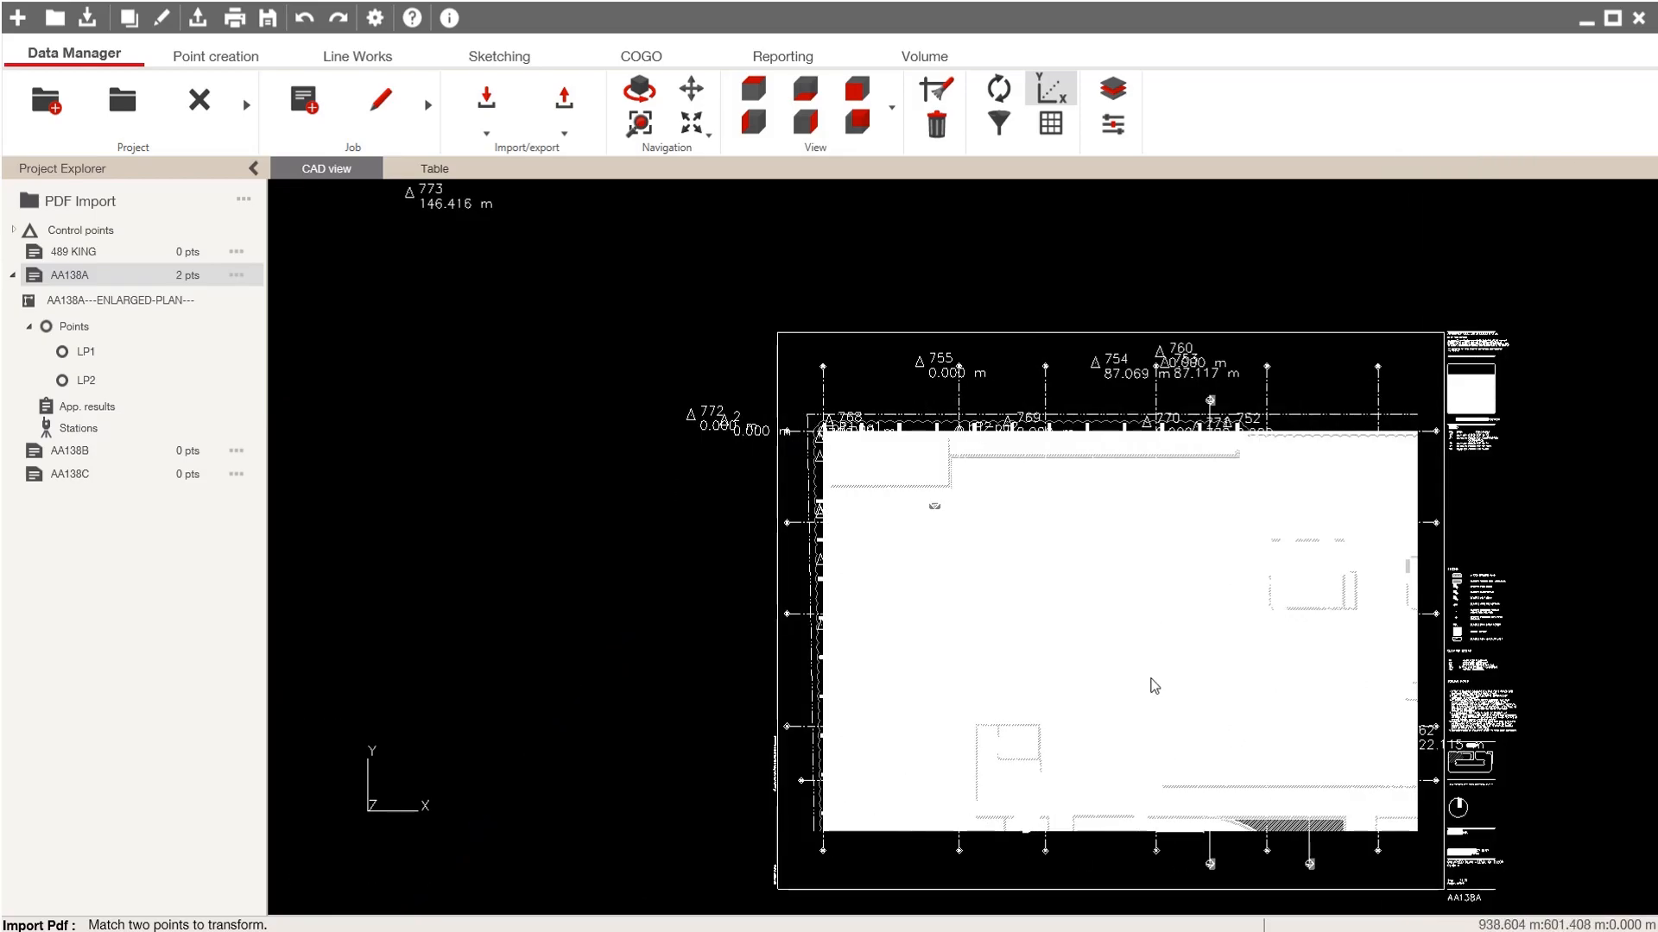
mouse_move(967, 747)
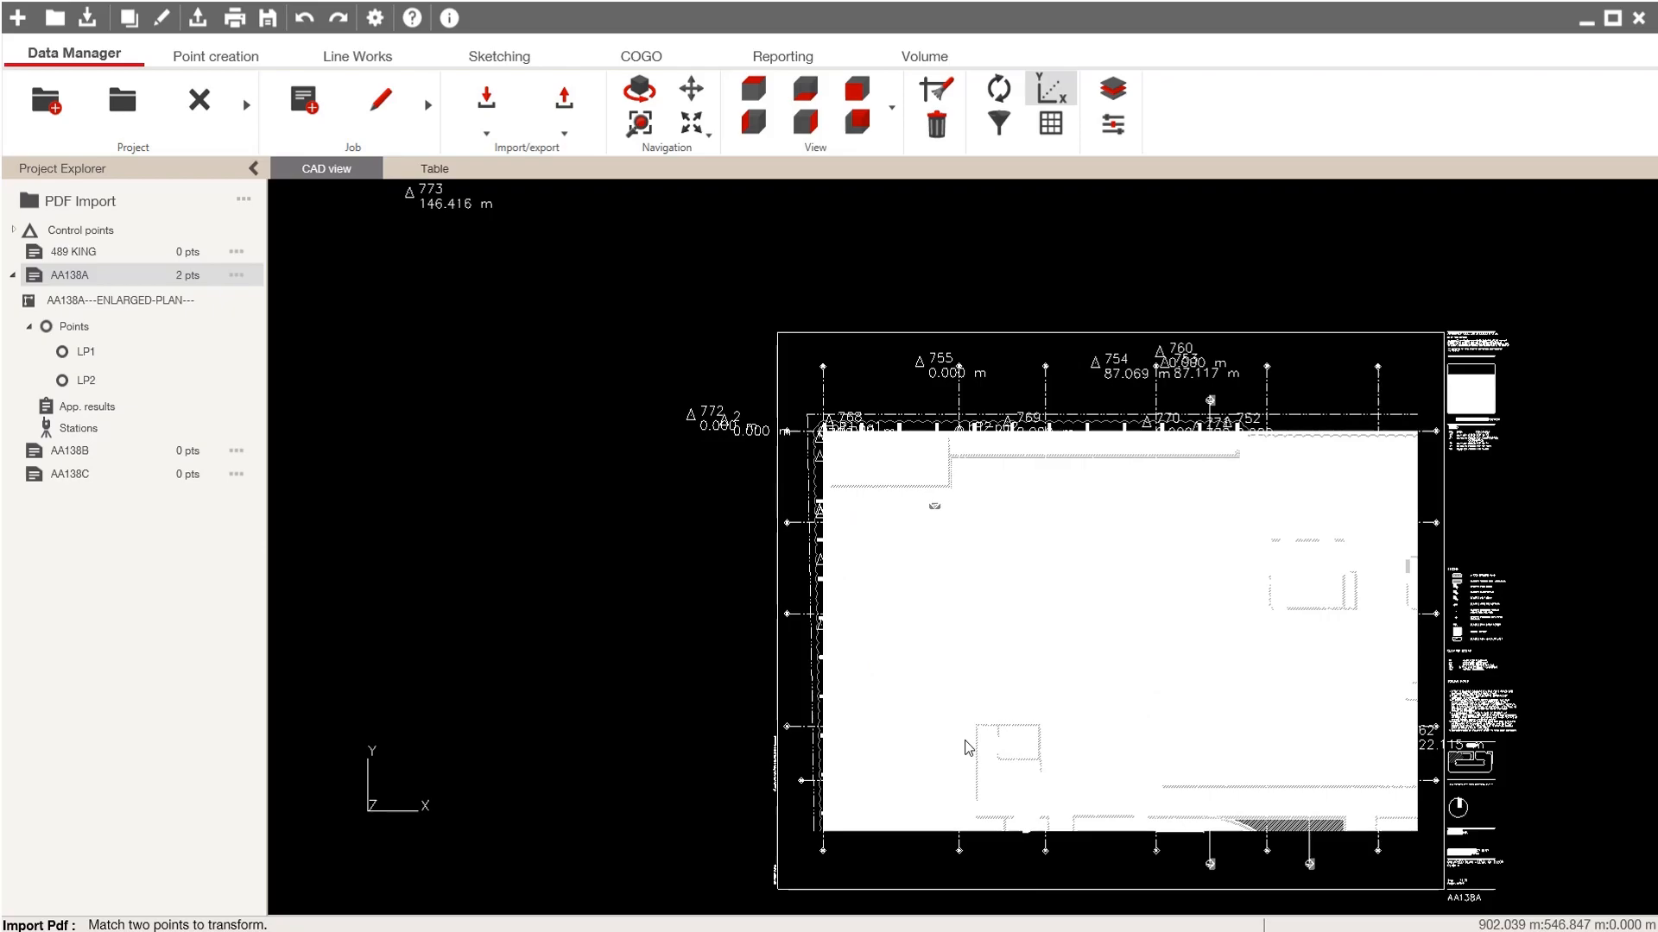
mouse_move(1339, 636)
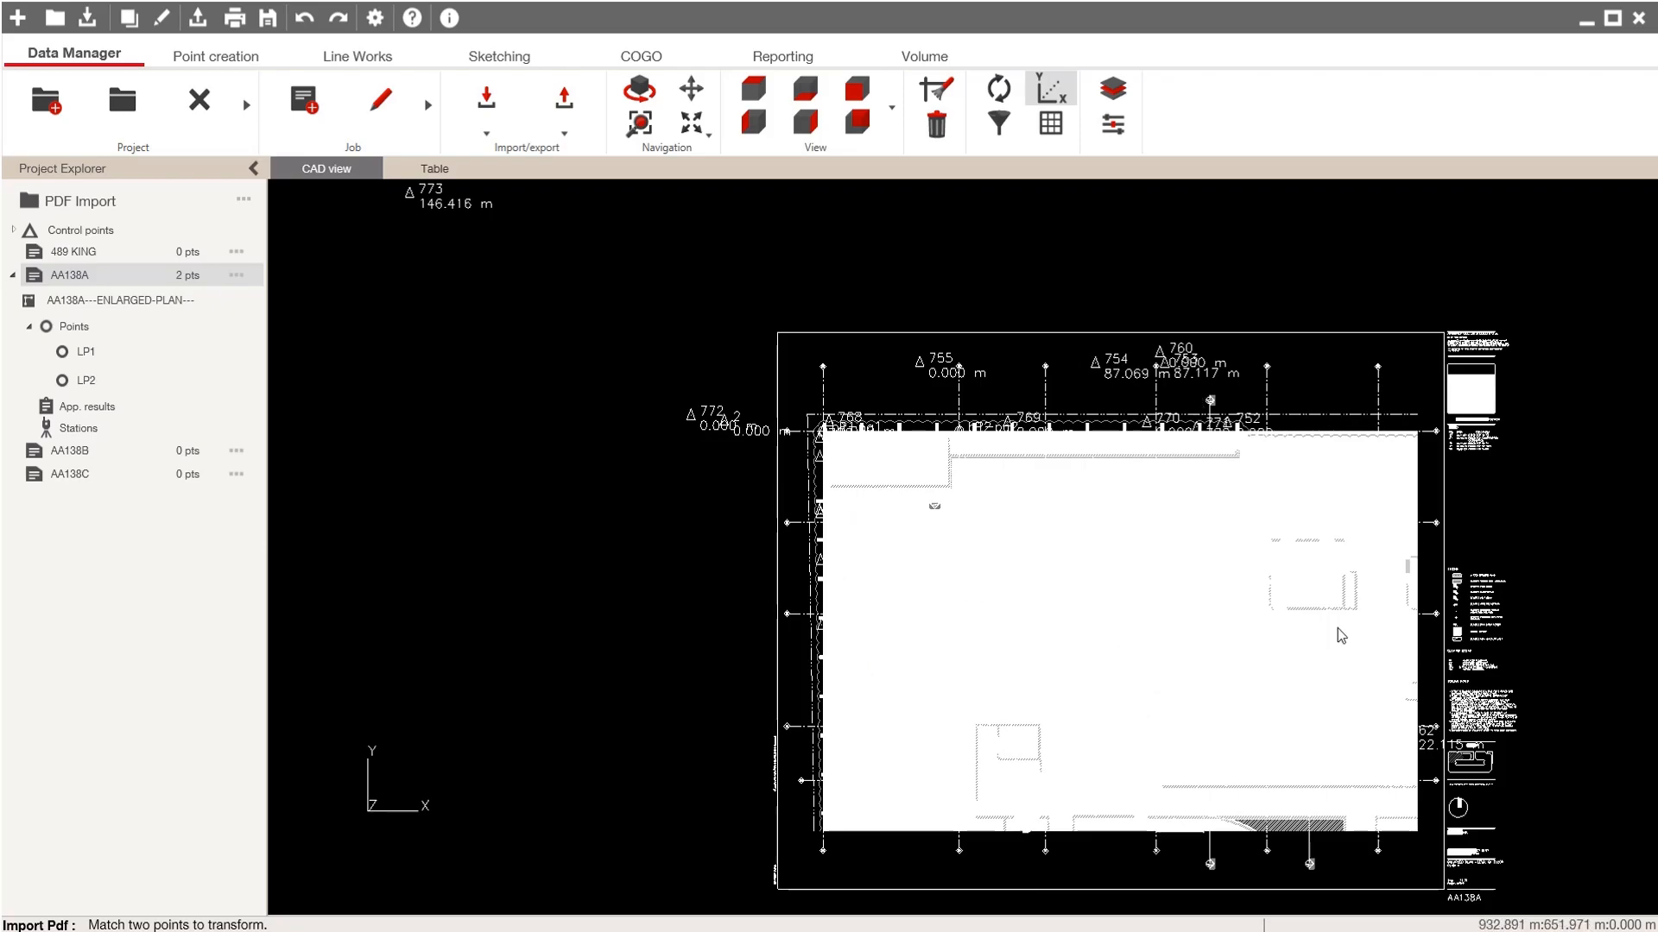
mouse_move(1282, 674)
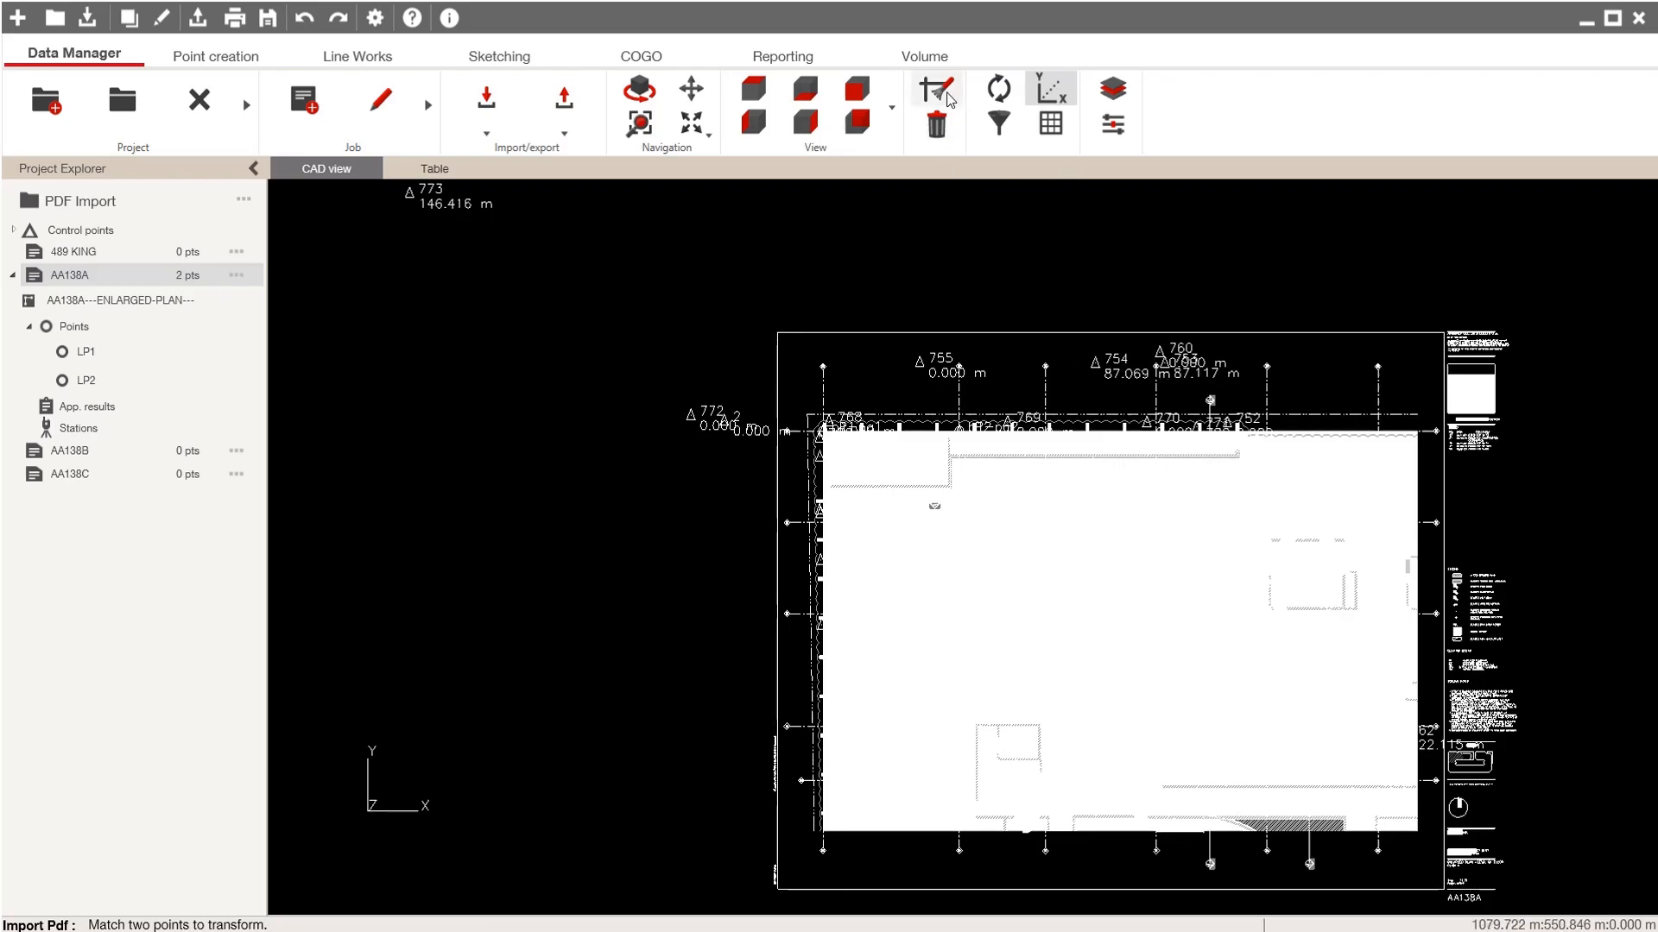
Step: Delete all hatch fills from the plan with CAD clean-up and dismiss the confirmation
left_click(932, 88)
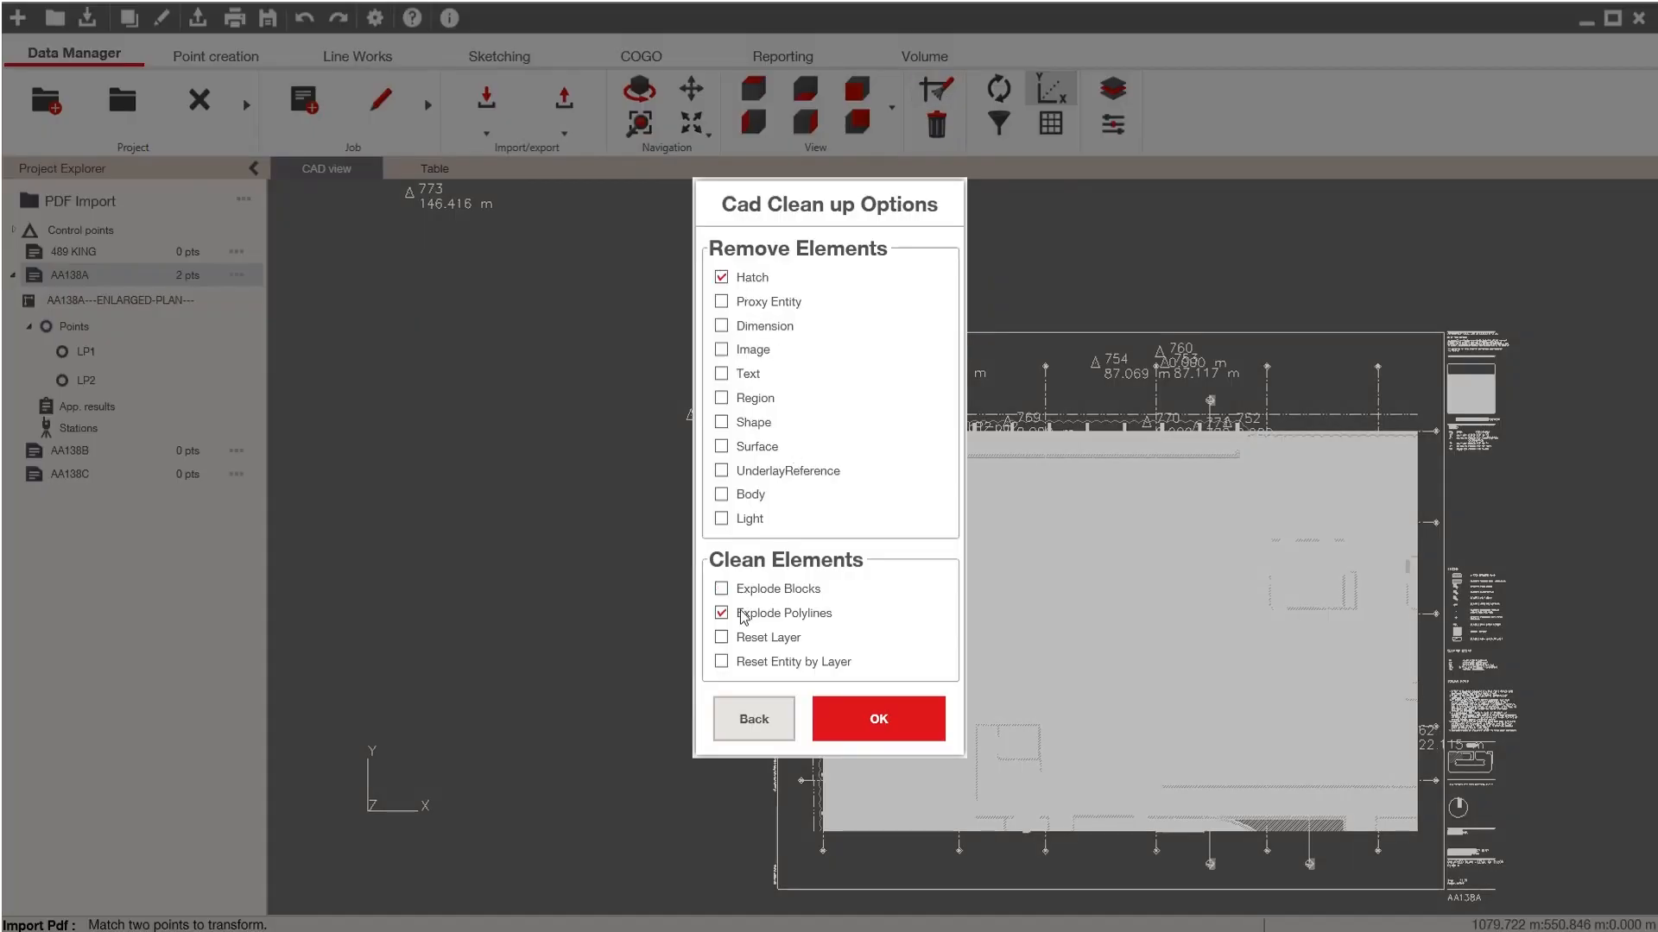
left_click(876, 718)
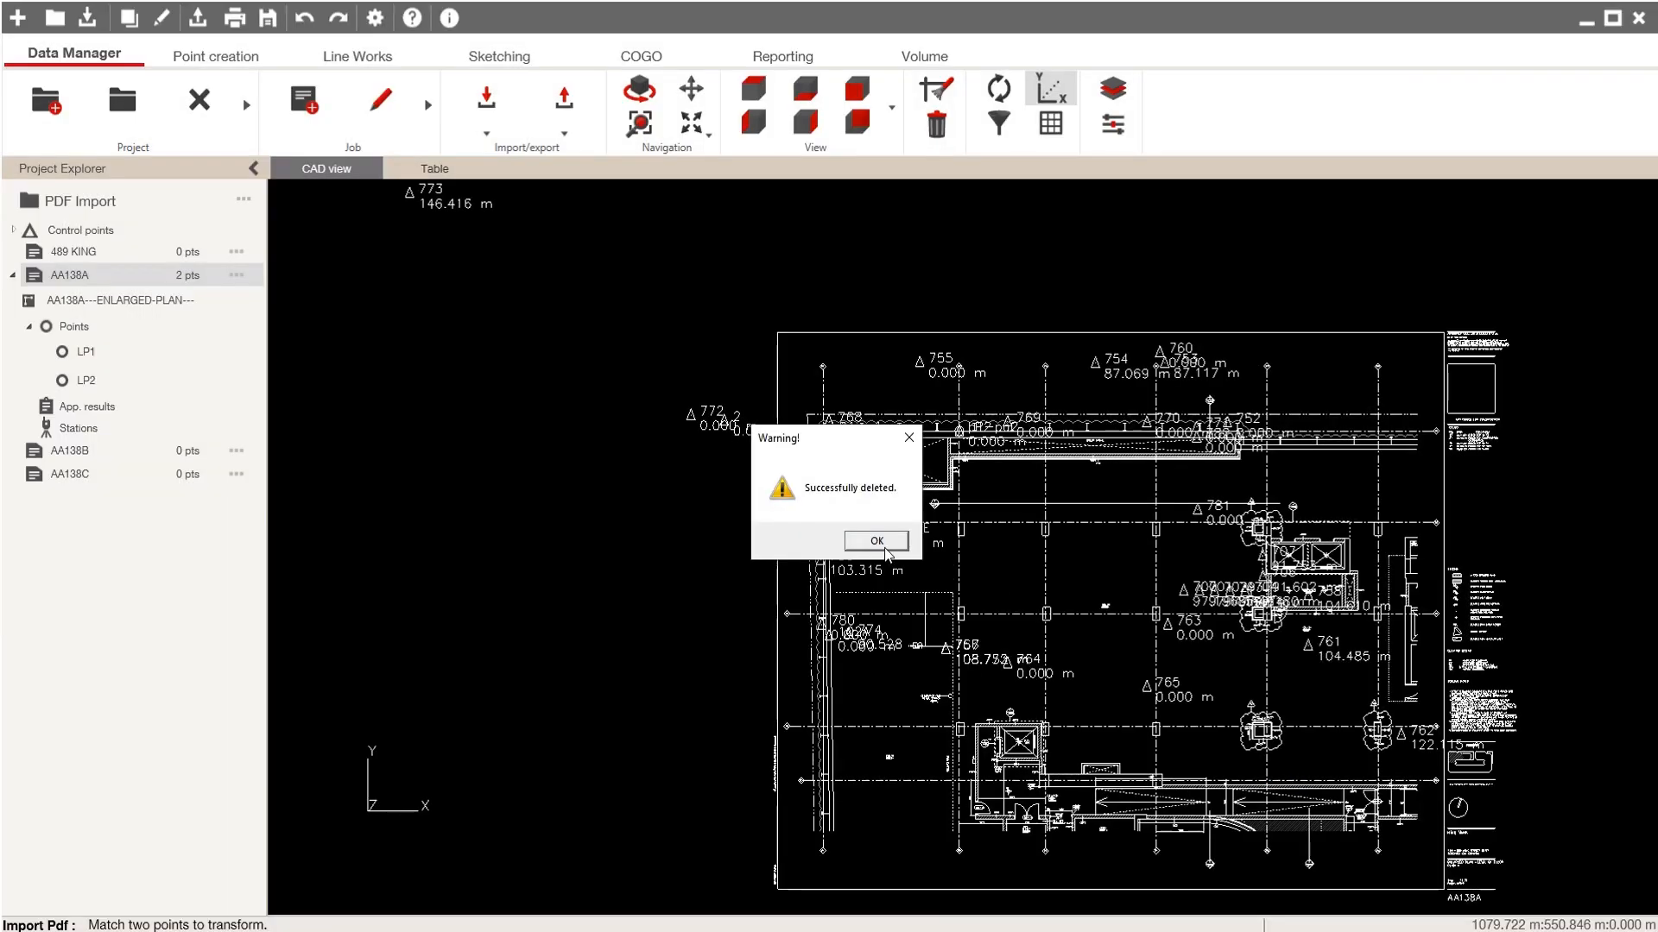
left_click(875, 541)
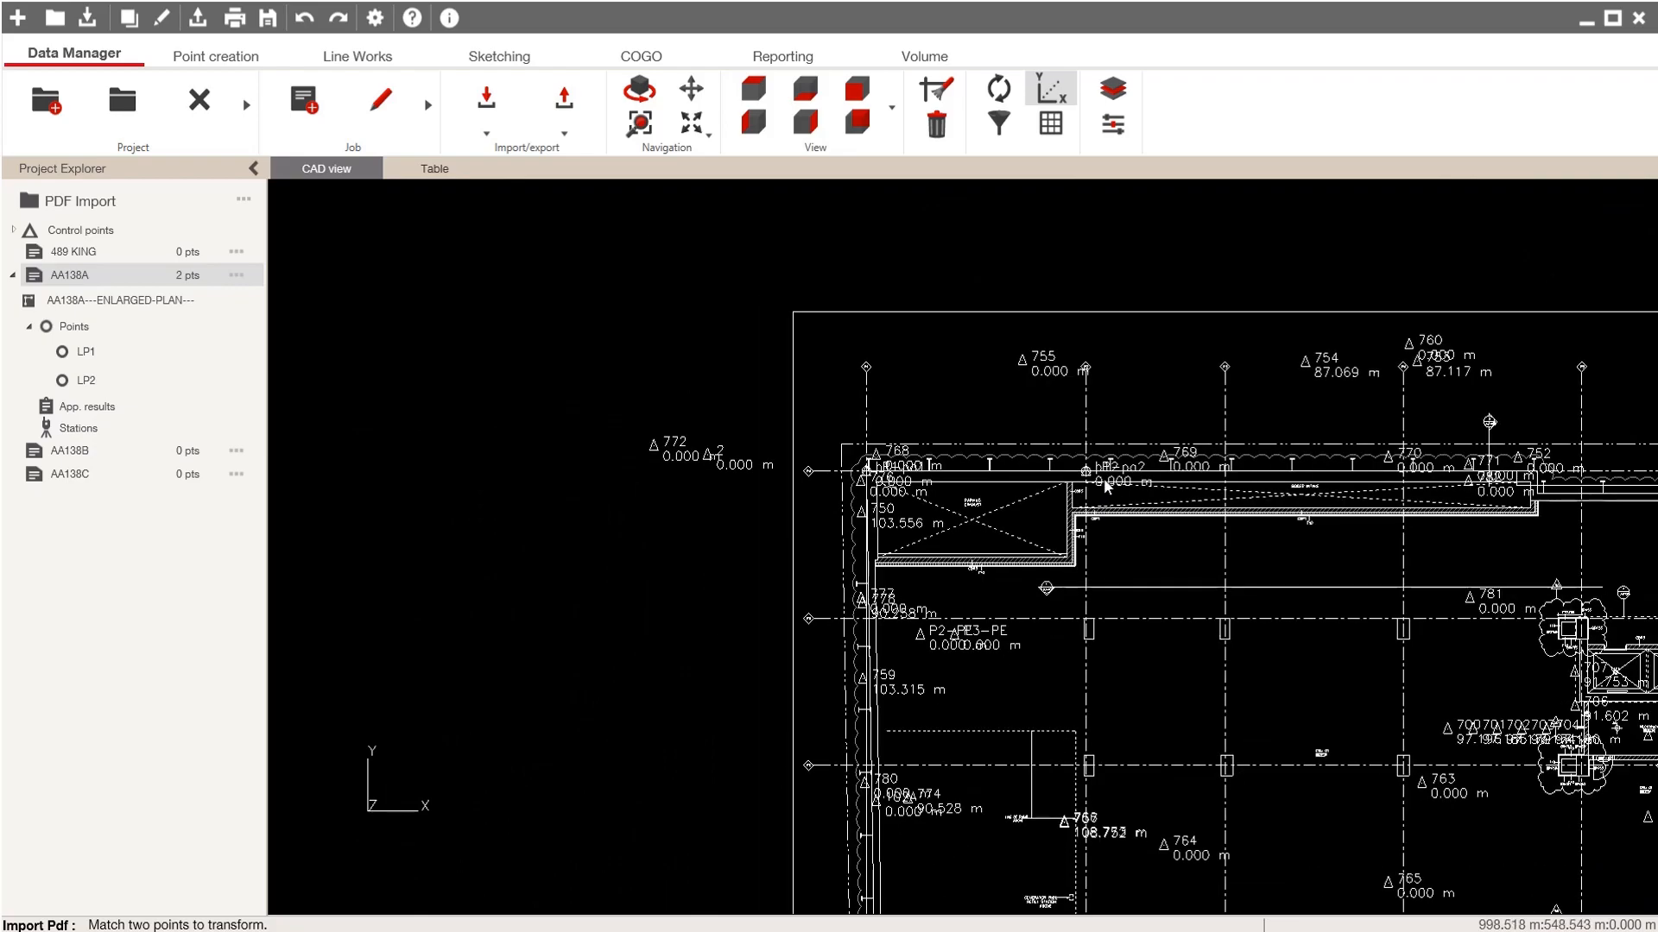
scroll("down", 3)
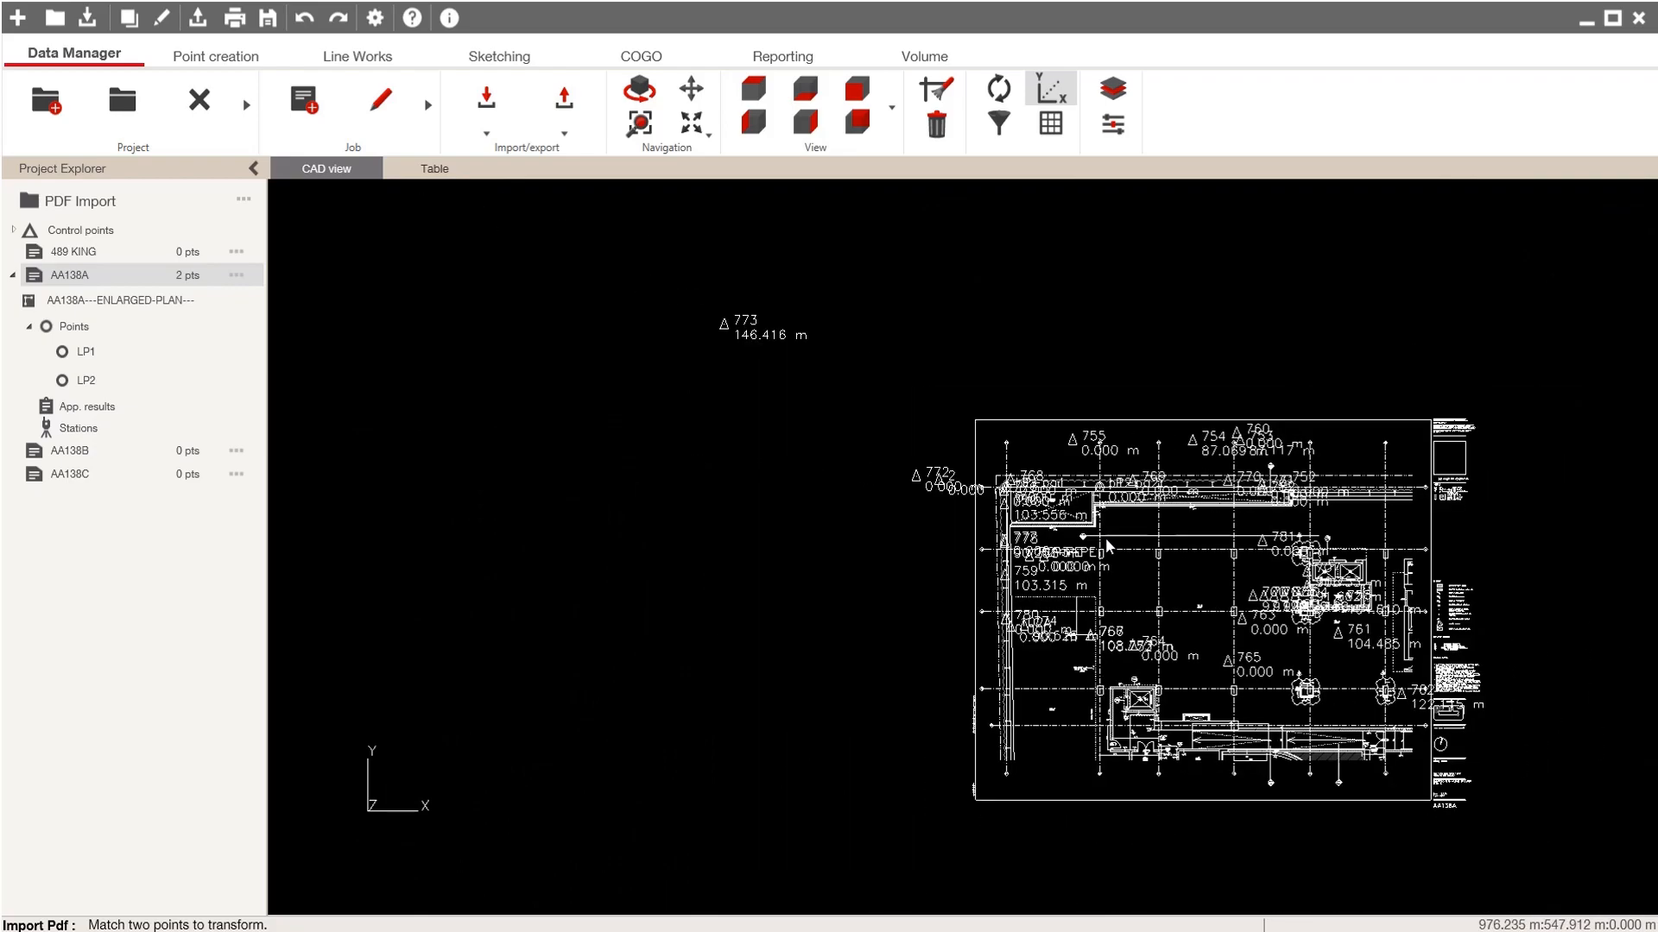